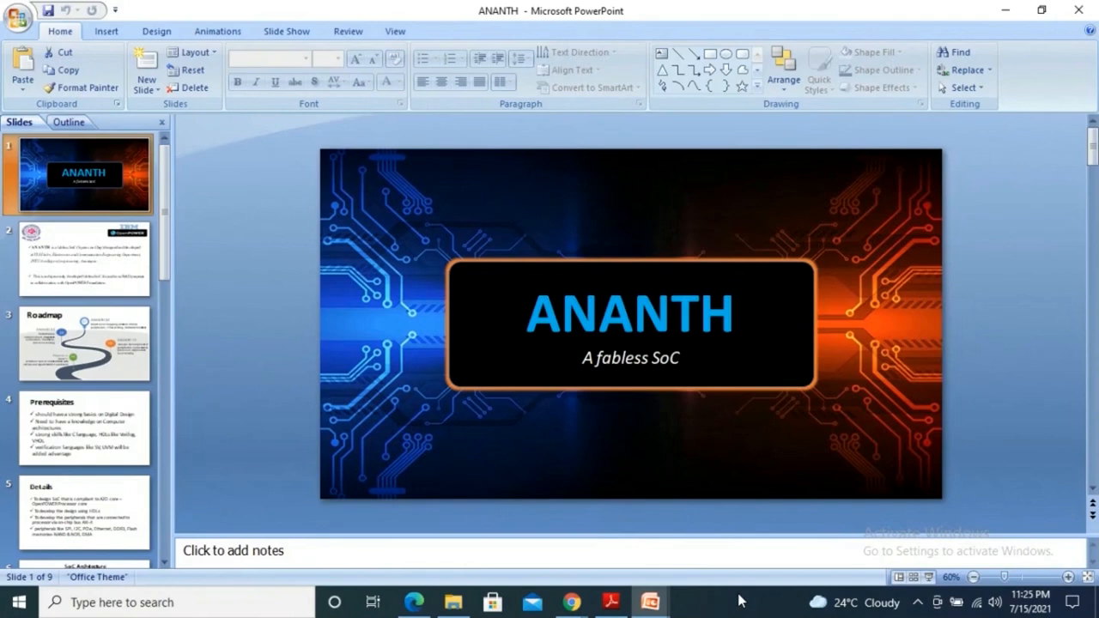
{"action": "mouse_move", "coordinate": [741, 597]}
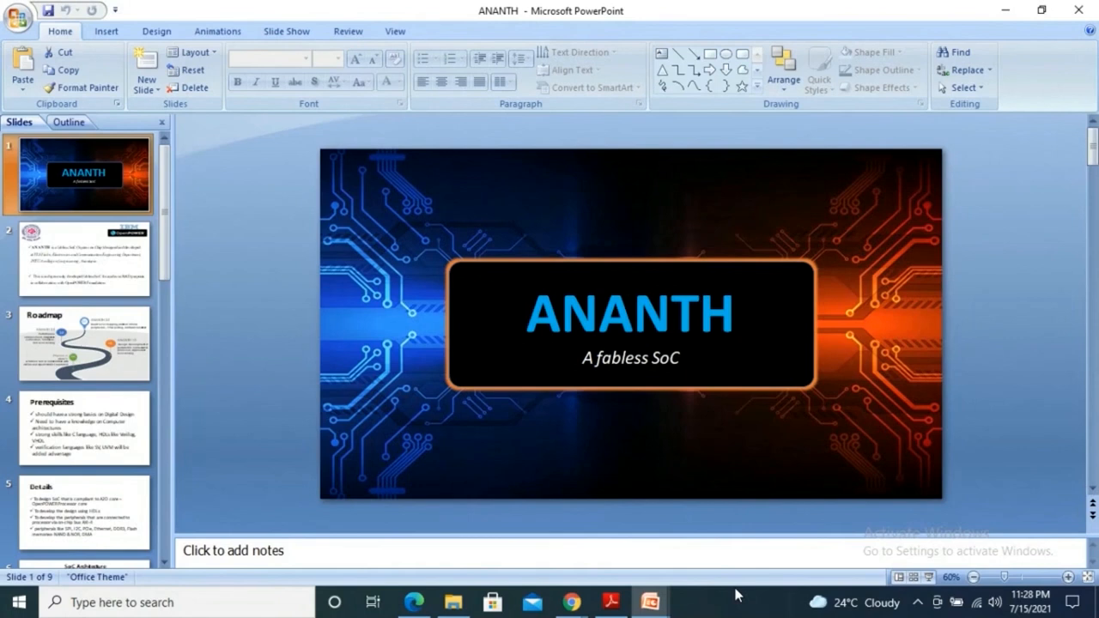
{"action": "mouse_move", "coordinate": [557, 584]}
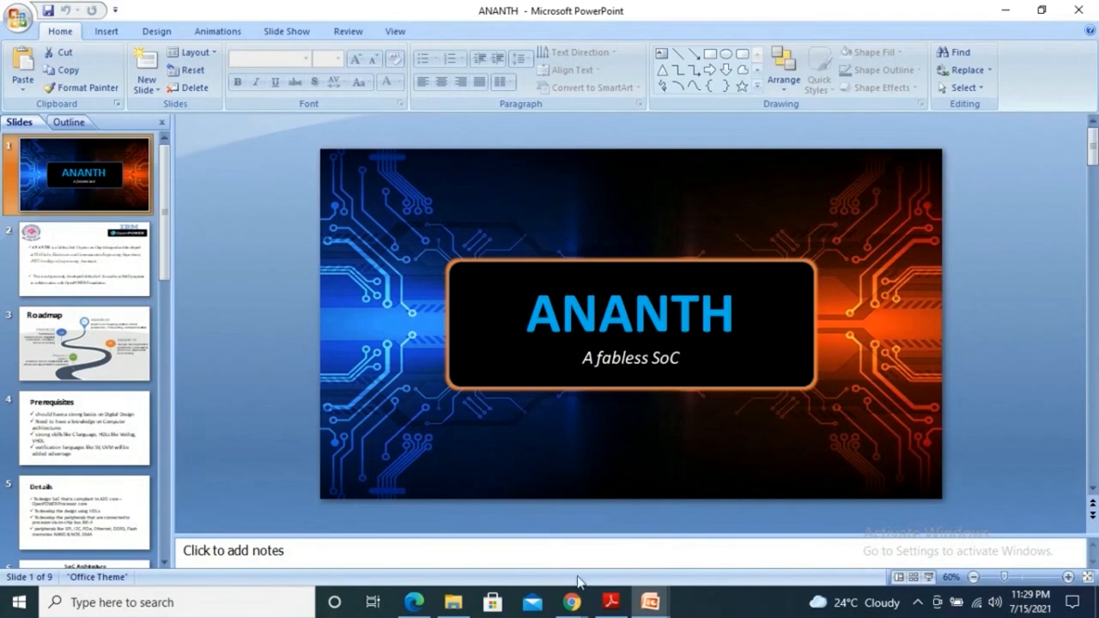
{"action": "mouse_move", "coordinate": [308, 303]}
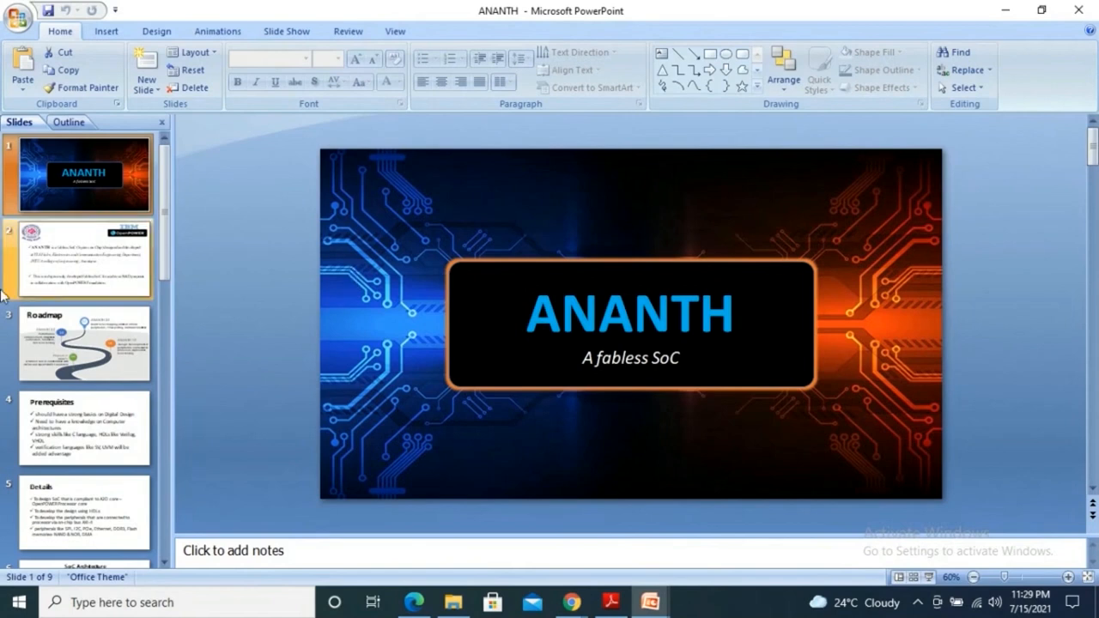
- Show the ANANTH partners slide, then the SoC Architecture slide with its AMBA AXI4 bus
{"action": "left_click", "coordinate": [82, 258]}
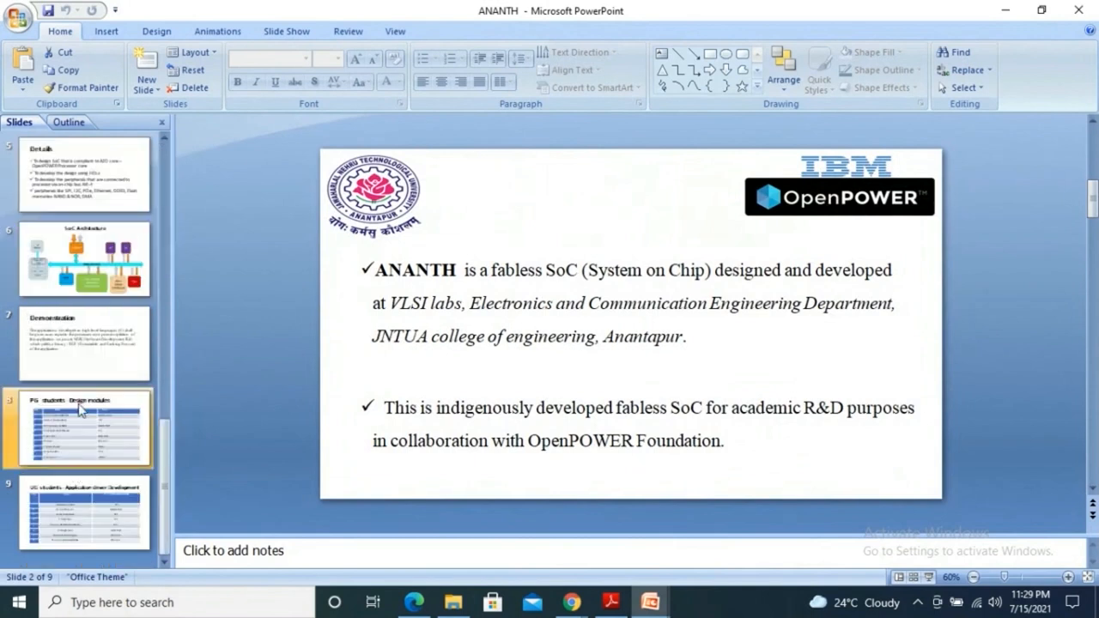
{"action": "left_click", "coordinate": [85, 258]}
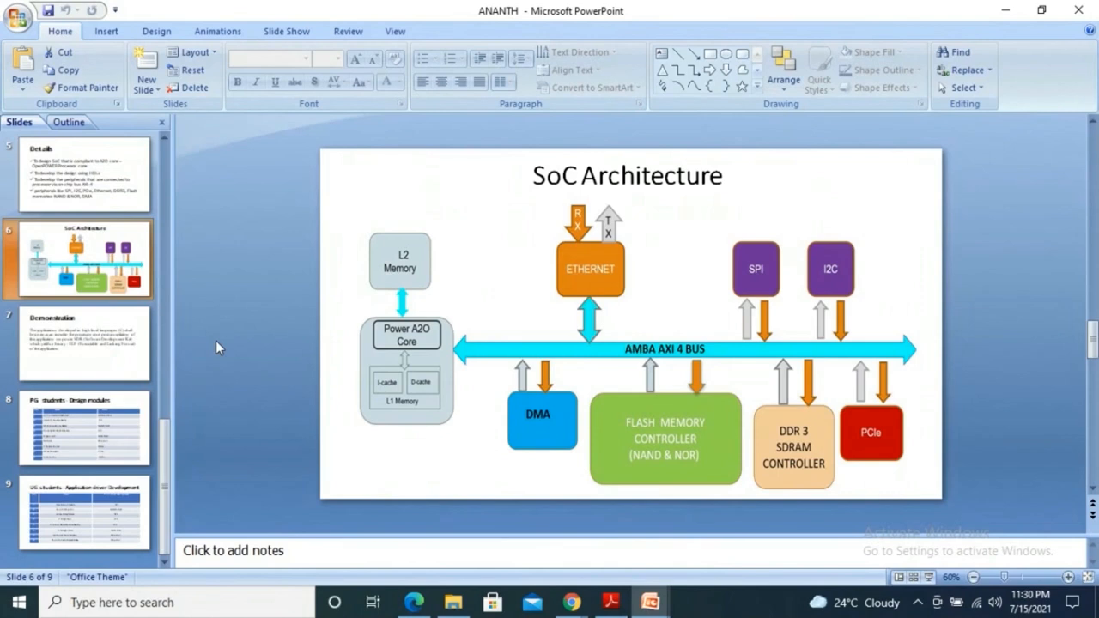
{"action": "mouse_move", "coordinate": [356, 384]}
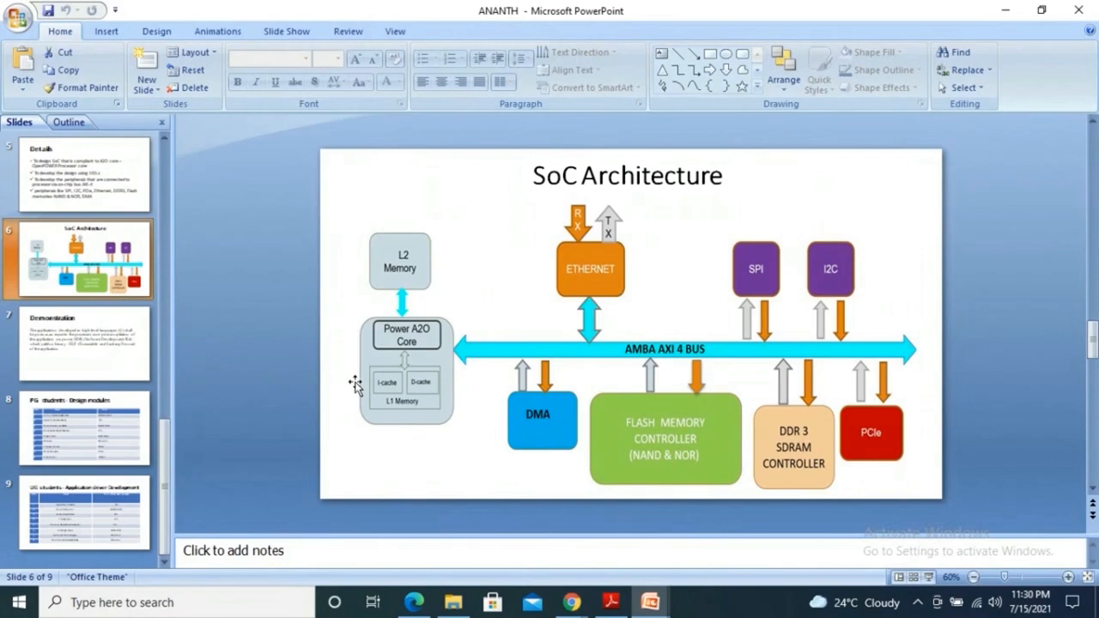
{"action": "mouse_move", "coordinate": [429, 414]}
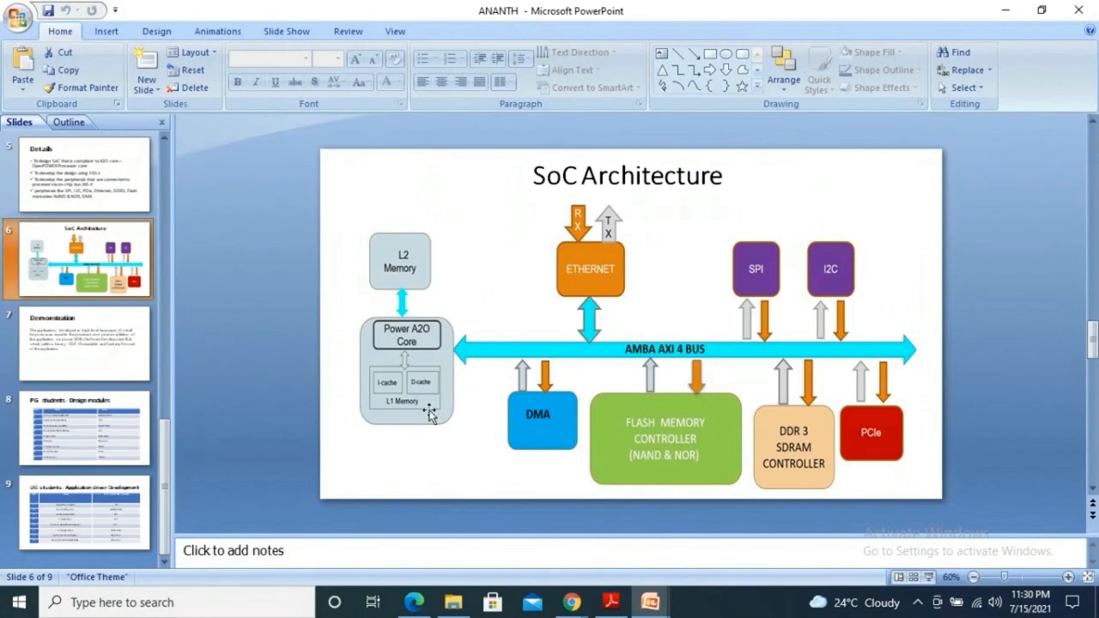
{"action": "mouse_move", "coordinate": [487, 232]}
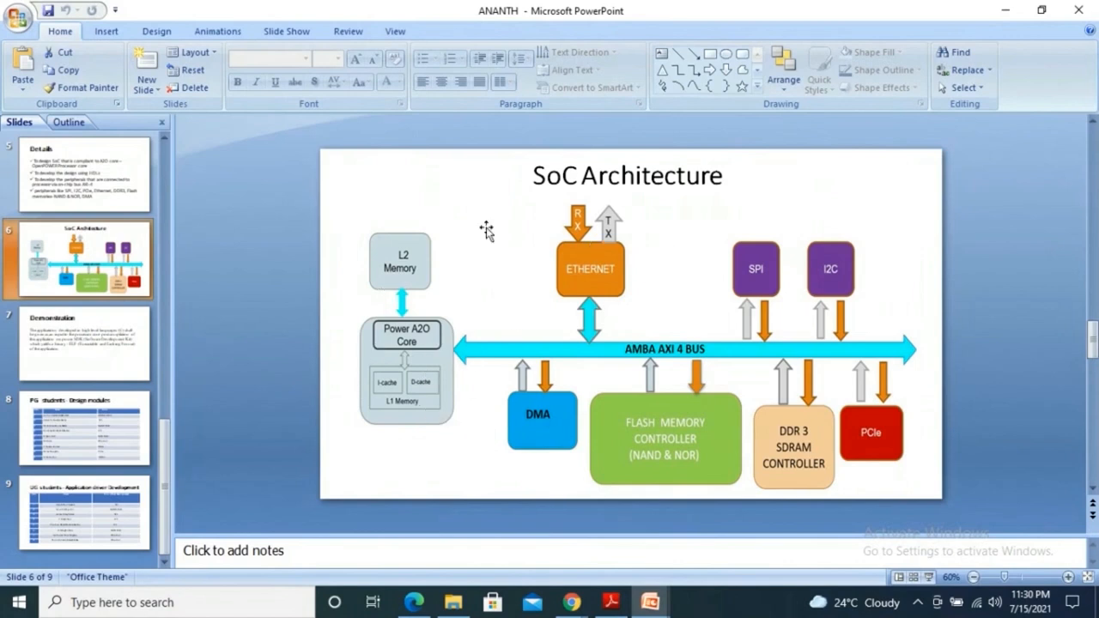
{"action": "mouse_move", "coordinate": [413, 442]}
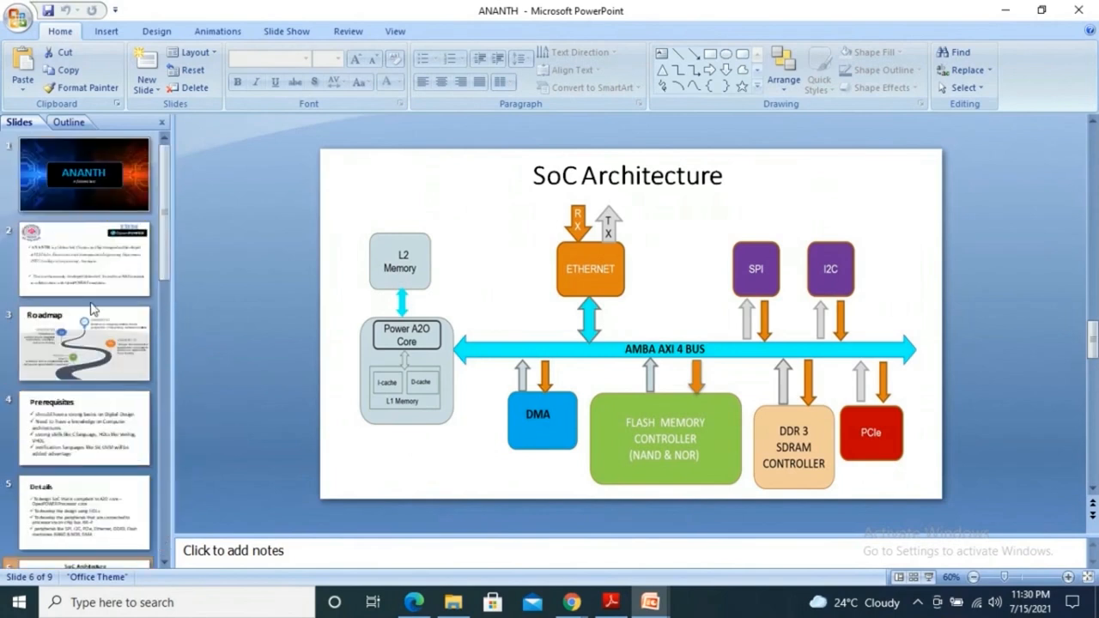
{"action": "left_click", "coordinate": [82, 426]}
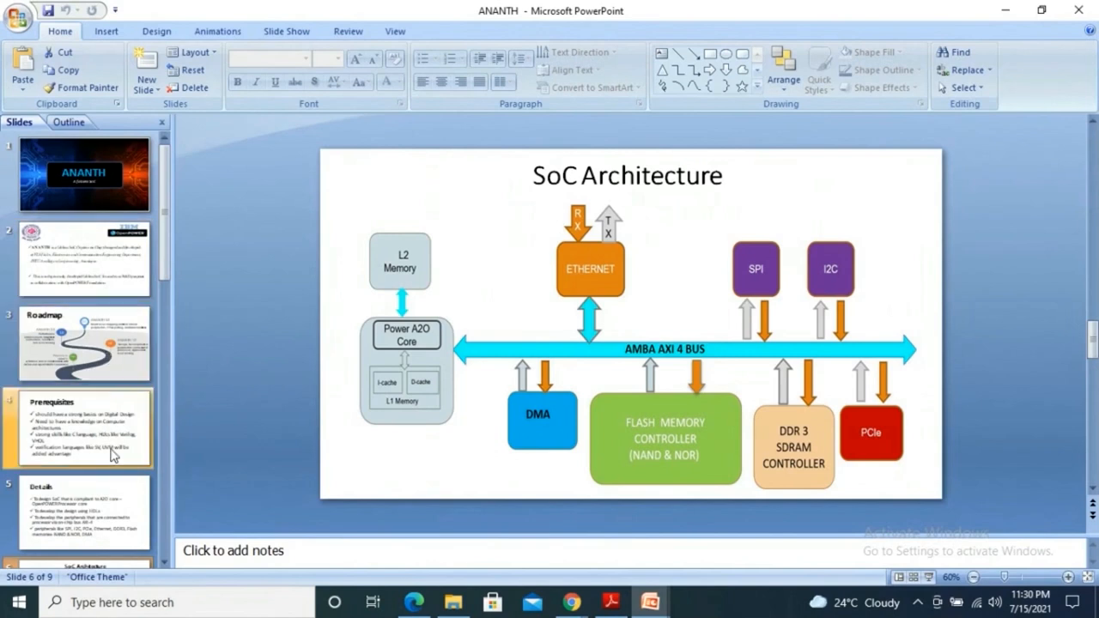
{"action": "left_click", "coordinate": [84, 344]}
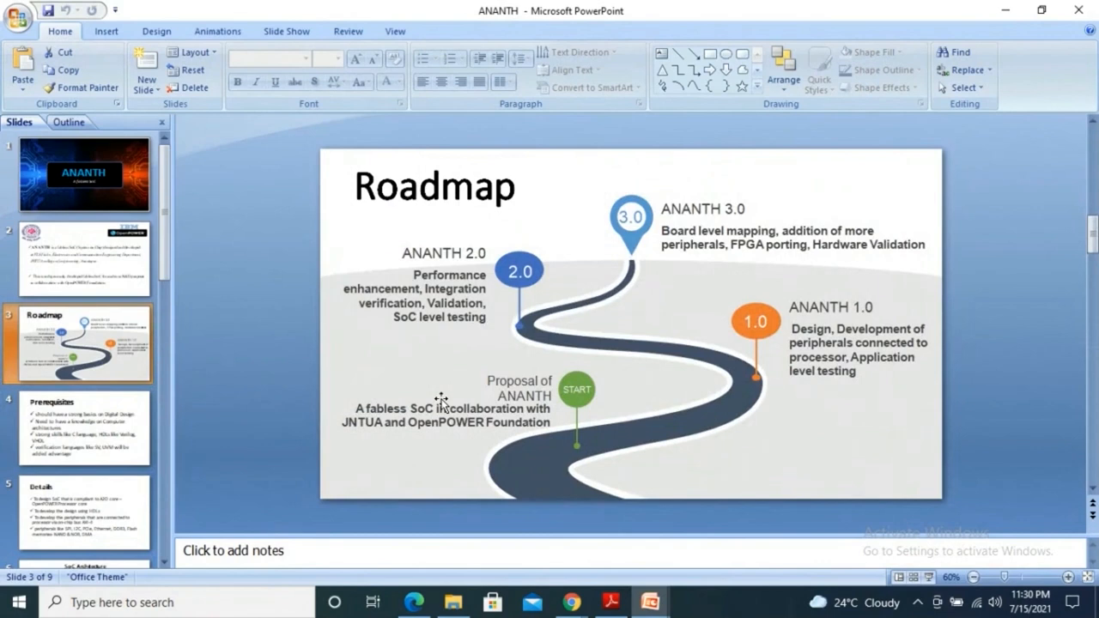
{"action": "mouse_move", "coordinate": [415, 441]}
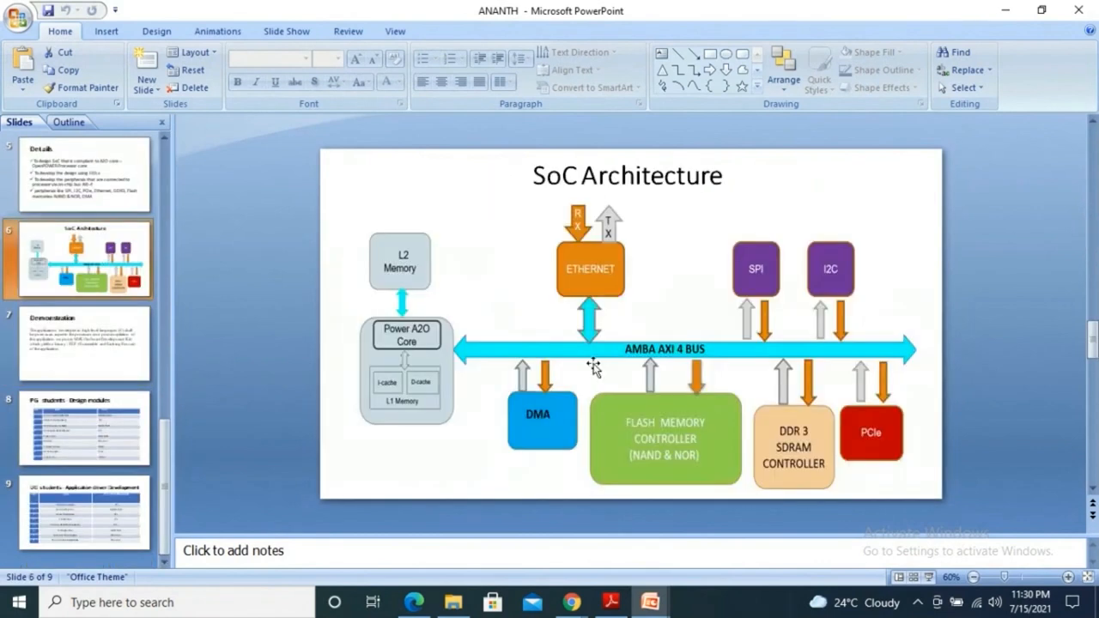
{"action": "mouse_move", "coordinate": [613, 265]}
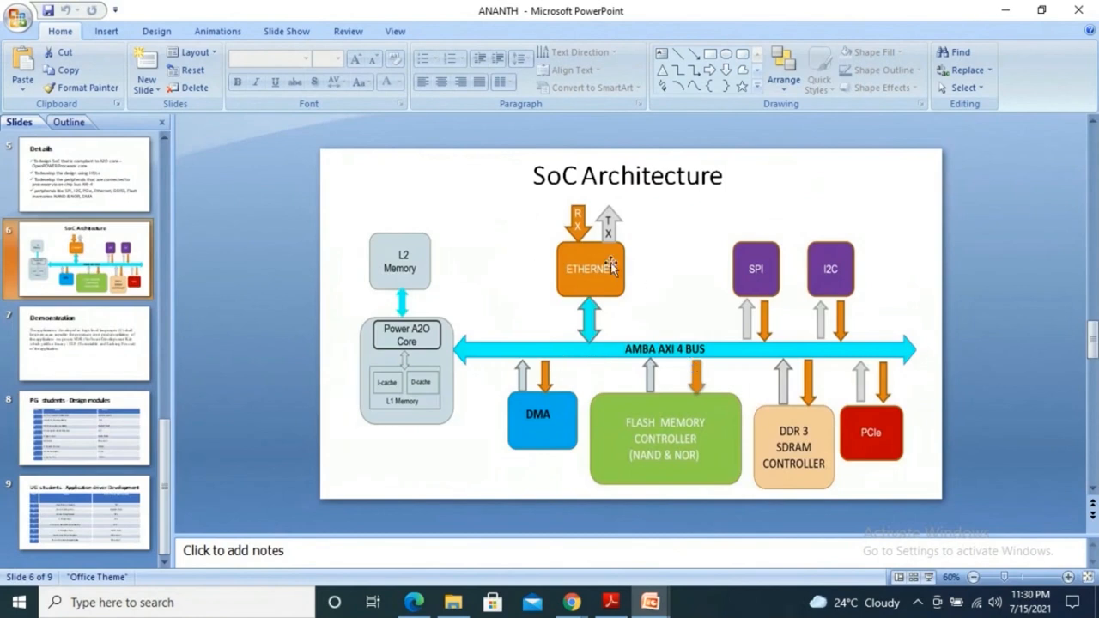
{"action": "mouse_move", "coordinate": [655, 313]}
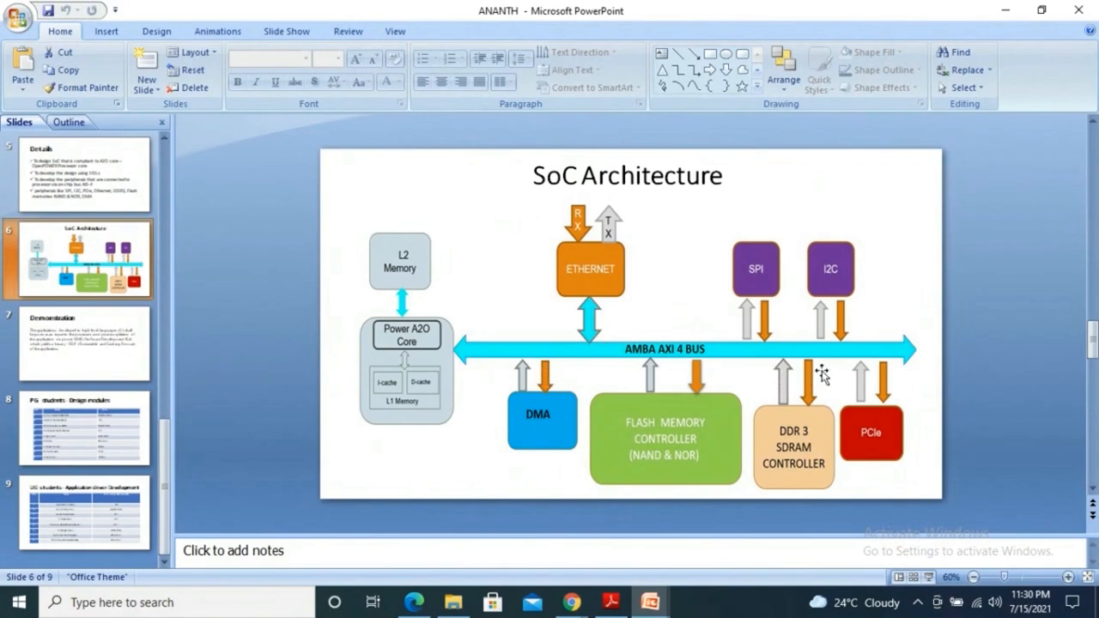
{"action": "mouse_move", "coordinate": [659, 359]}
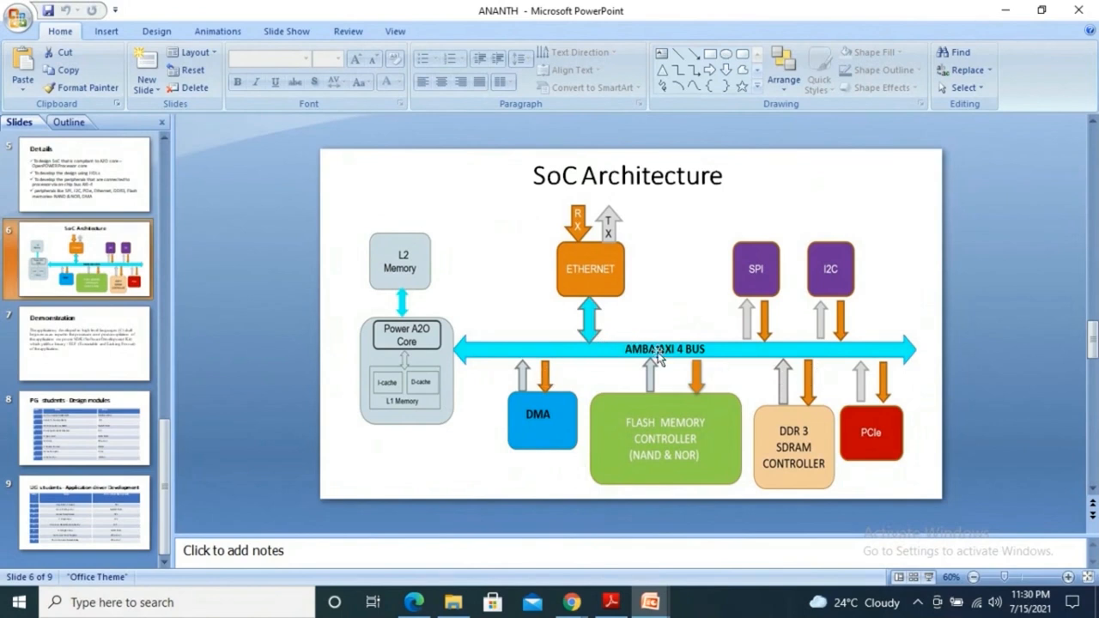
{"action": "mouse_move", "coordinate": [659, 359]}
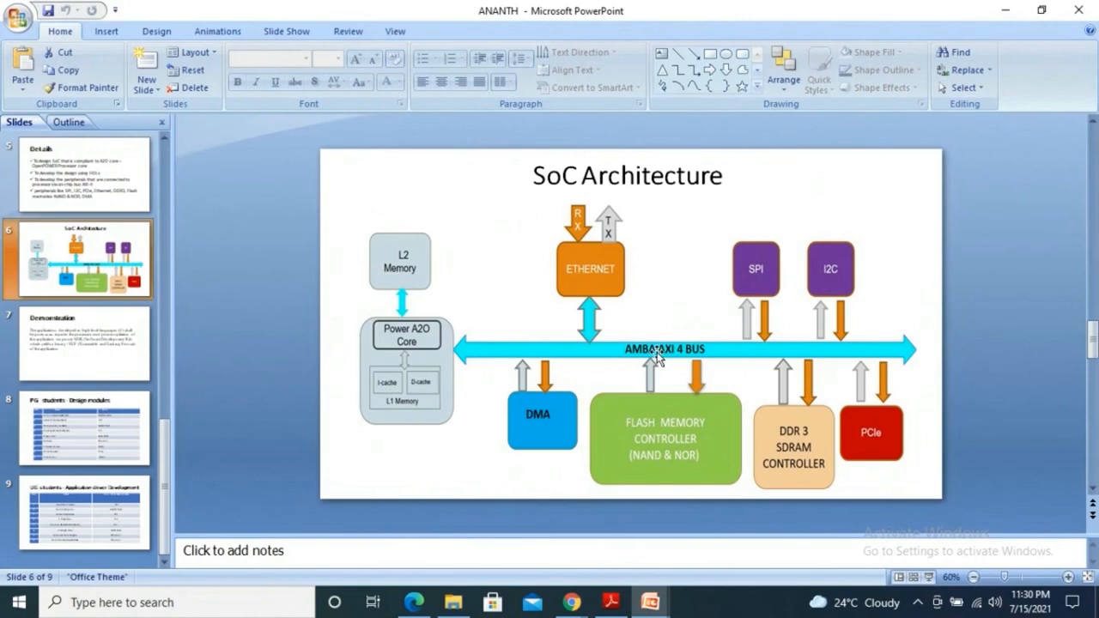
{"action": "mouse_move", "coordinate": [737, 450]}
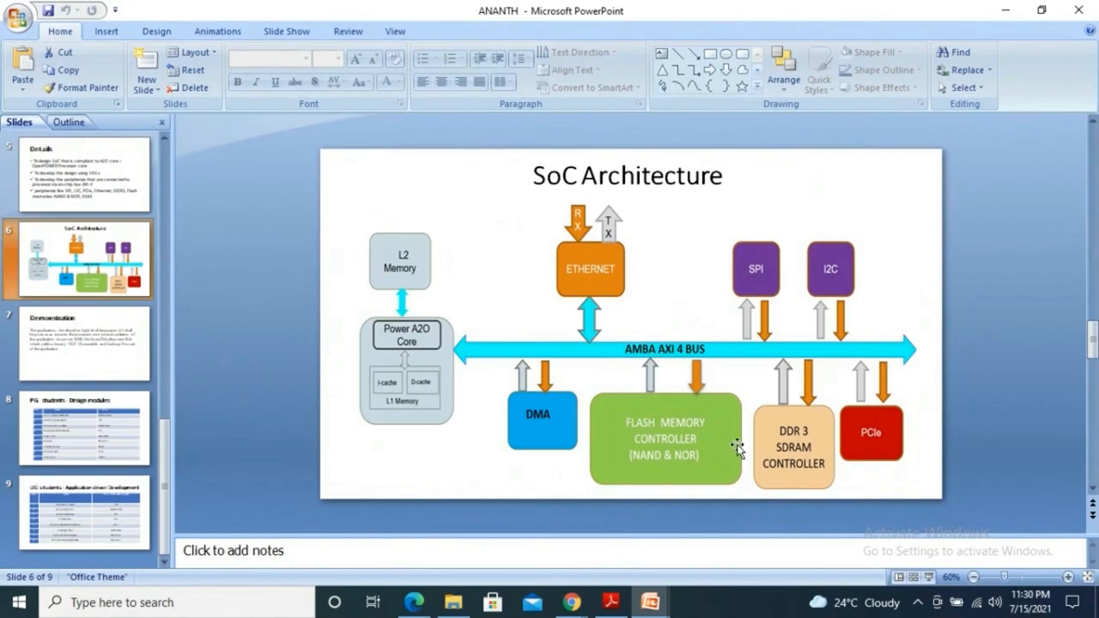
{"action": "mouse_move", "coordinate": [472, 369]}
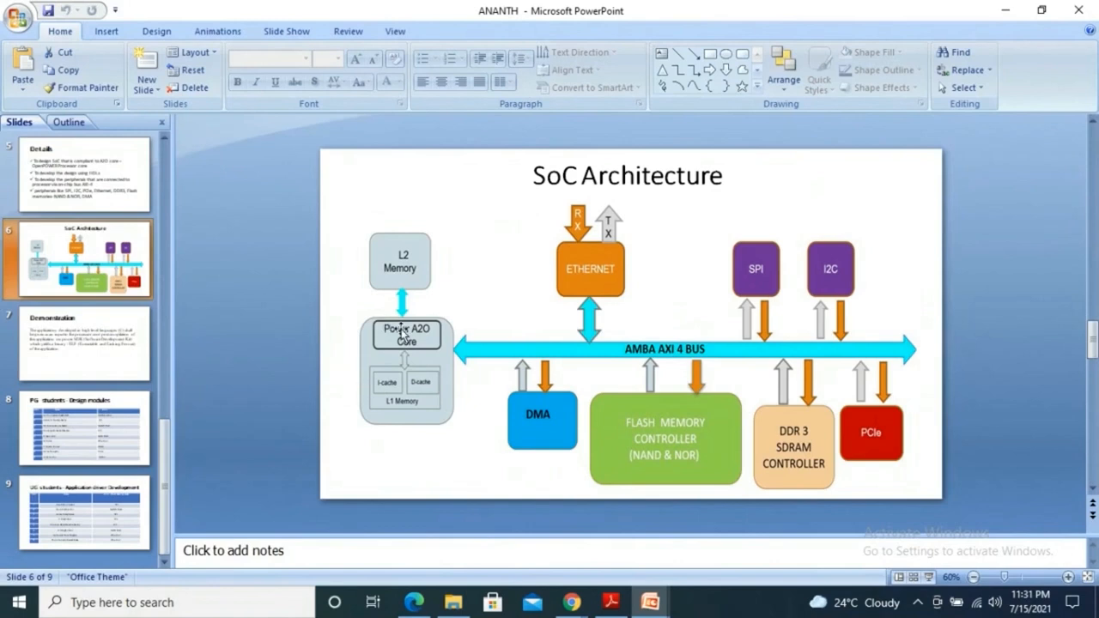
{"action": "mouse_move", "coordinate": [481, 350]}
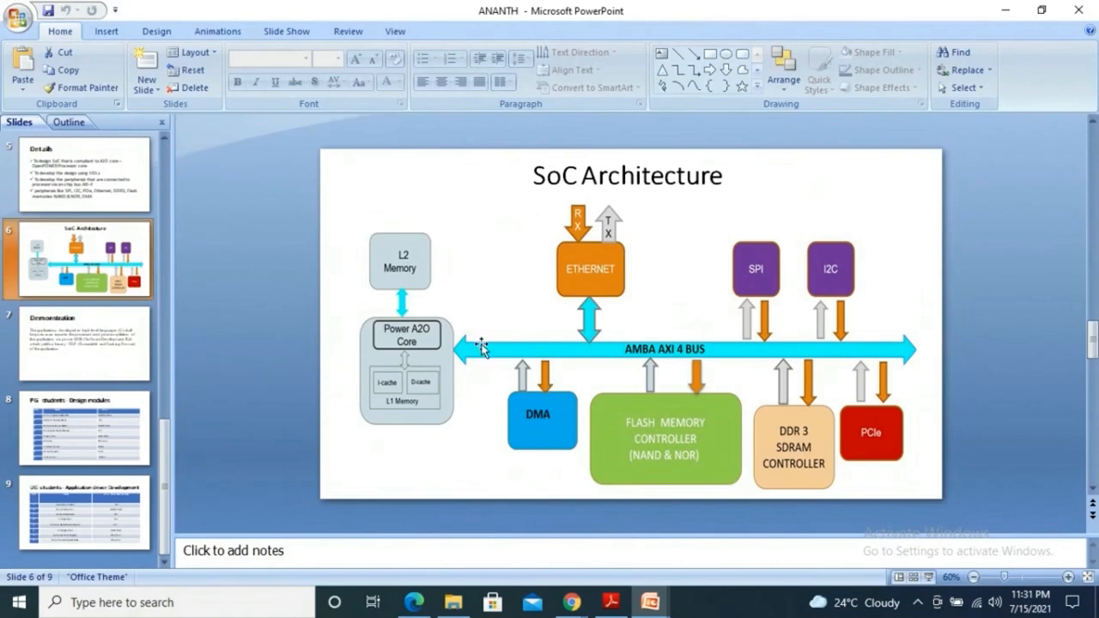
- Display slide 3, the ANANTH Roadmap from proposal through version 3.0
{"action": "left_click", "coordinate": [82, 343]}
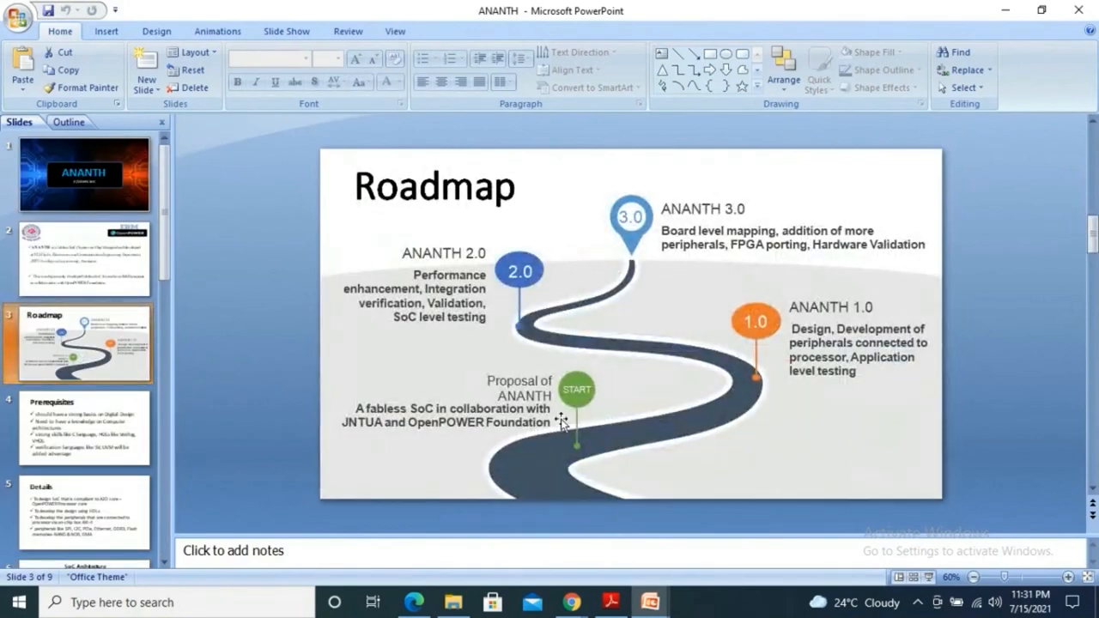
{"action": "mouse_move", "coordinate": [745, 360]}
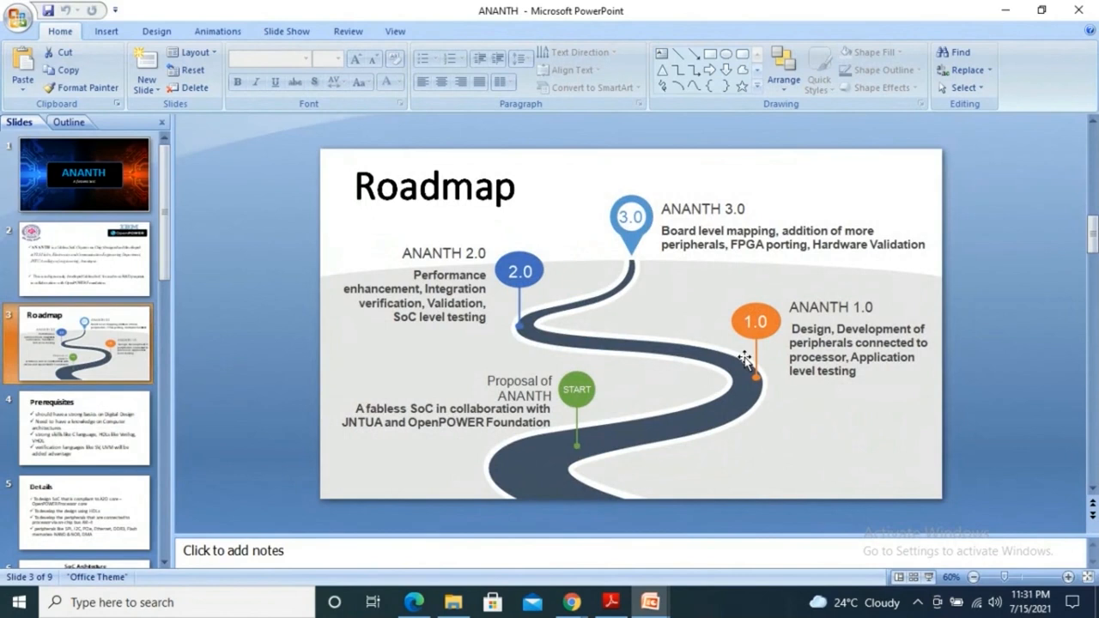
{"action": "mouse_move", "coordinate": [734, 352]}
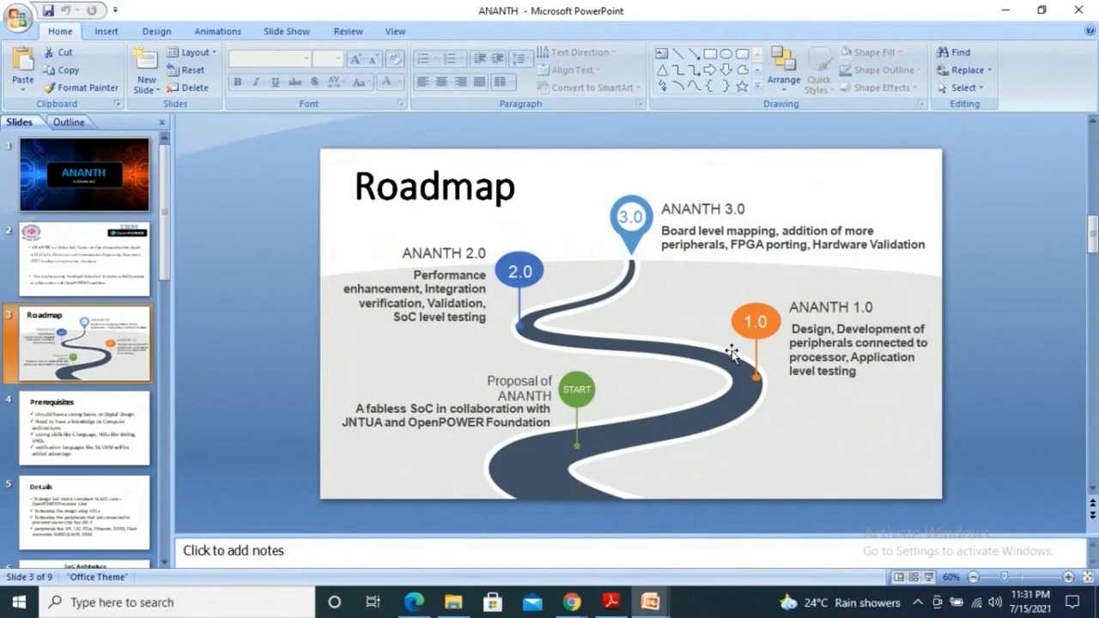
{"action": "mouse_move", "coordinate": [516, 326]}
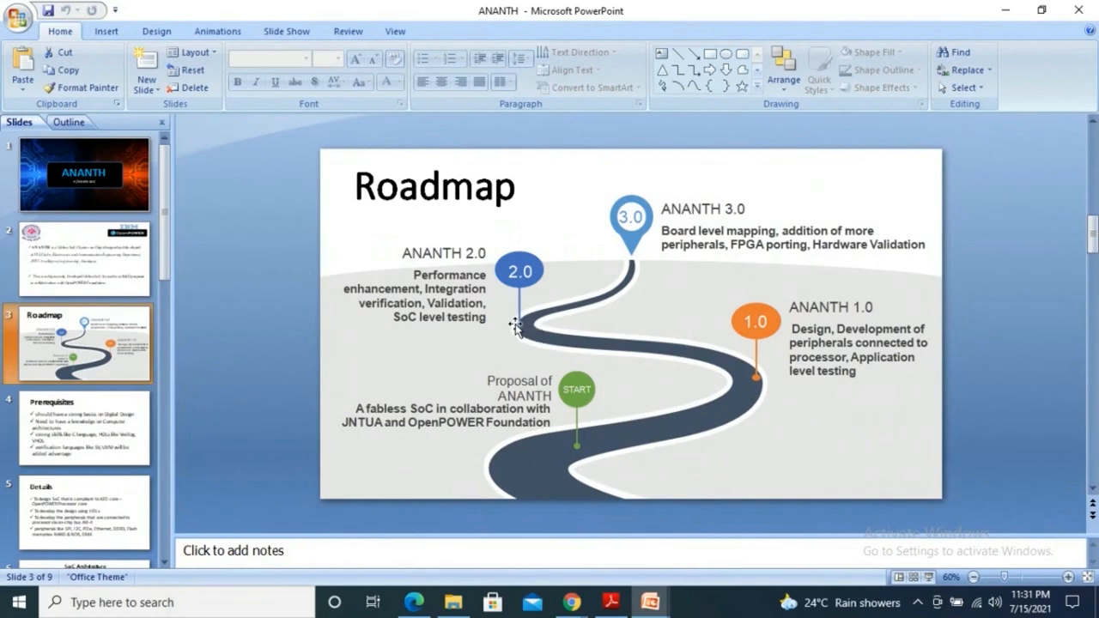
{"action": "mouse_move", "coordinate": [524, 330]}
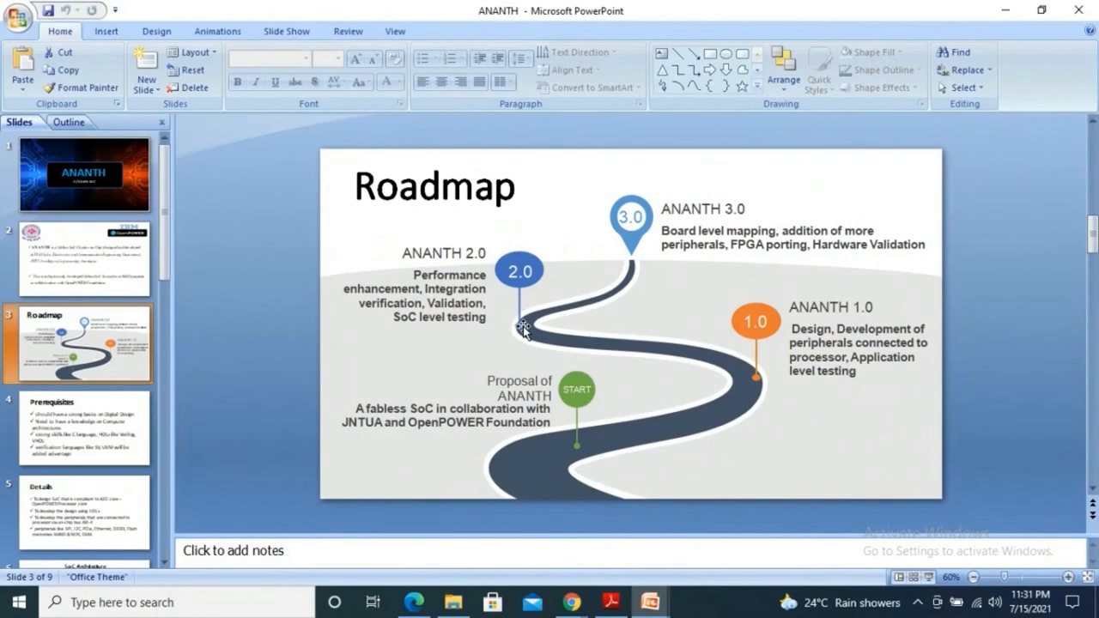
{"action": "mouse_move", "coordinate": [498, 279]}
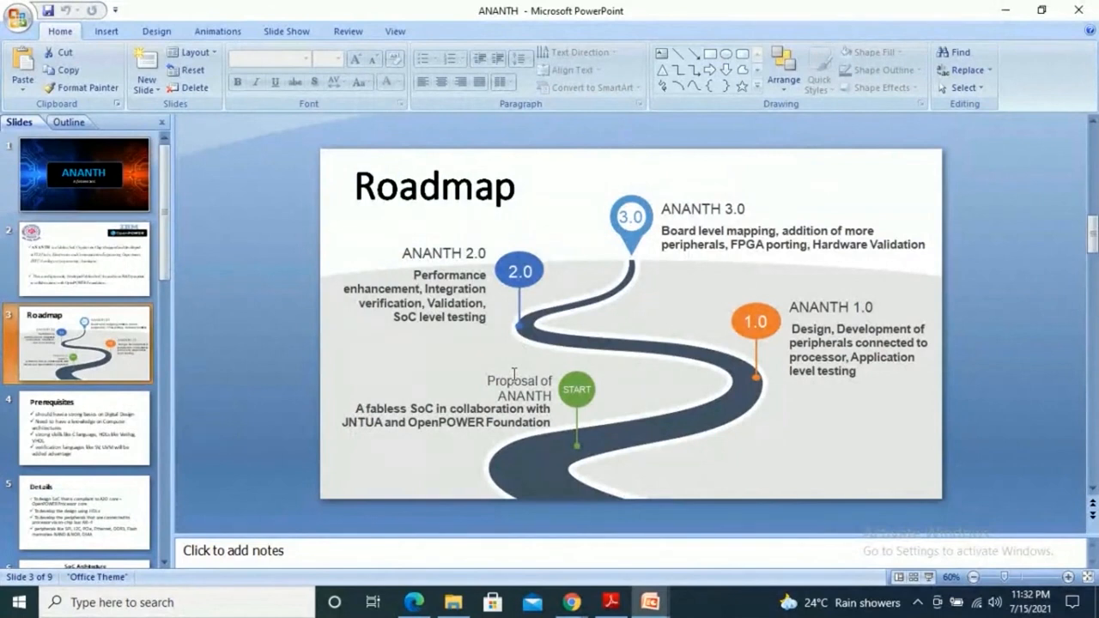
{"action": "mouse_move", "coordinate": [502, 524]}
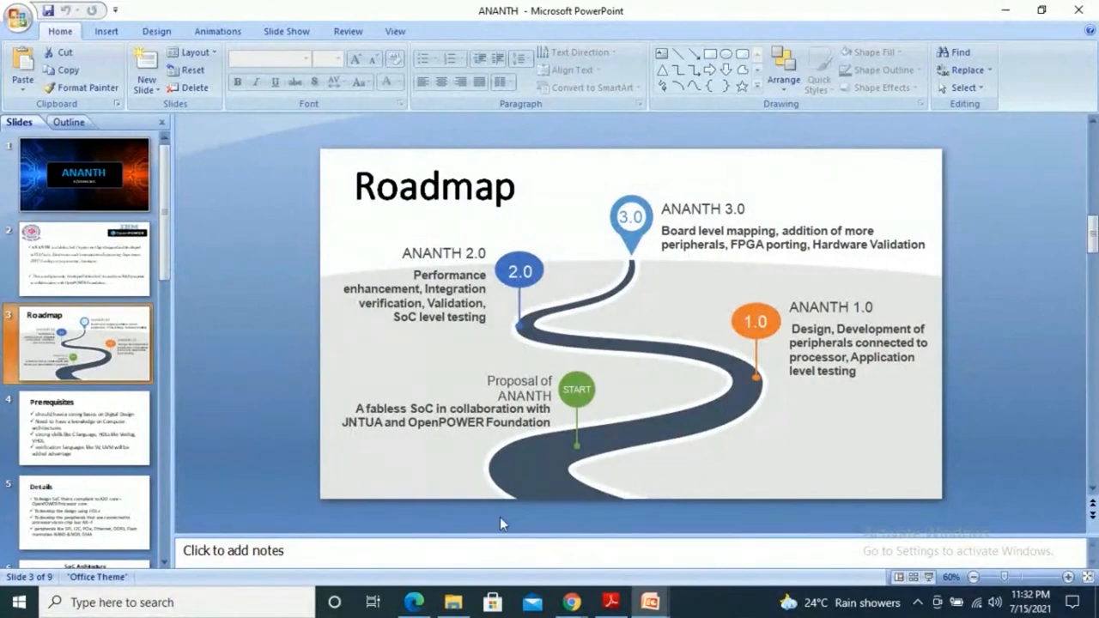
{"action": "mouse_move", "coordinate": [81, 429]}
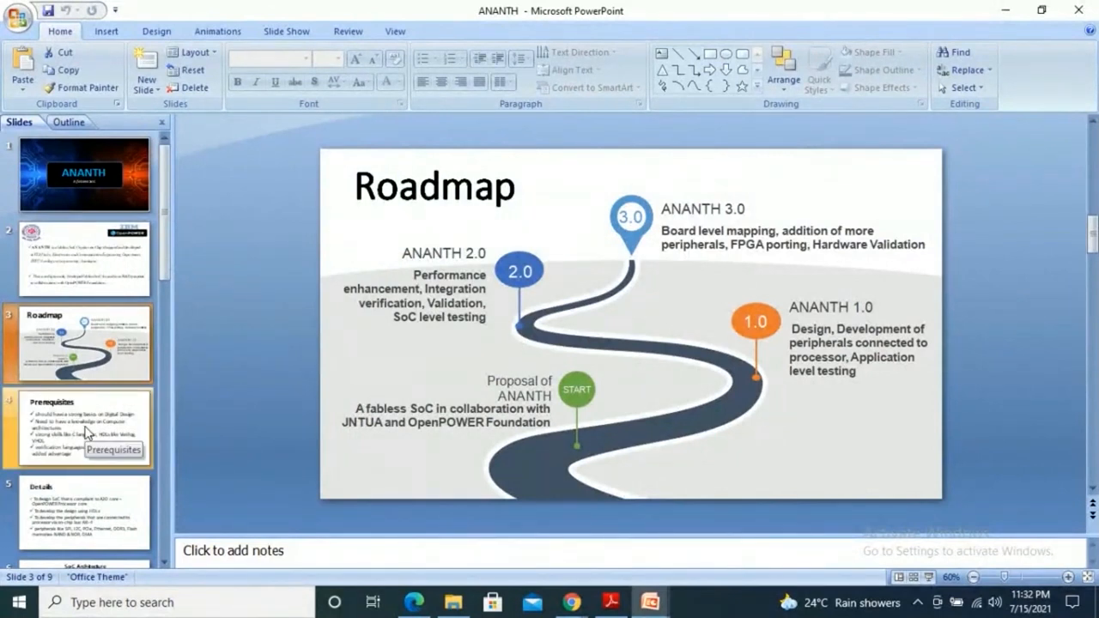
- Glance at the Prerequisites and Roadmap slides, then show slide 6, SoC Architecture
{"action": "left_click", "coordinate": [78, 428]}
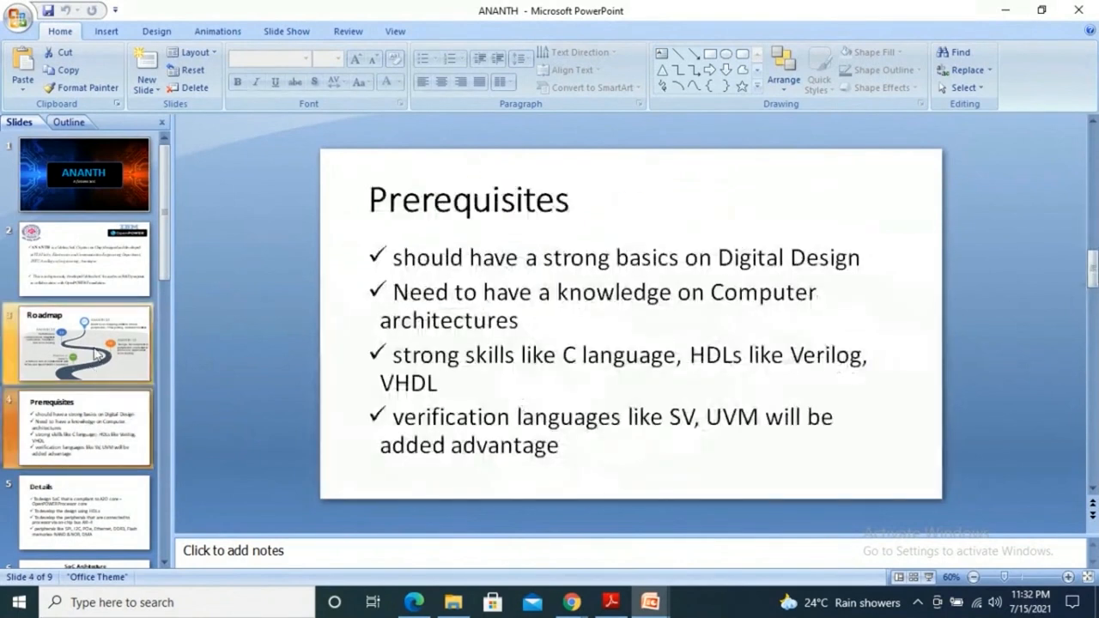
{"action": "left_click", "coordinate": [83, 257]}
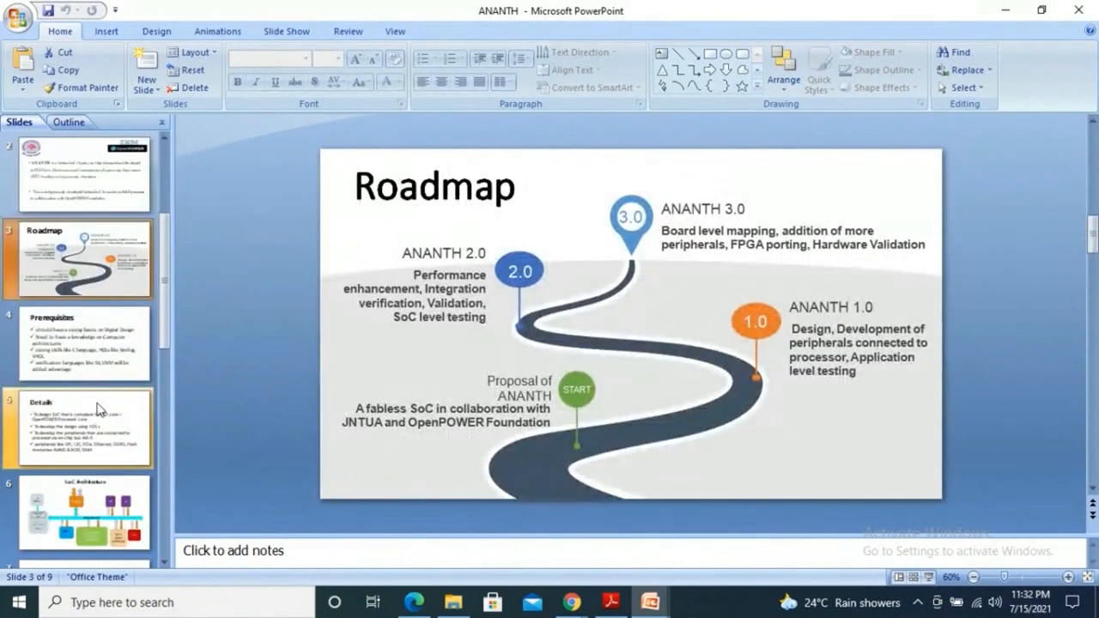
{"action": "left_click", "coordinate": [83, 512]}
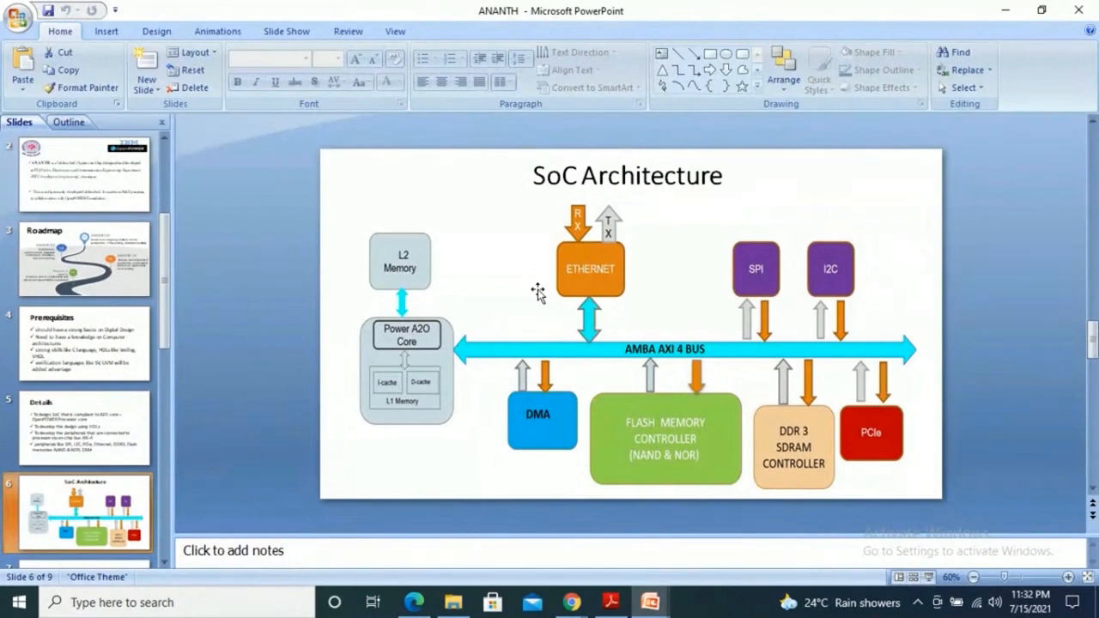
{"action": "mouse_move", "coordinate": [564, 315]}
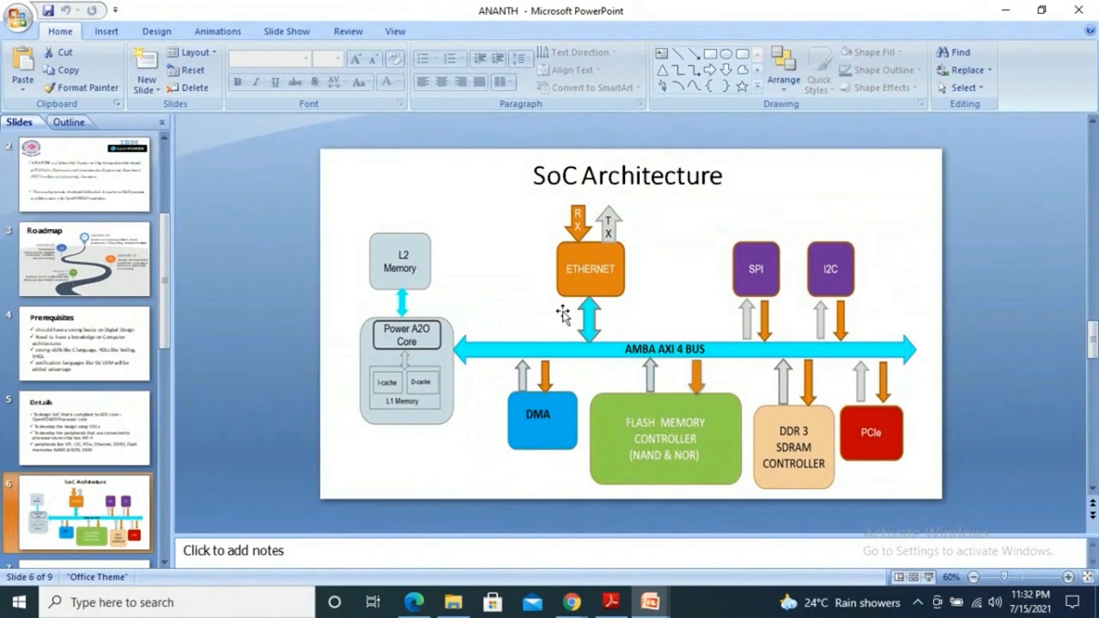
{"action": "mouse_move", "coordinate": [402, 225]}
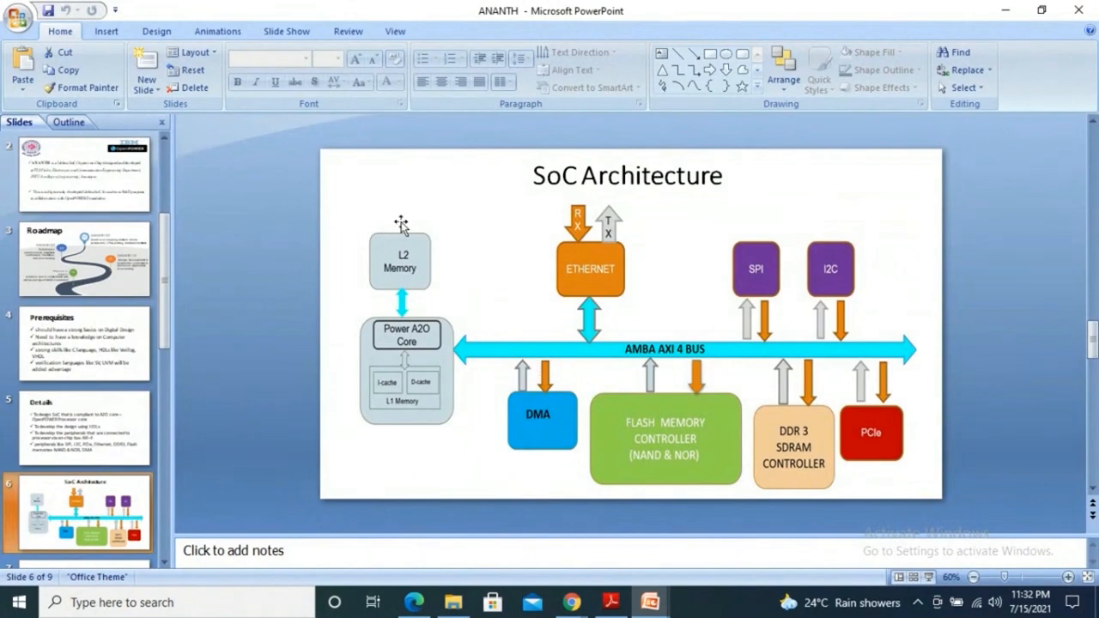
{"action": "mouse_move", "coordinate": [405, 532]}
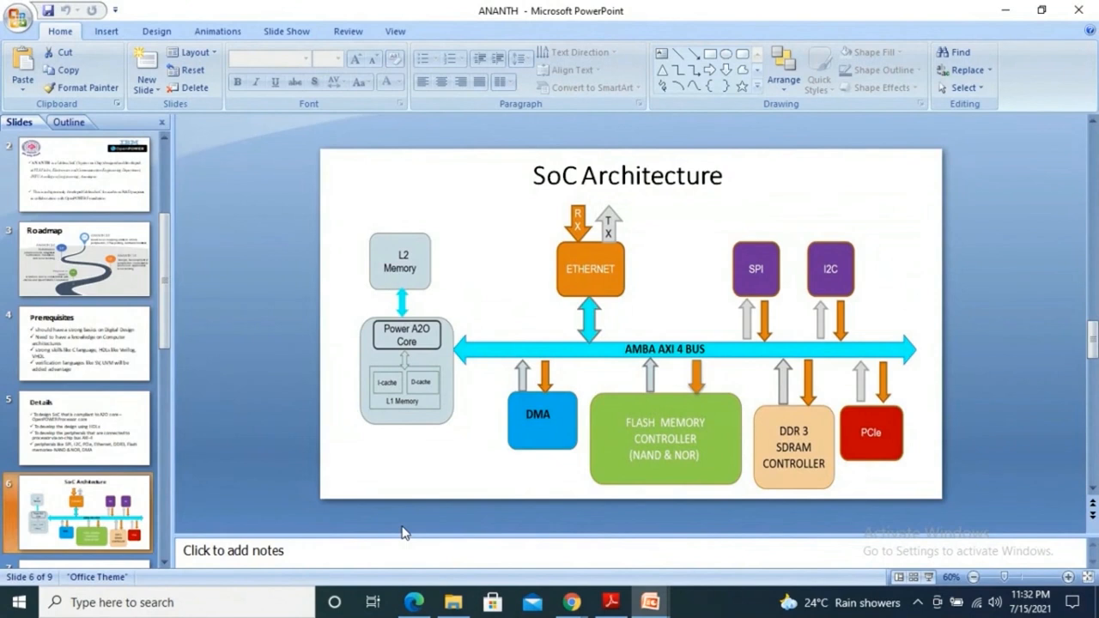
{"action": "mouse_move", "coordinate": [311, 383]}
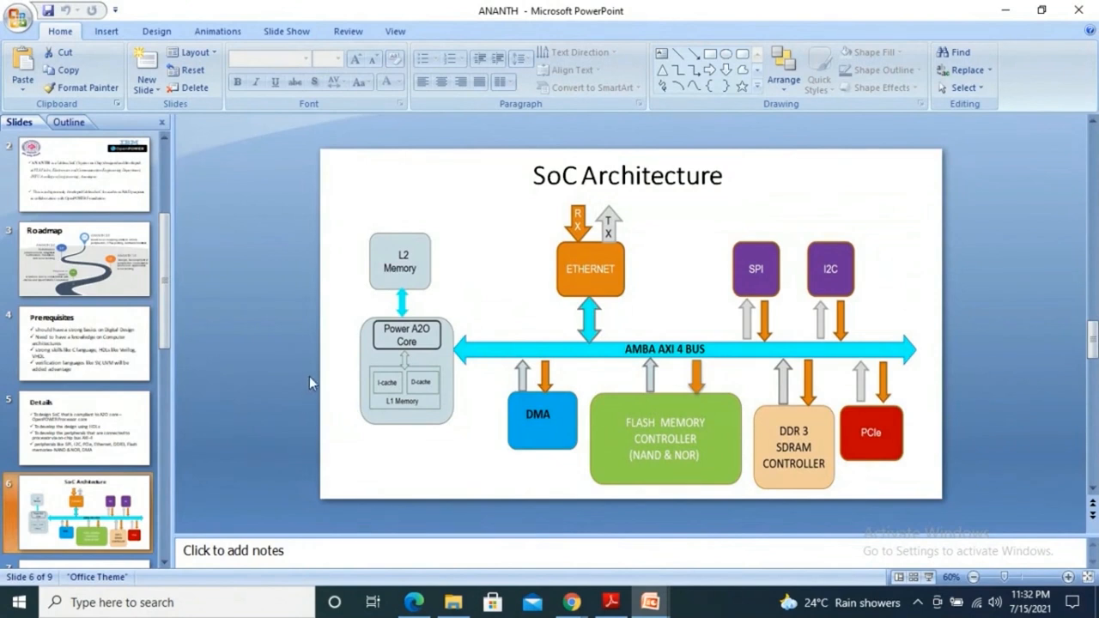
{"action": "mouse_move", "coordinate": [611, 418]}
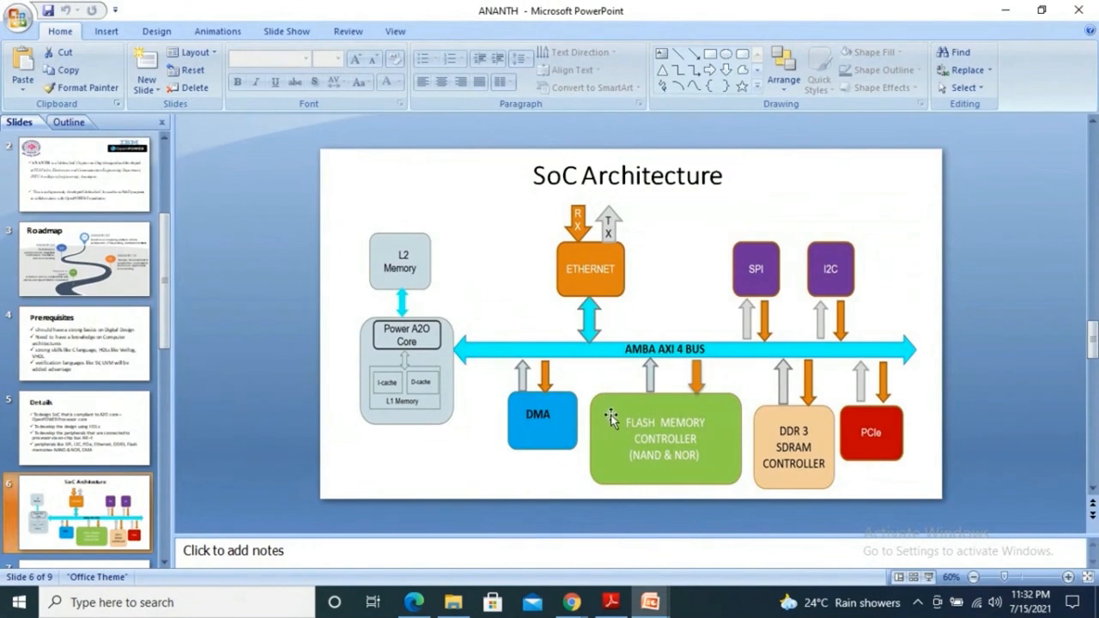
{"action": "mouse_move", "coordinate": [630, 381]}
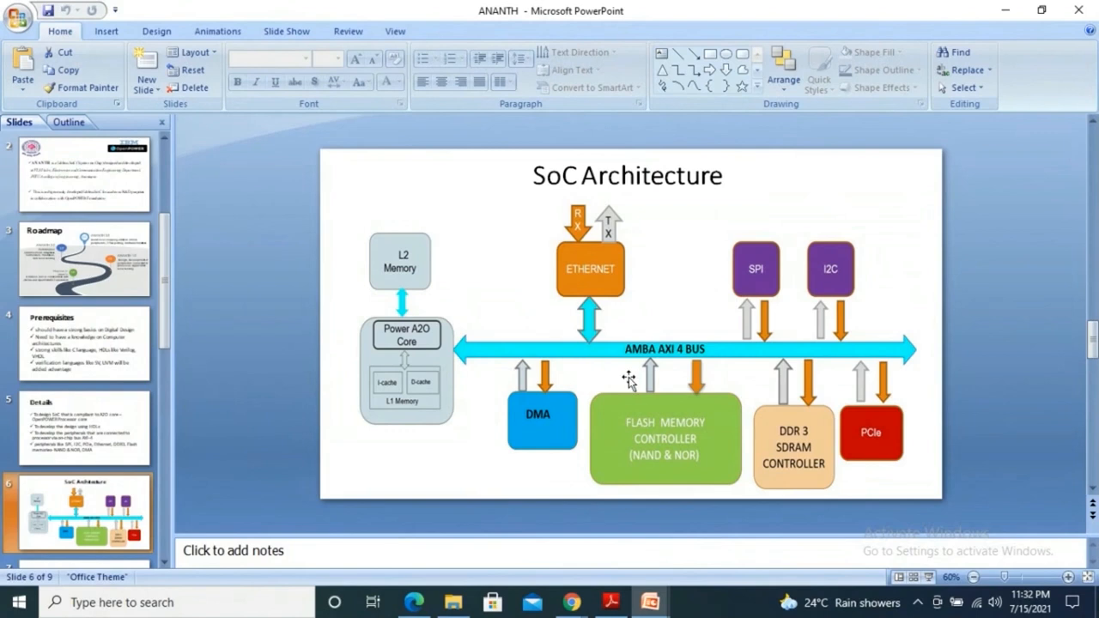
{"action": "mouse_move", "coordinate": [589, 284]}
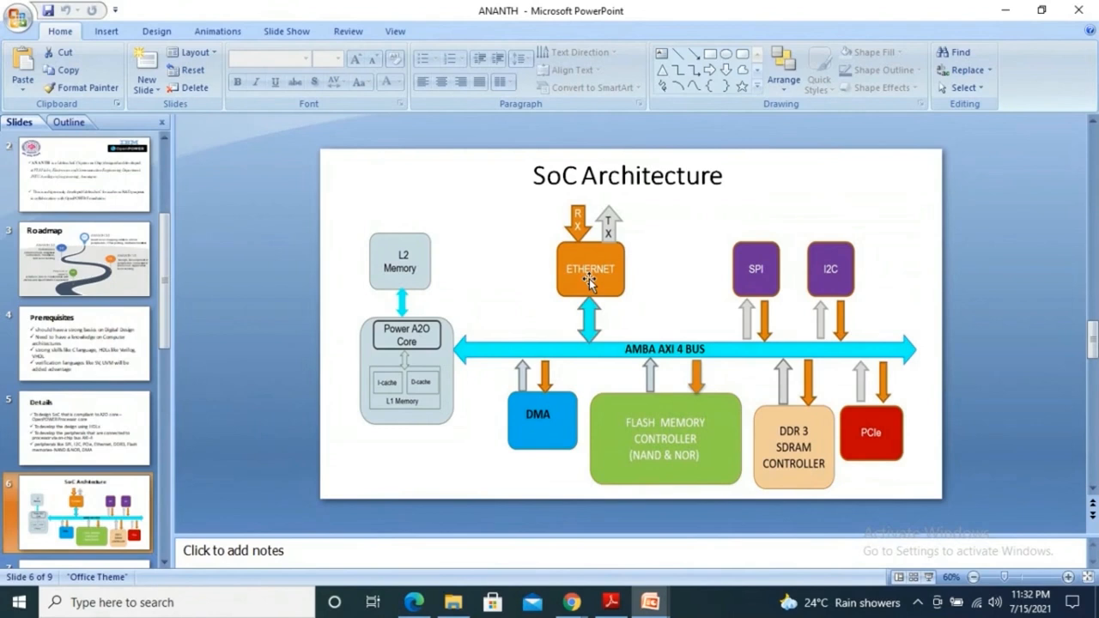
{"action": "mouse_move", "coordinate": [588, 303]}
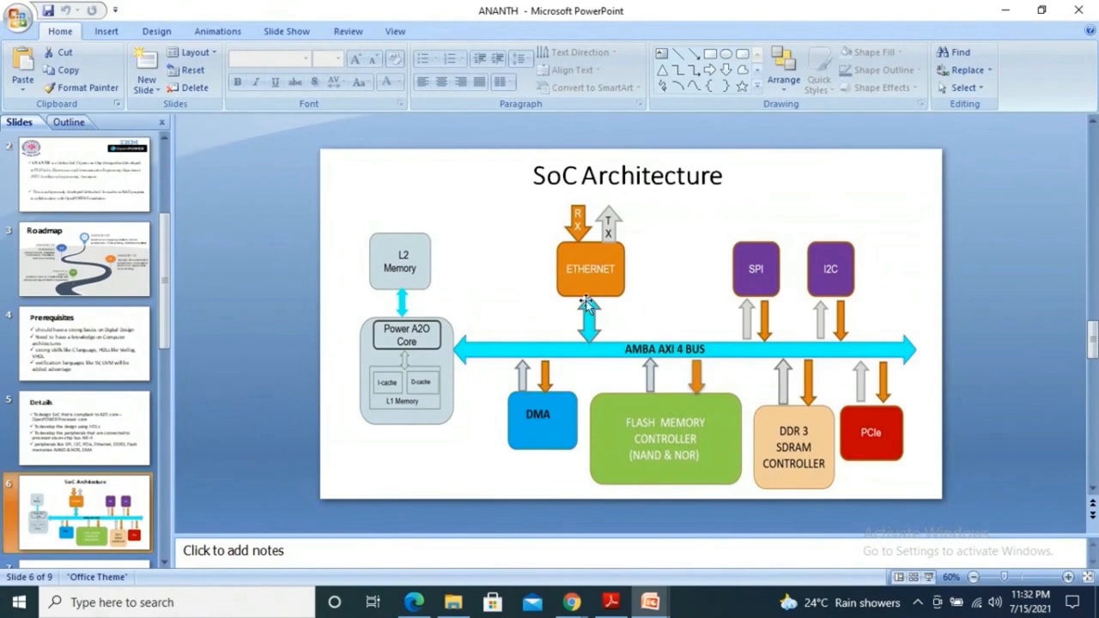
{"action": "mouse_move", "coordinate": [528, 365]}
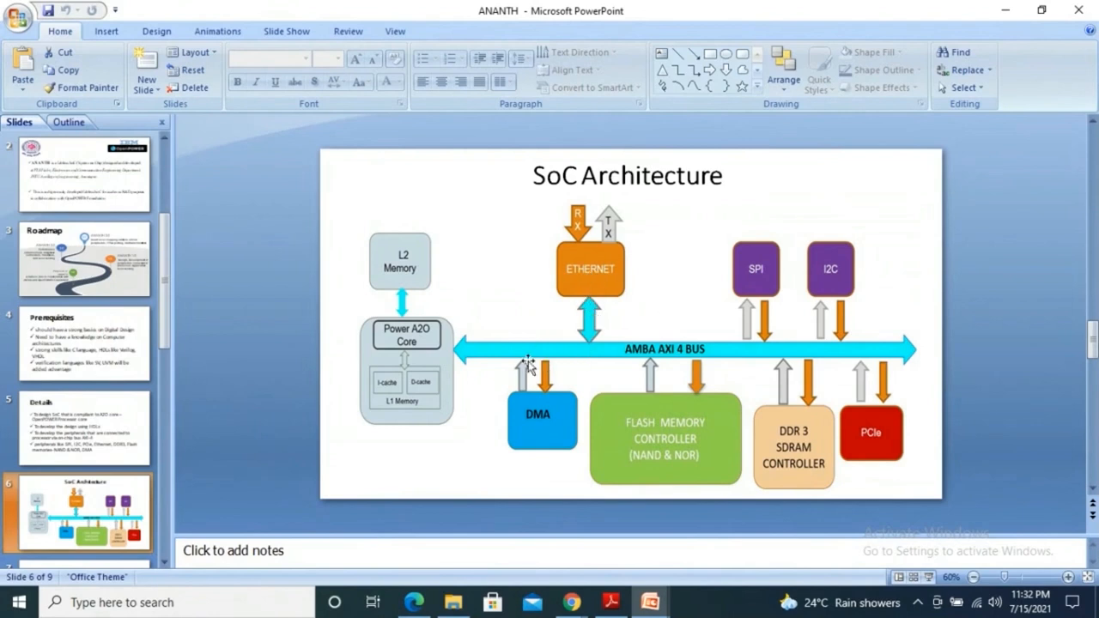
{"action": "mouse_move", "coordinate": [572, 262]}
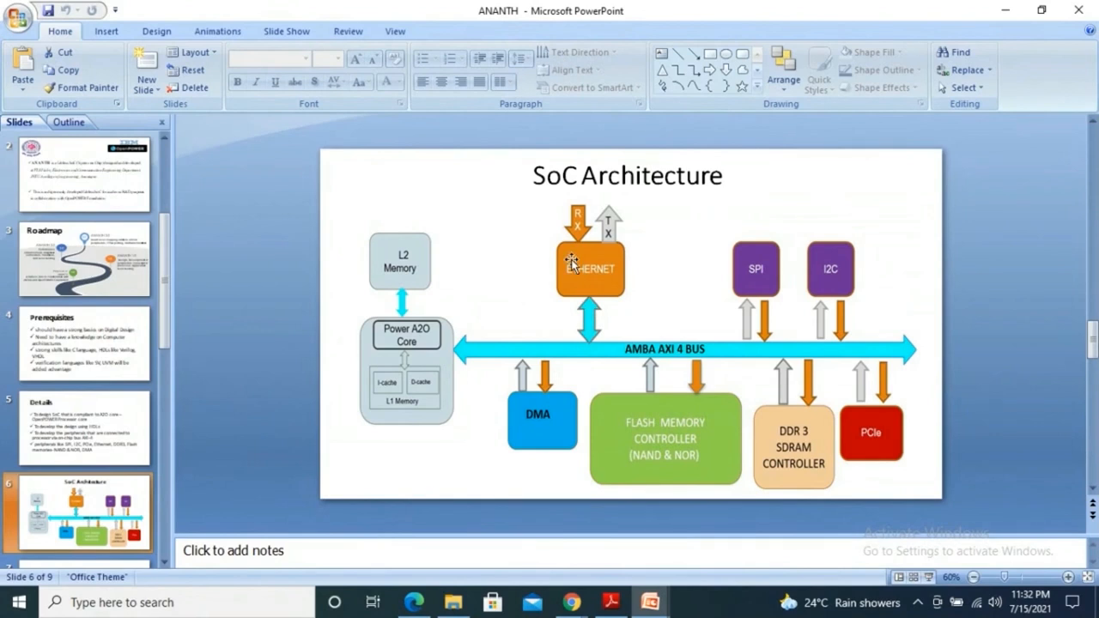
{"action": "mouse_move", "coordinate": [625, 242]}
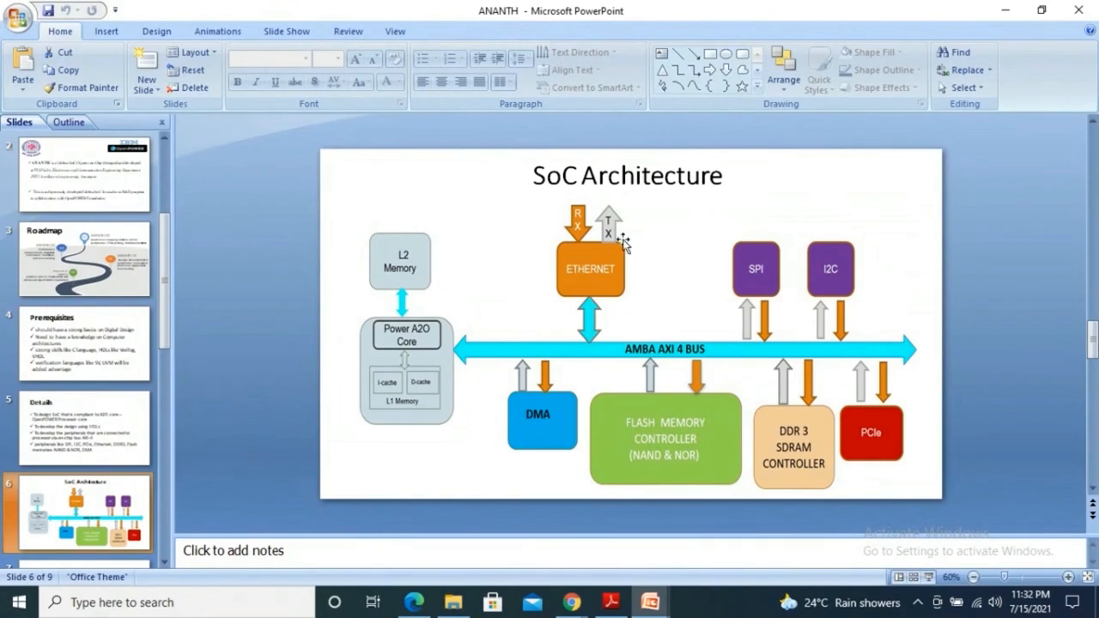
{"action": "mouse_move", "coordinate": [595, 292]}
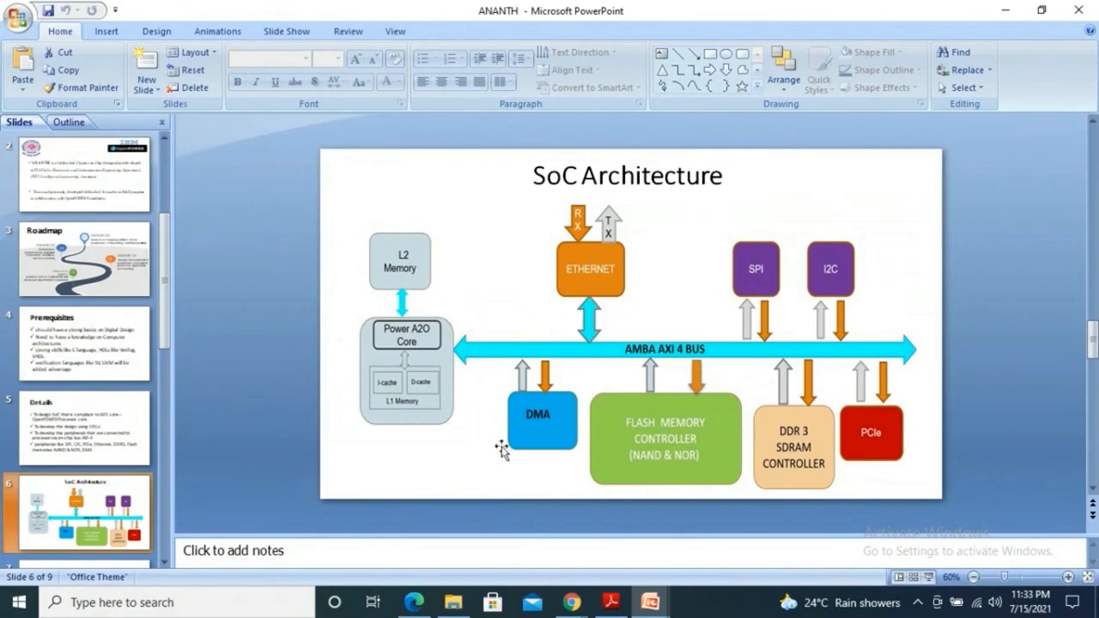
- Show slide 5, Details, with the A2O-compliant SoC goals and peripherals
{"action": "left_click", "coordinate": [81, 427]}
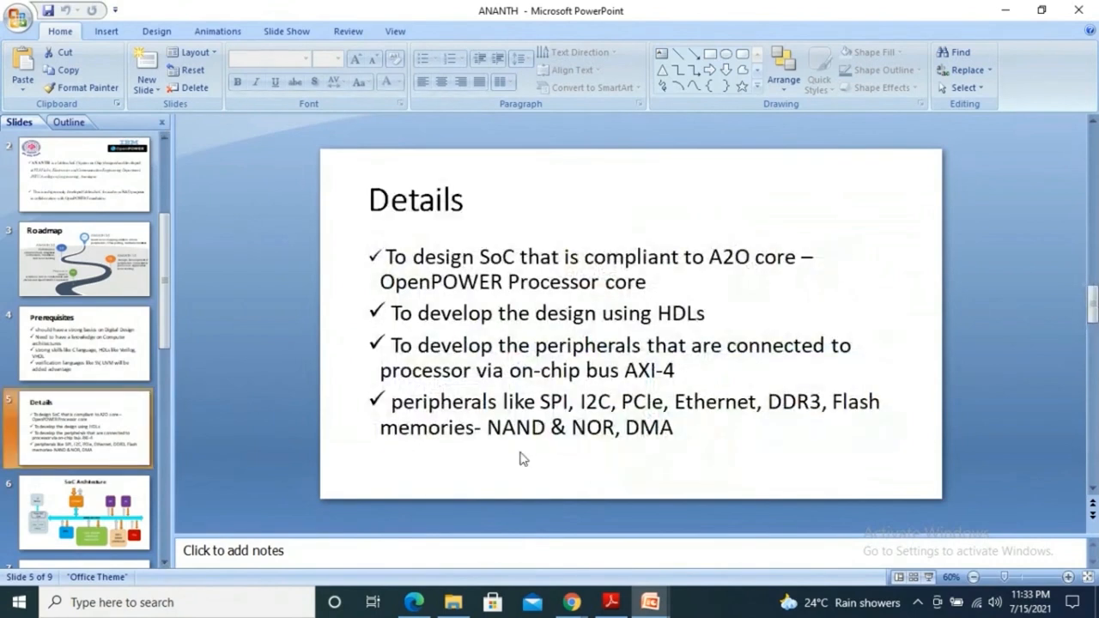
{"action": "mouse_move", "coordinate": [554, 450]}
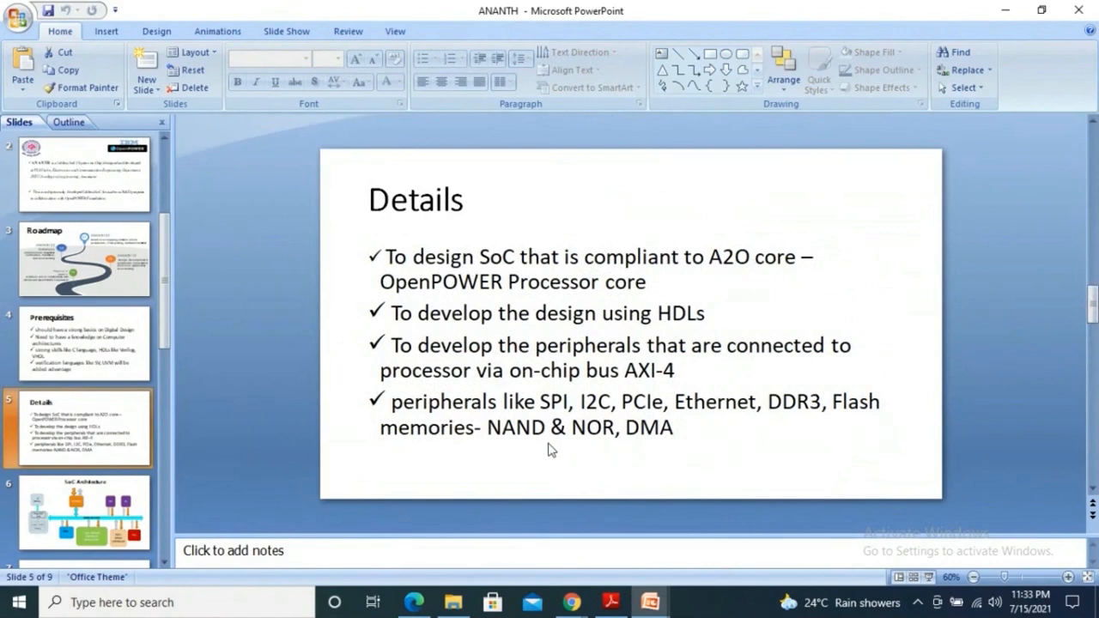
{"action": "mouse_move", "coordinate": [493, 502]}
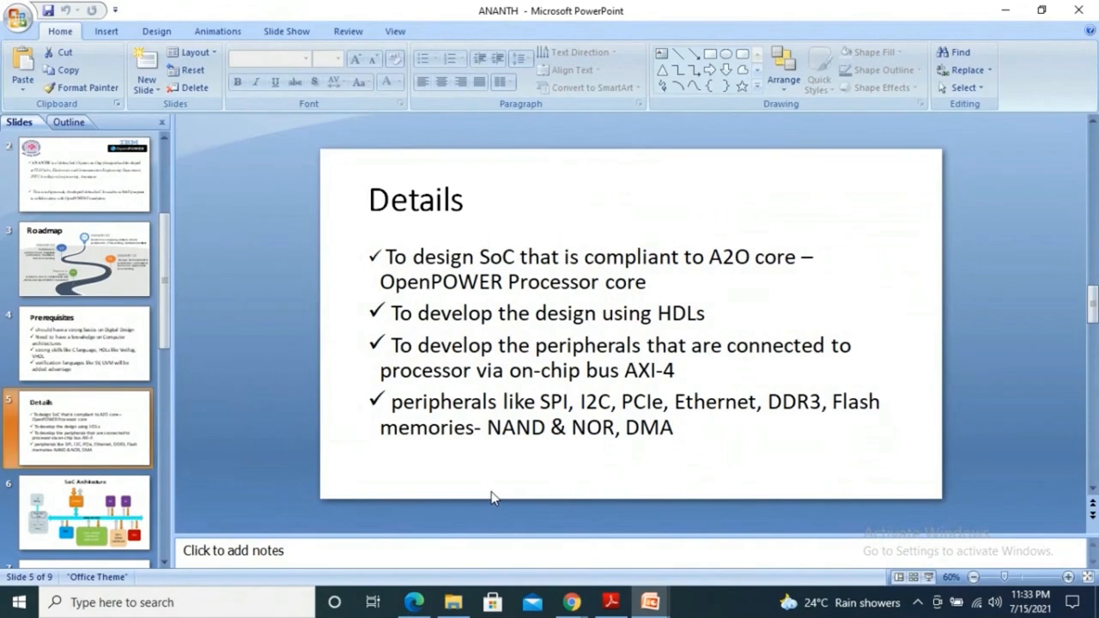
{"action": "mouse_move", "coordinate": [318, 478]}
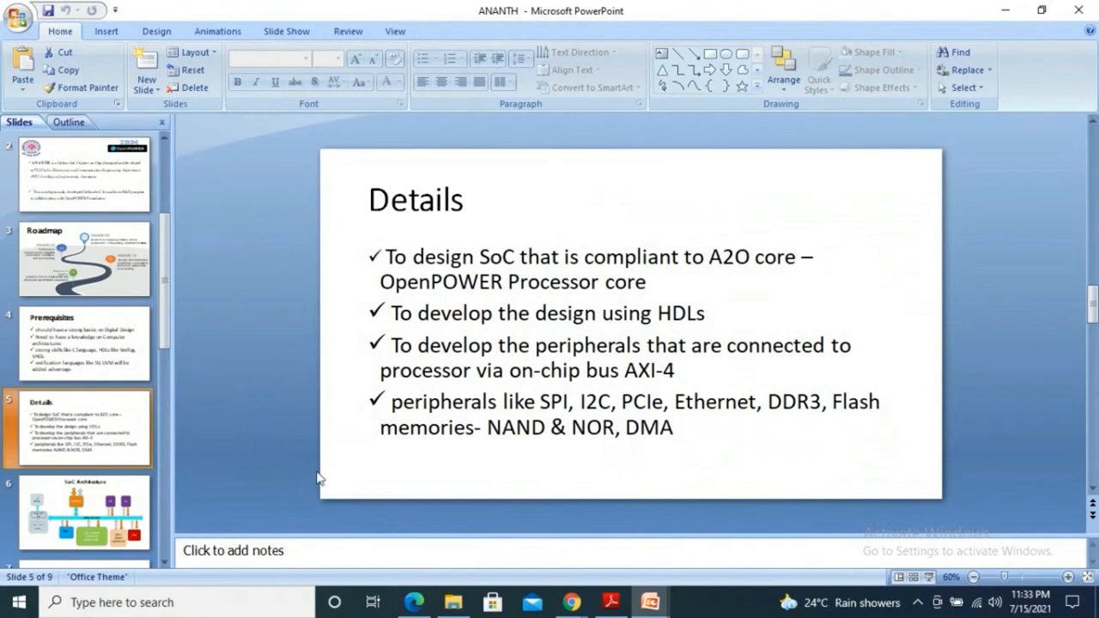
{"action": "scroll", "scroll_direction": "down", "scroll_amount": 3}
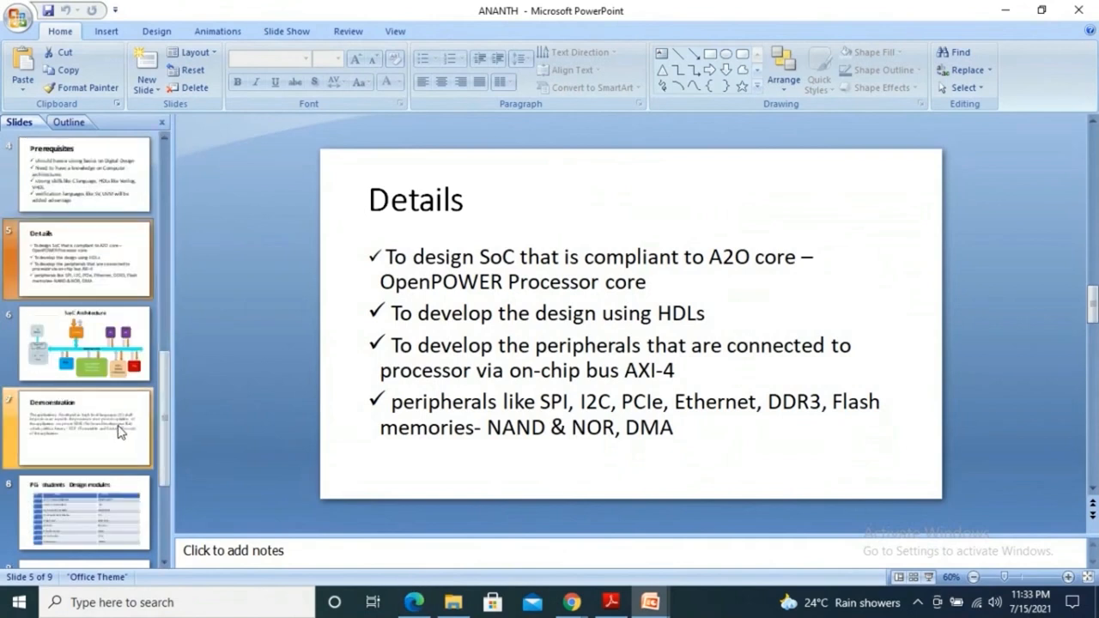
- Display slide 8, the table of PG students and their design modules
{"action": "left_click", "coordinate": [82, 513]}
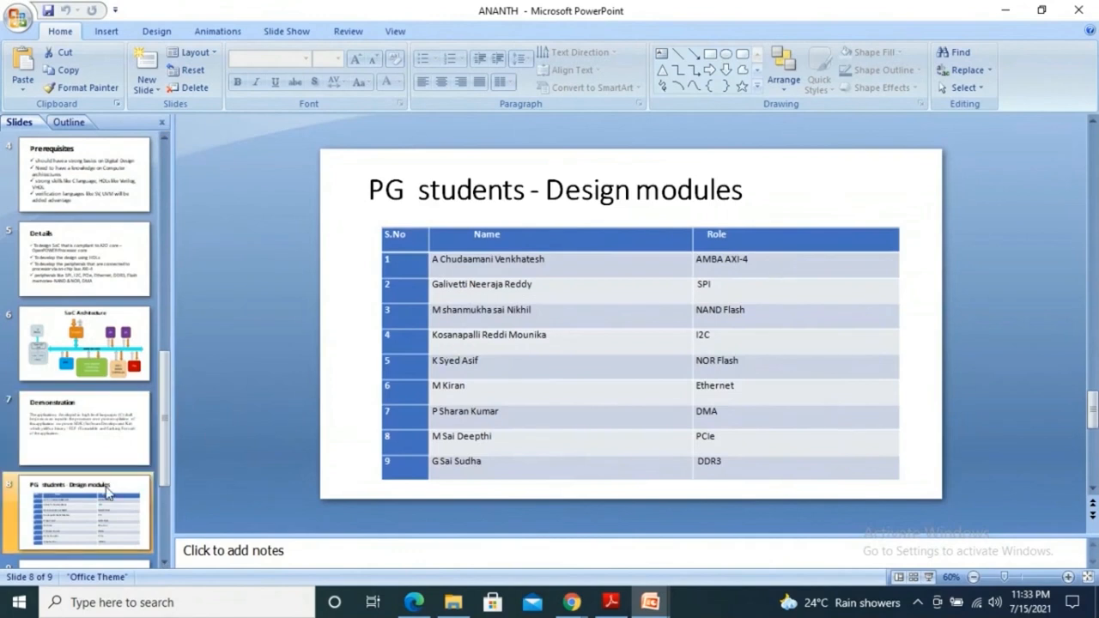
{"action": "mouse_move", "coordinate": [110, 490]}
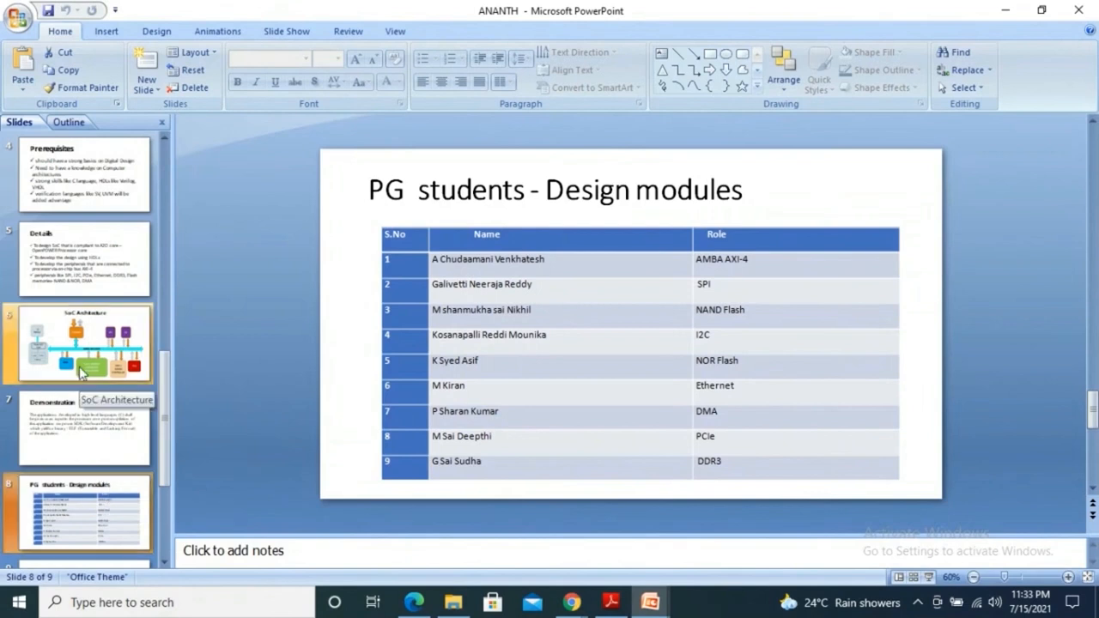
{"action": "mouse_move", "coordinate": [81, 355]}
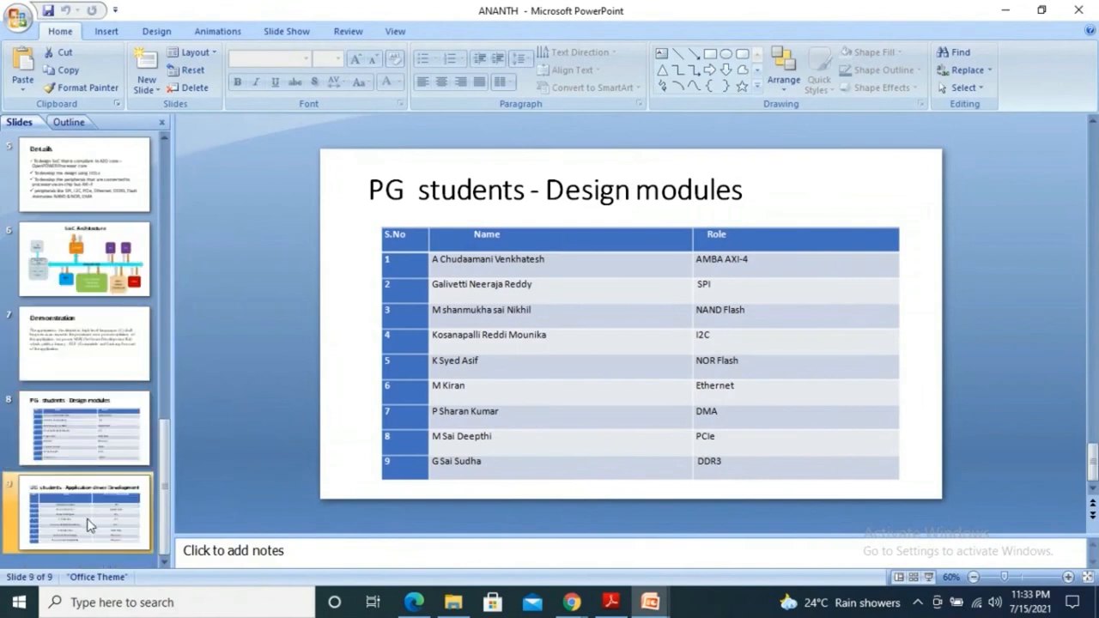
{"action": "left_click", "coordinate": [82, 513]}
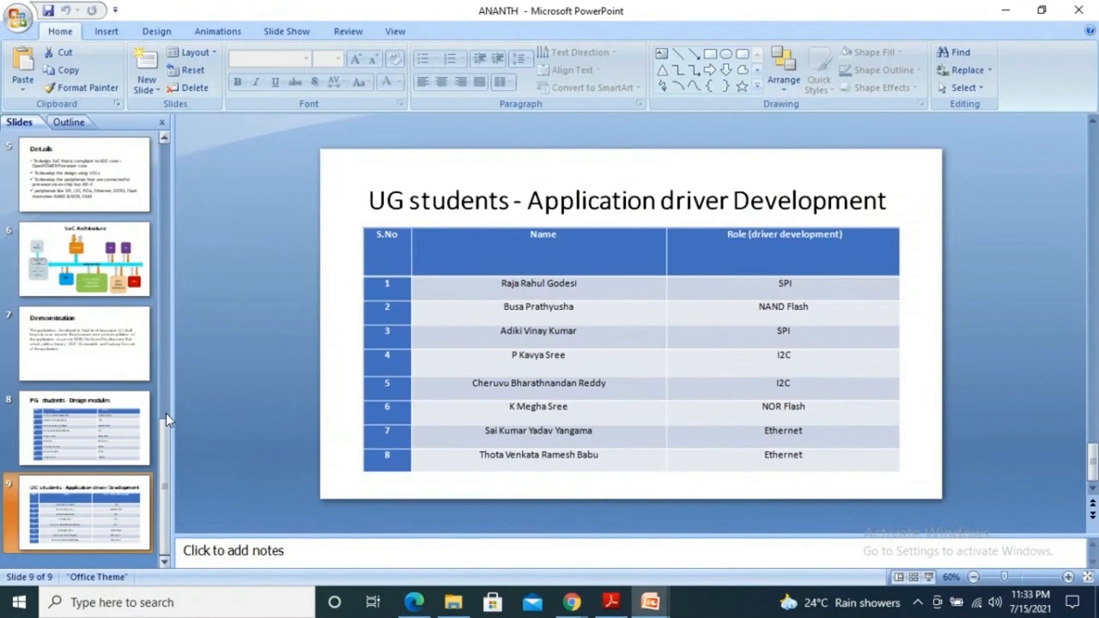
{"action": "mouse_move", "coordinate": [494, 433]}
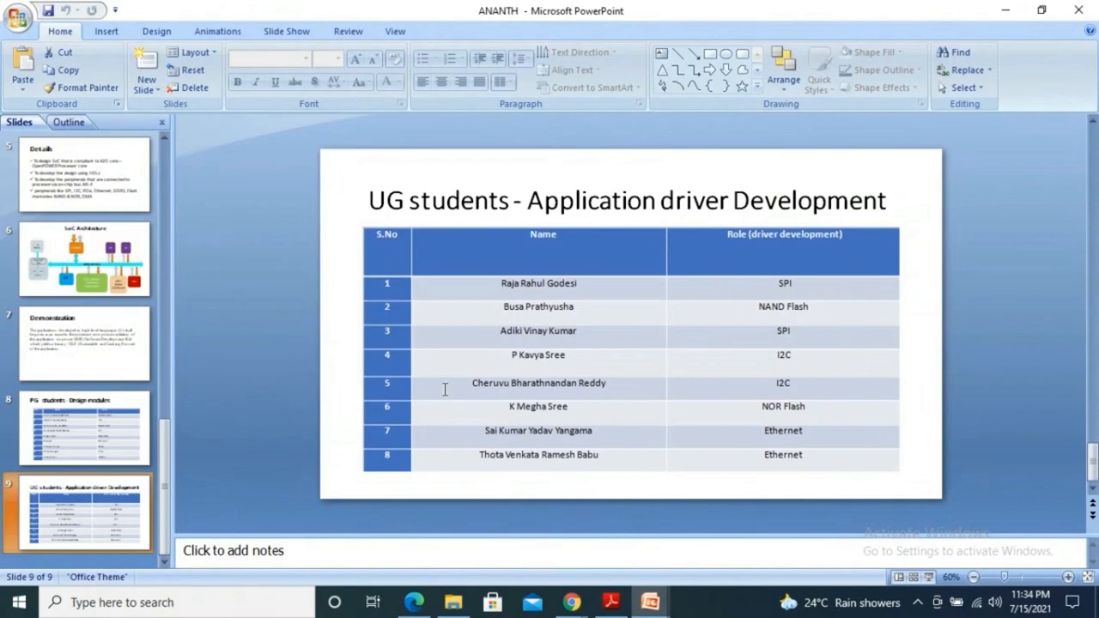
{"action": "mouse_move", "coordinate": [446, 371]}
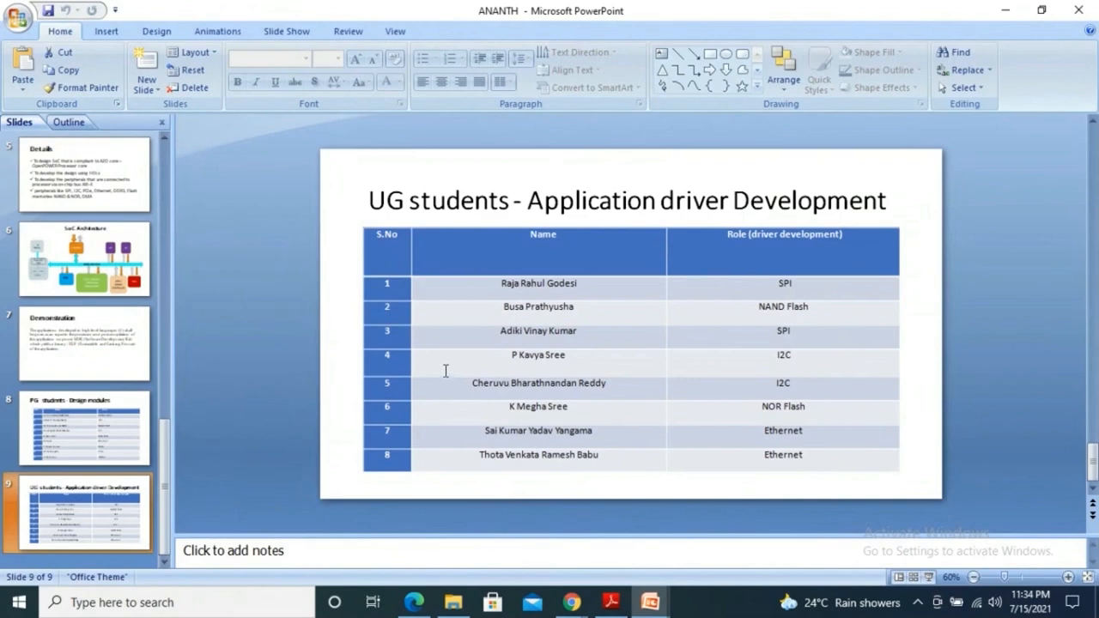
{"action": "mouse_move", "coordinate": [505, 369]}
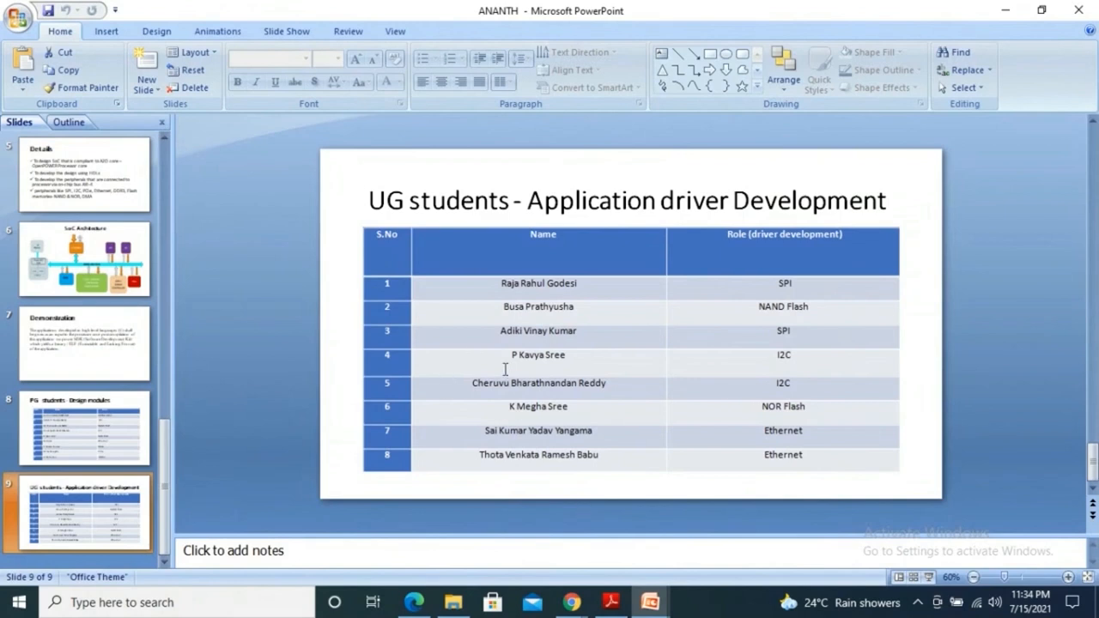
{"action": "mouse_move", "coordinate": [969, 375]}
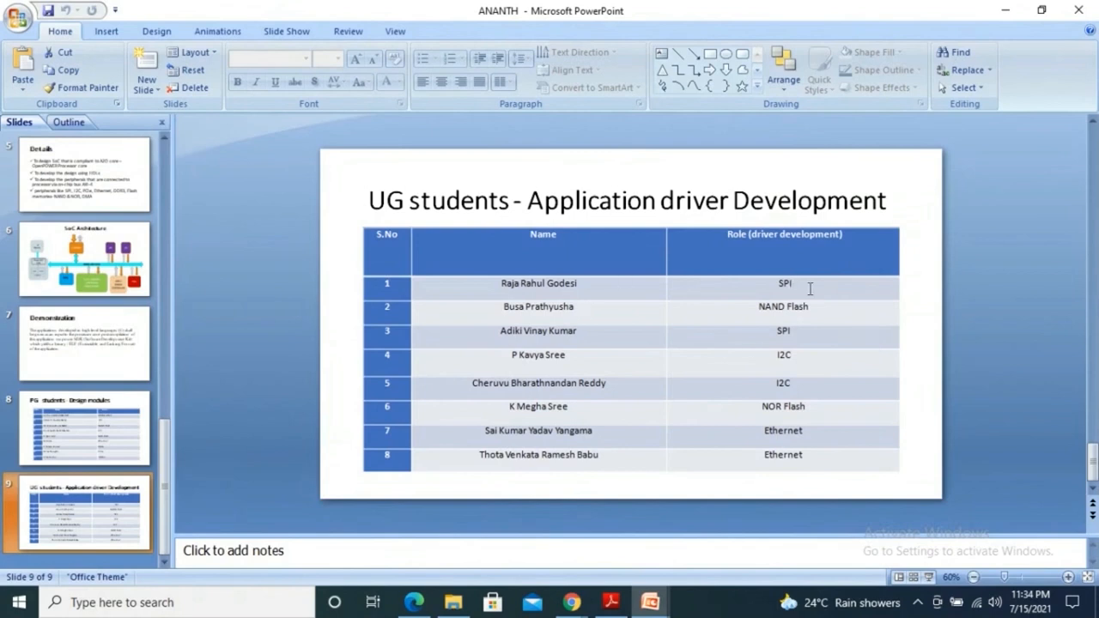
{"action": "mouse_move", "coordinate": [741, 310]}
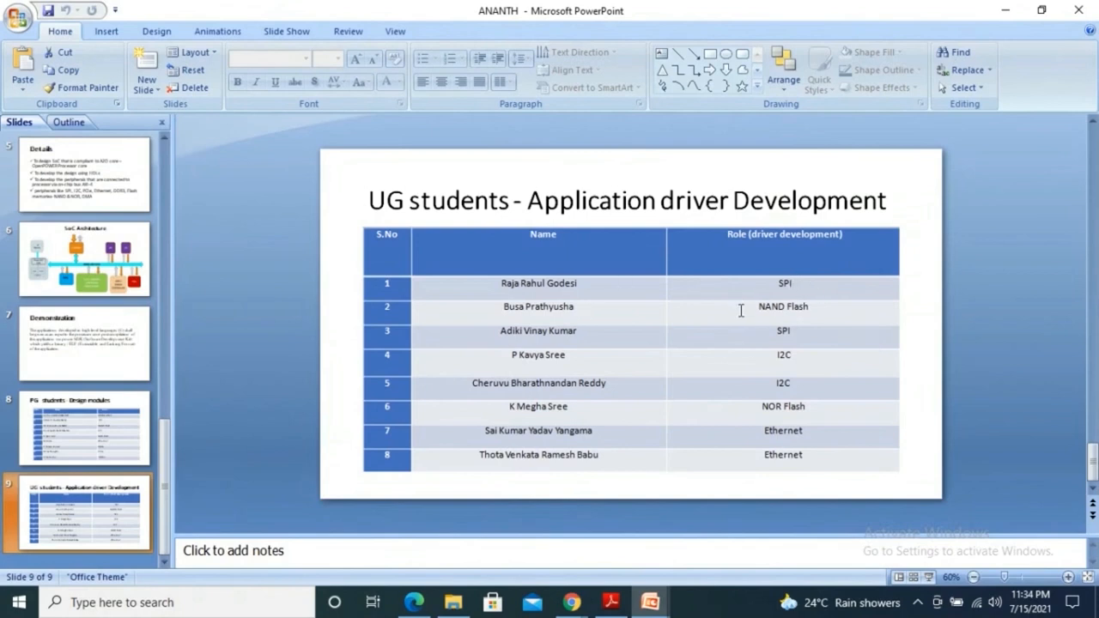
{"action": "mouse_move", "coordinate": [444, 584]}
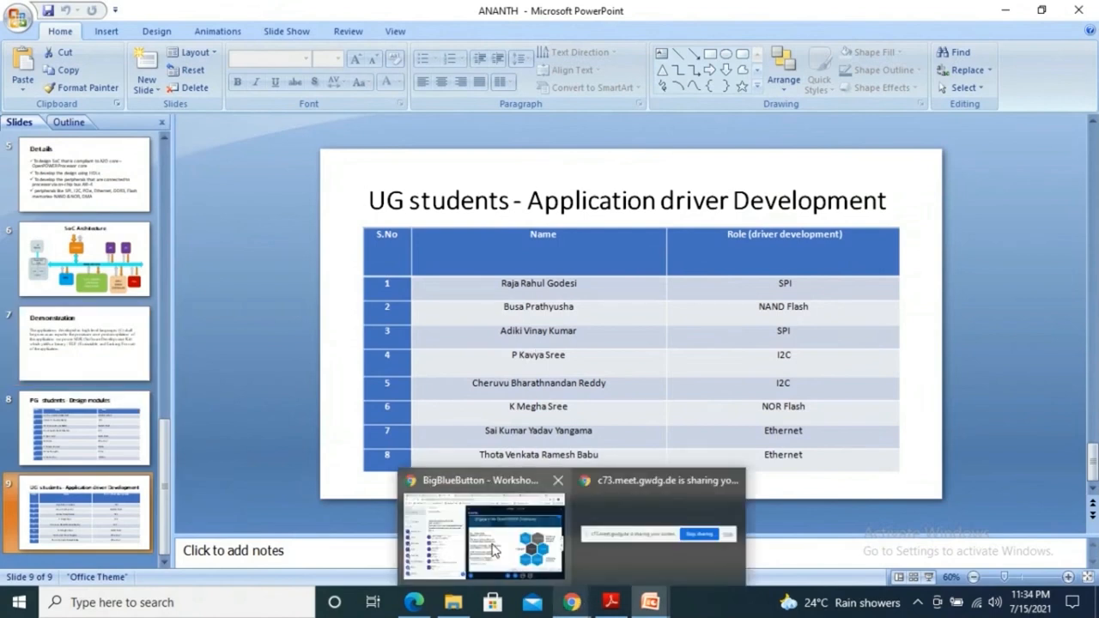
- Bring Chrome forward on the Libre-SOC HDL workflow page and scroll its contents list
{"action": "left_click", "coordinate": [483, 532]}
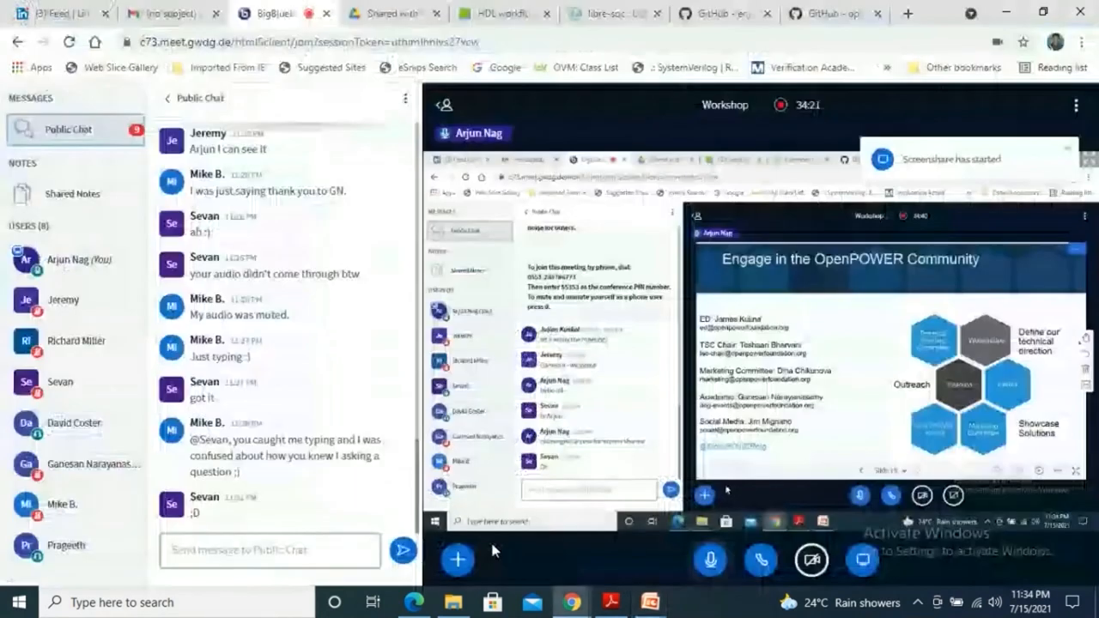
{"action": "left_click", "coordinate": [502, 13]}
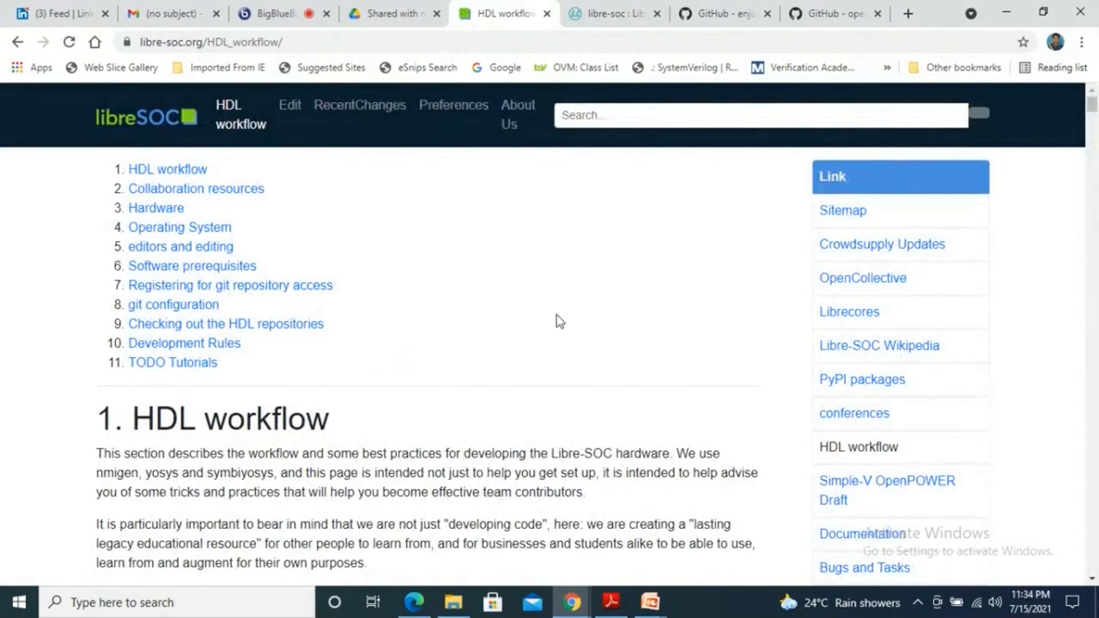
{"action": "scroll", "scroll_direction": "down", "scroll_amount": 3}
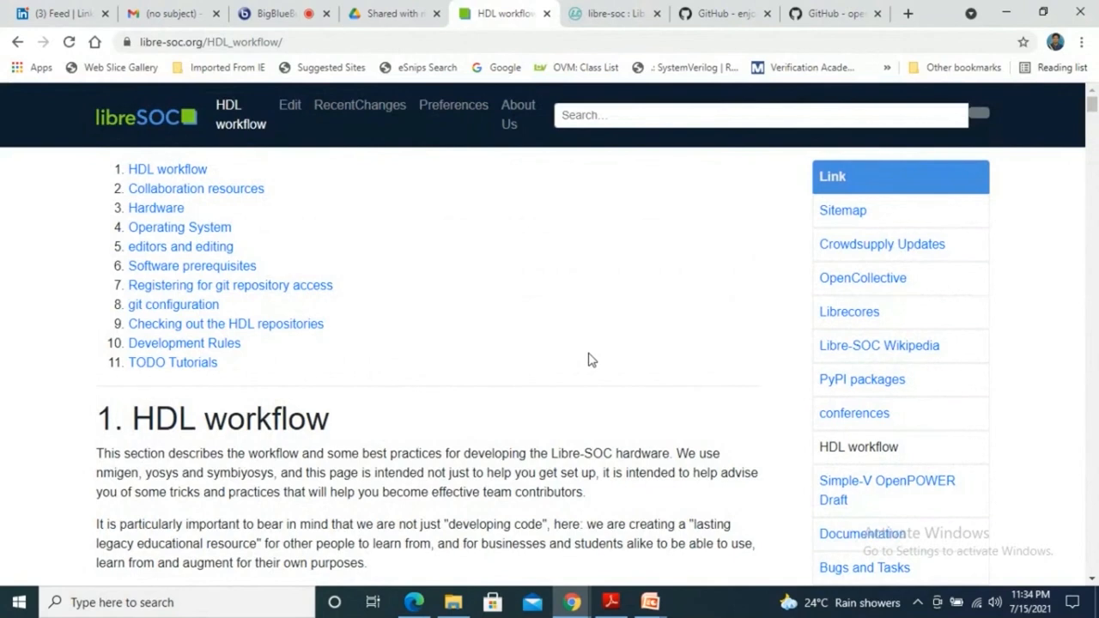
{"action": "mouse_move", "coordinate": [647, 256]}
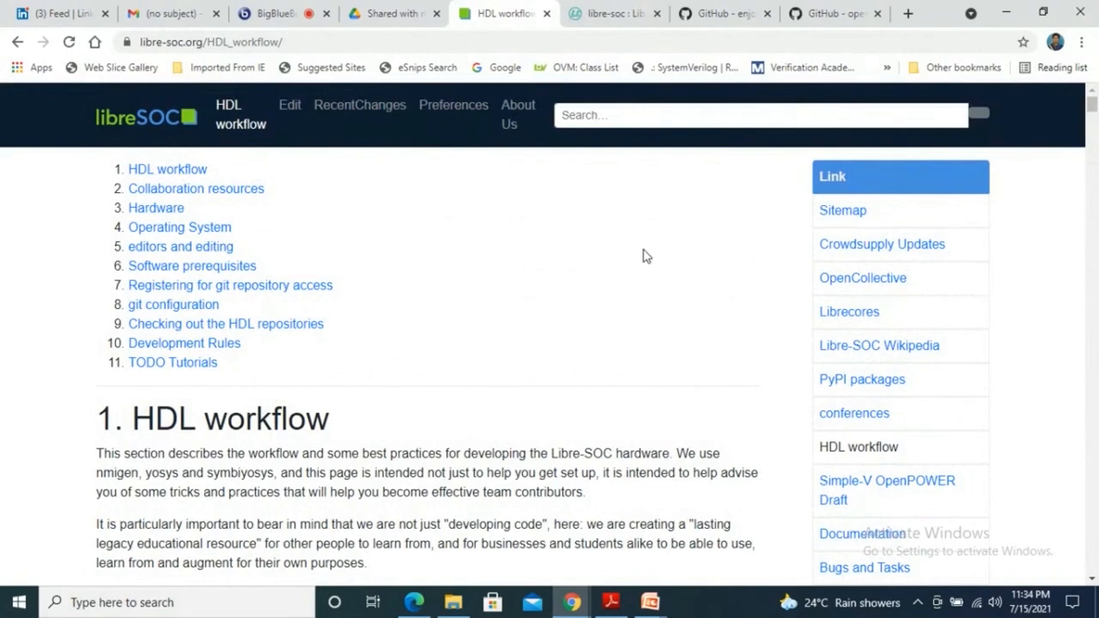
{"action": "mouse_move", "coordinate": [608, 312]}
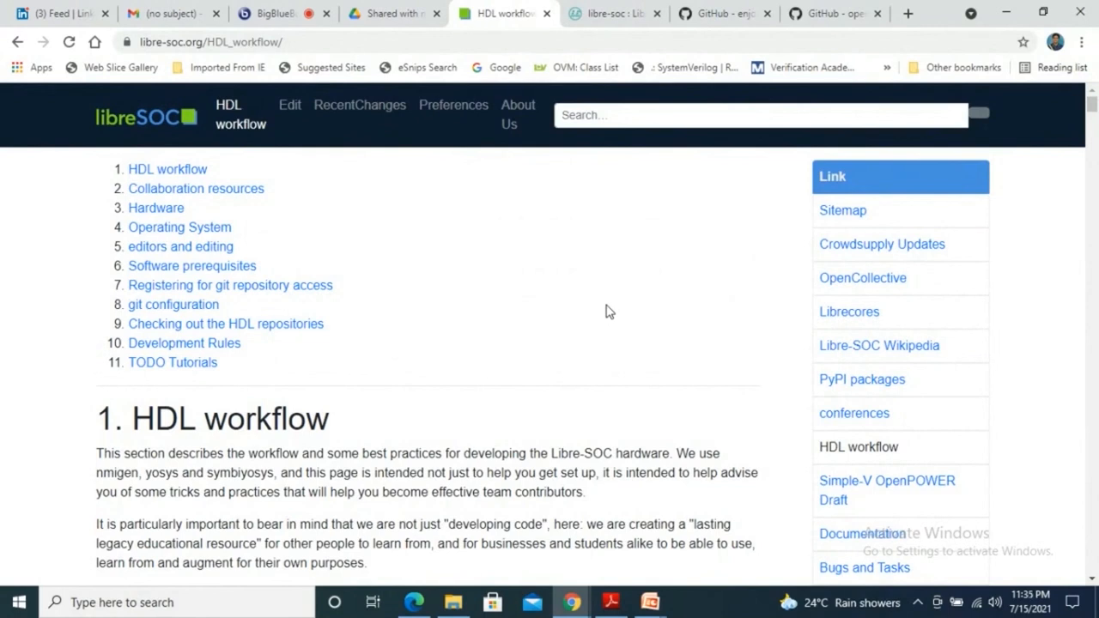
- Scroll the LiteX README down to the cores table with build statuses
{"action": "scroll", "scroll_direction": "down", "scroll_amount": 3}
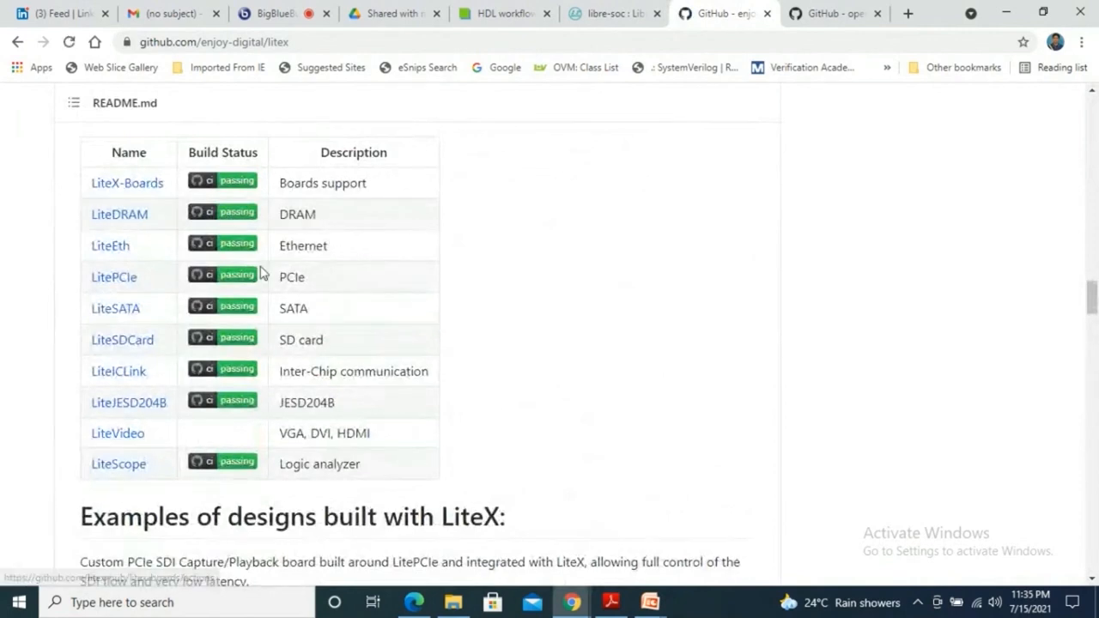
{"action": "mouse_move", "coordinate": [365, 209]}
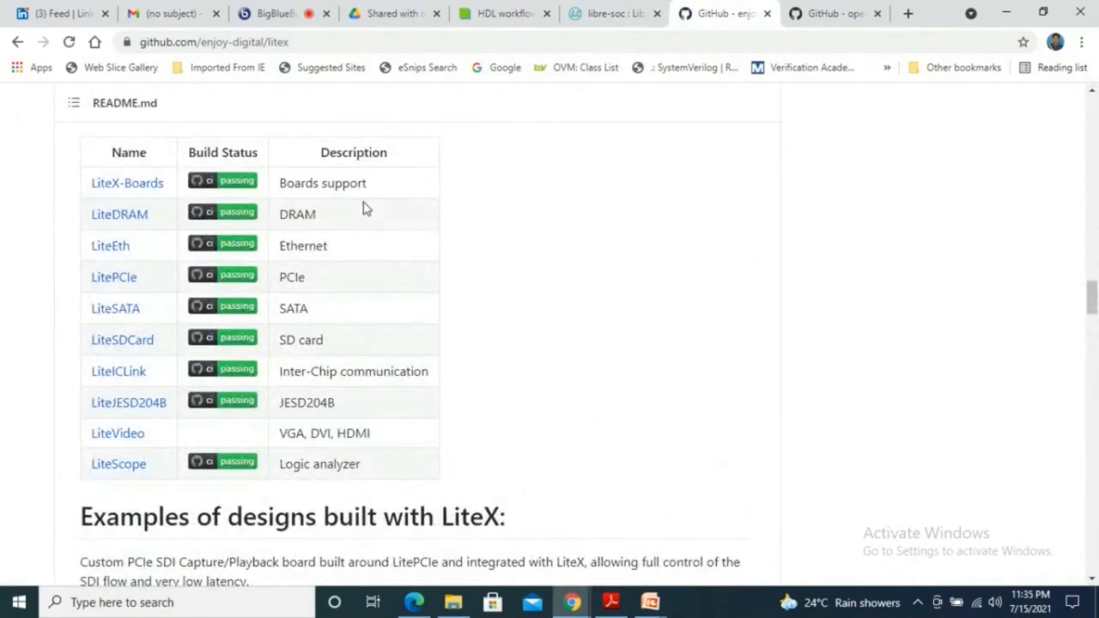
{"action": "mouse_move", "coordinate": [318, 119]}
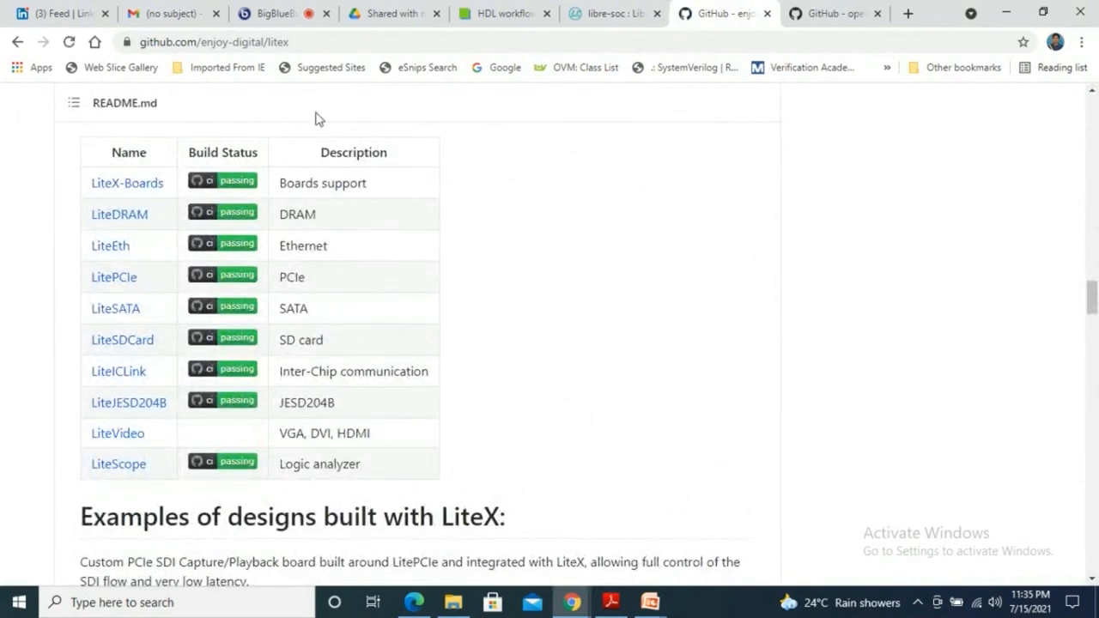
{"action": "mouse_move", "coordinate": [354, 440]}
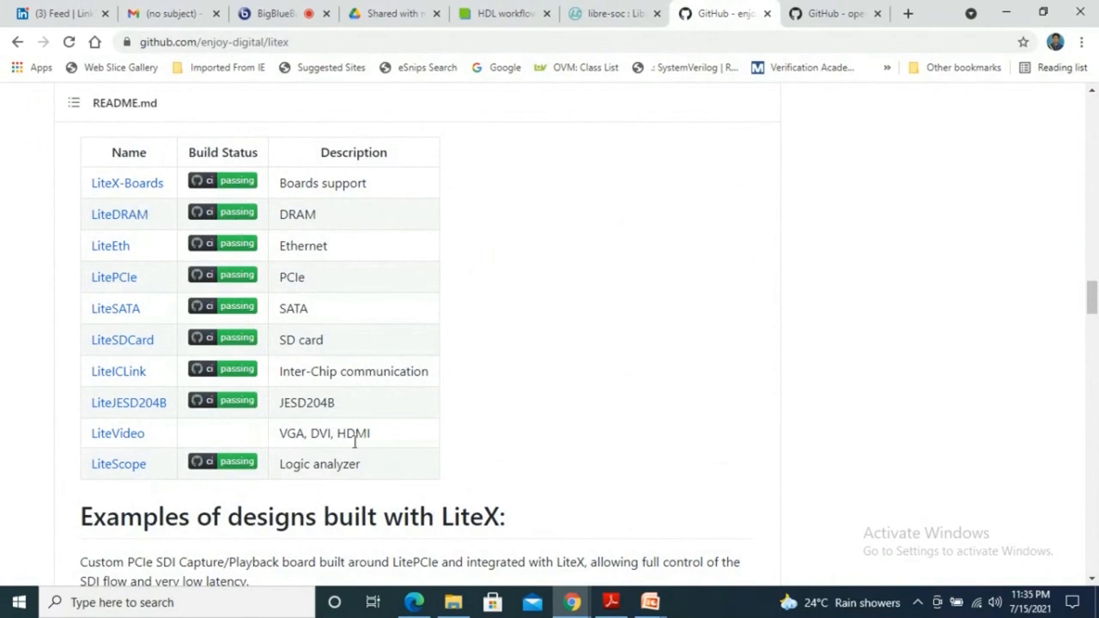
{"action": "mouse_move", "coordinate": [311, 410]}
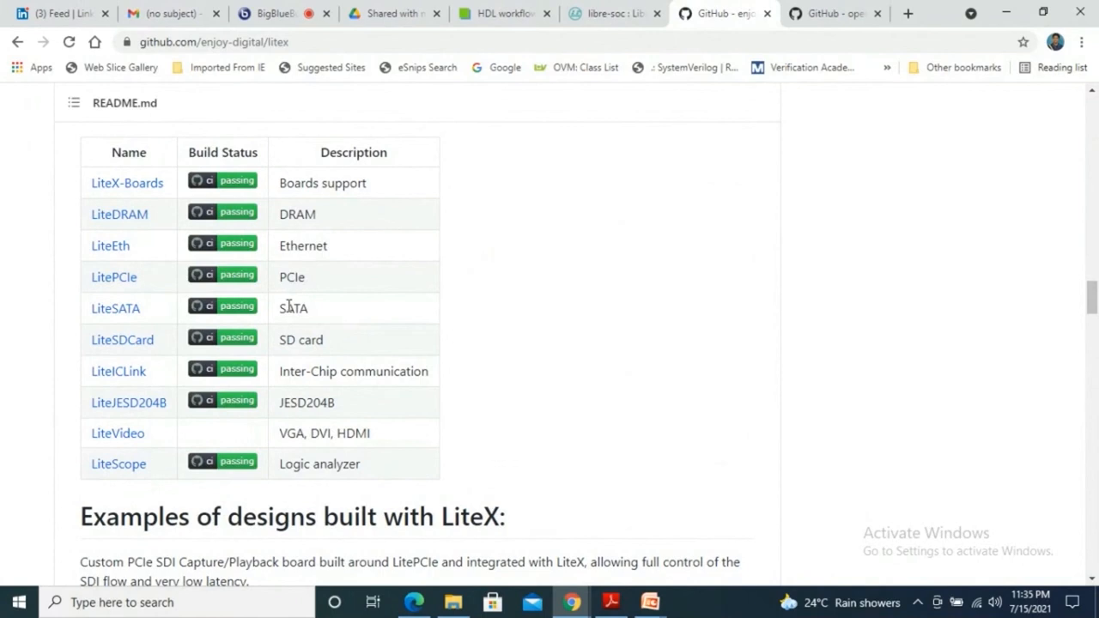
{"action": "mouse_move", "coordinate": [470, 377]}
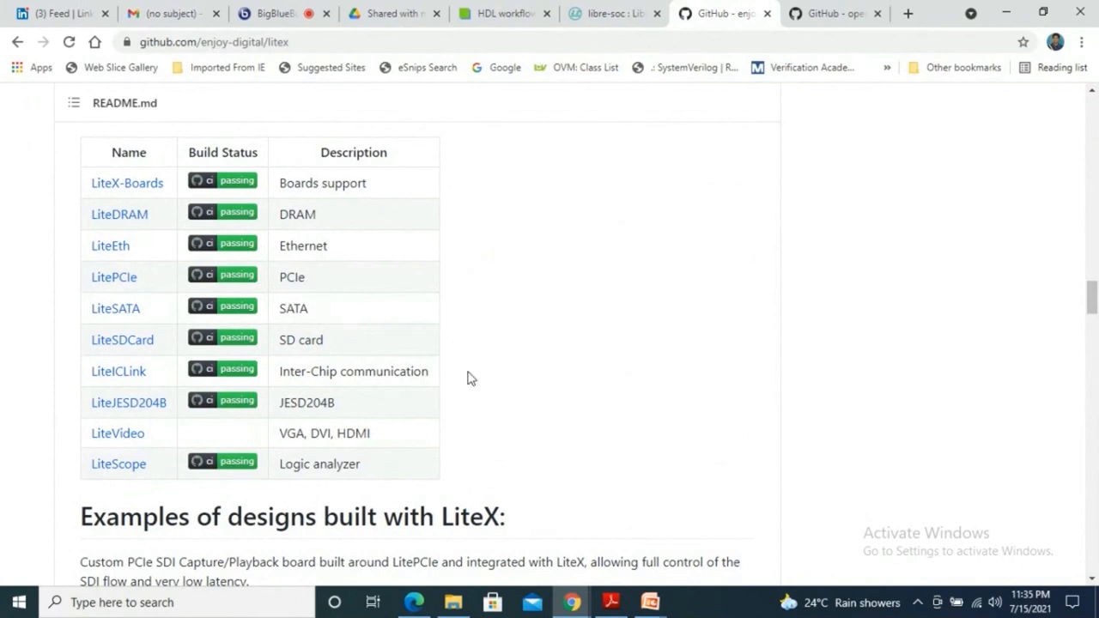
{"action": "mouse_move", "coordinate": [163, 340]}
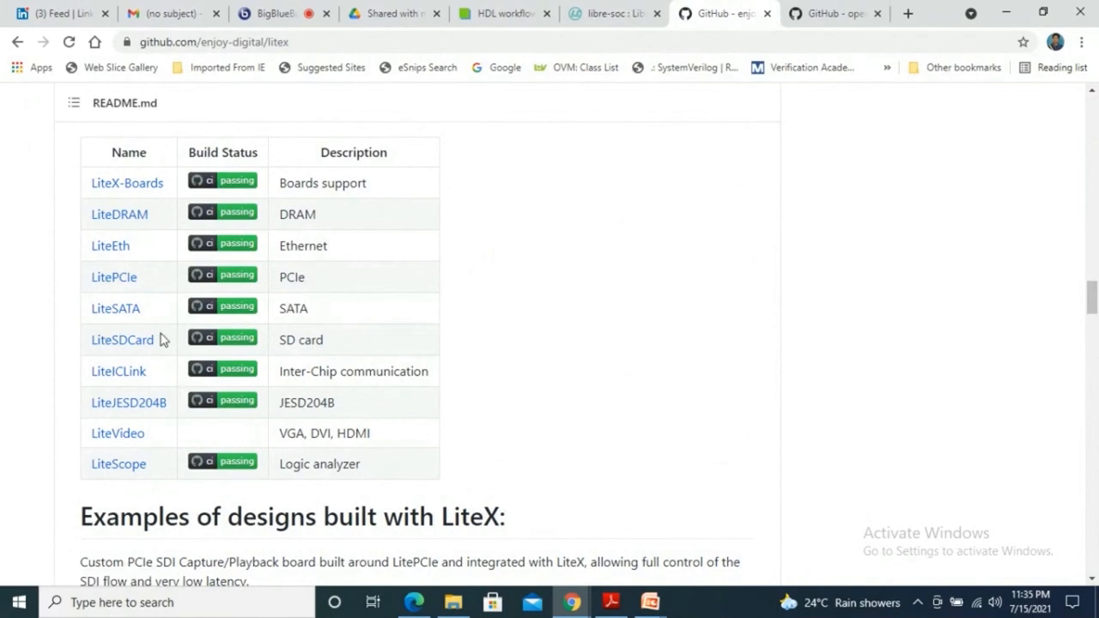
{"action": "mouse_move", "coordinate": [405, 411]}
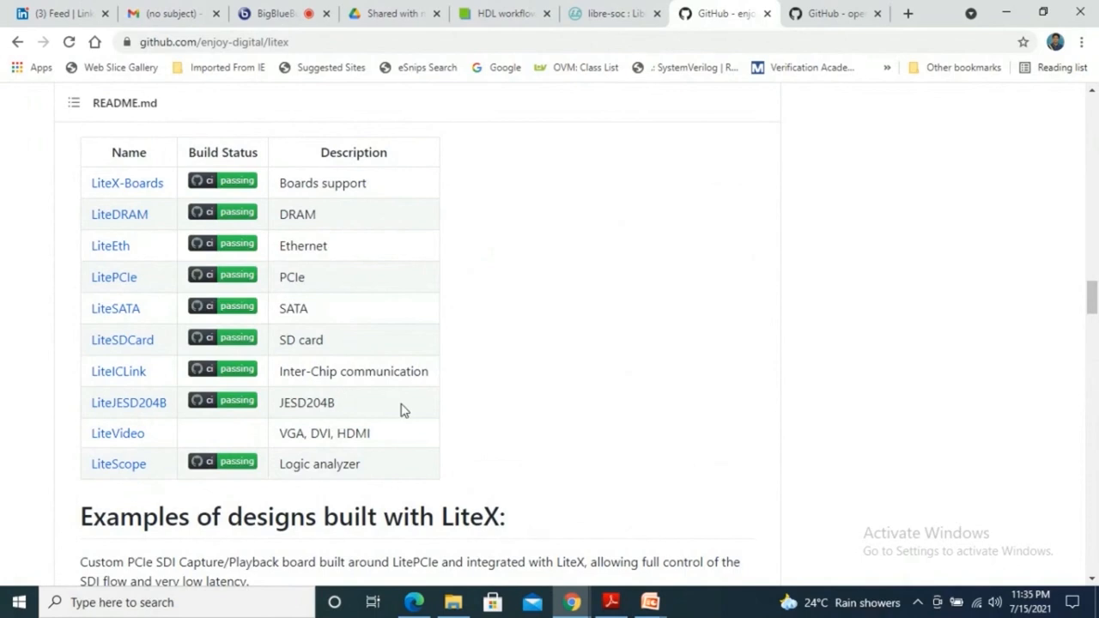
{"action": "mouse_move", "coordinate": [443, 406]}
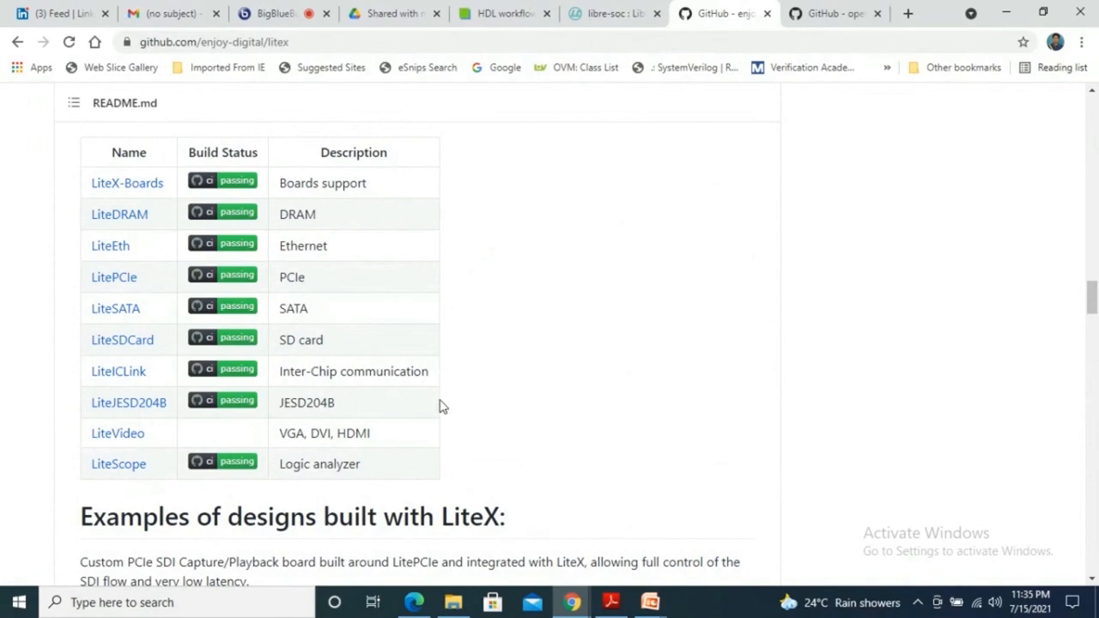
{"action": "mouse_move", "coordinate": [515, 381]}
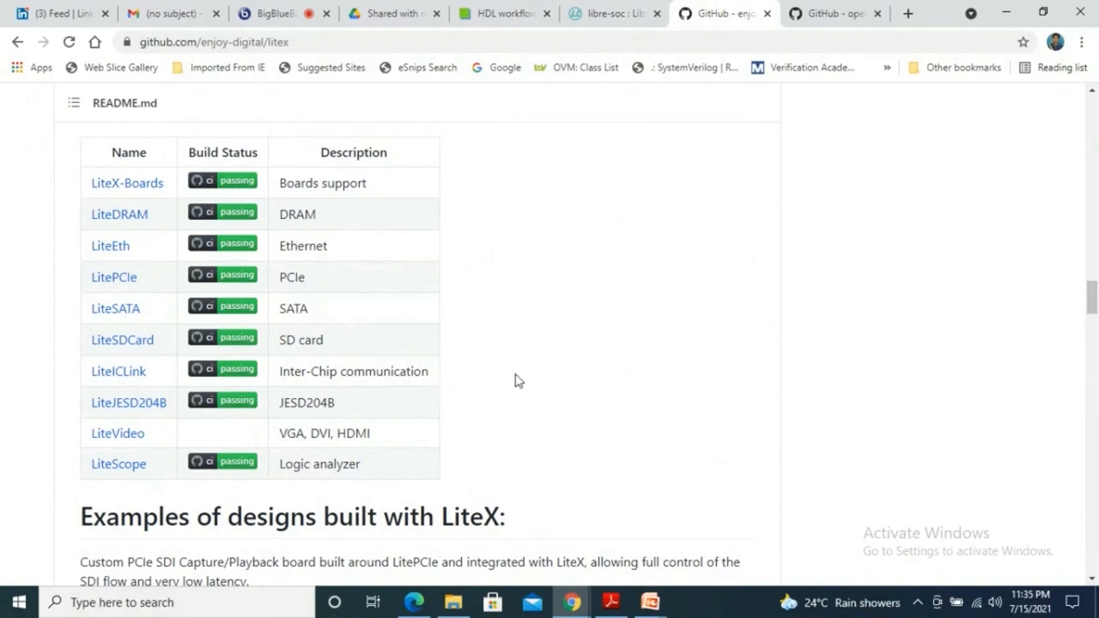
{"action": "mouse_move", "coordinate": [507, 392]}
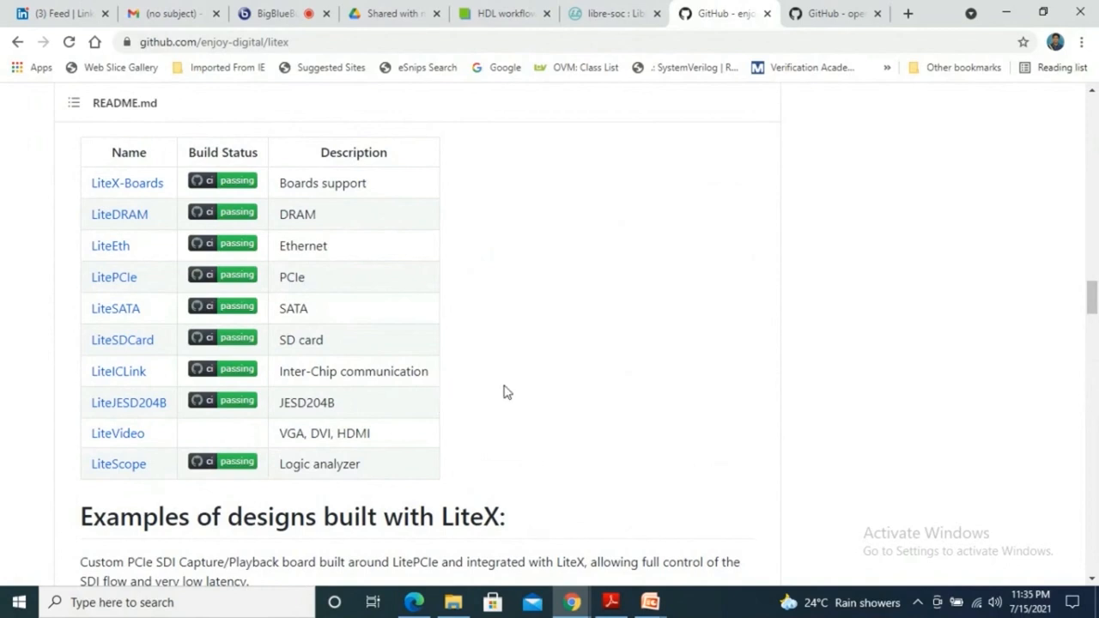
{"action": "mouse_move", "coordinate": [470, 416]}
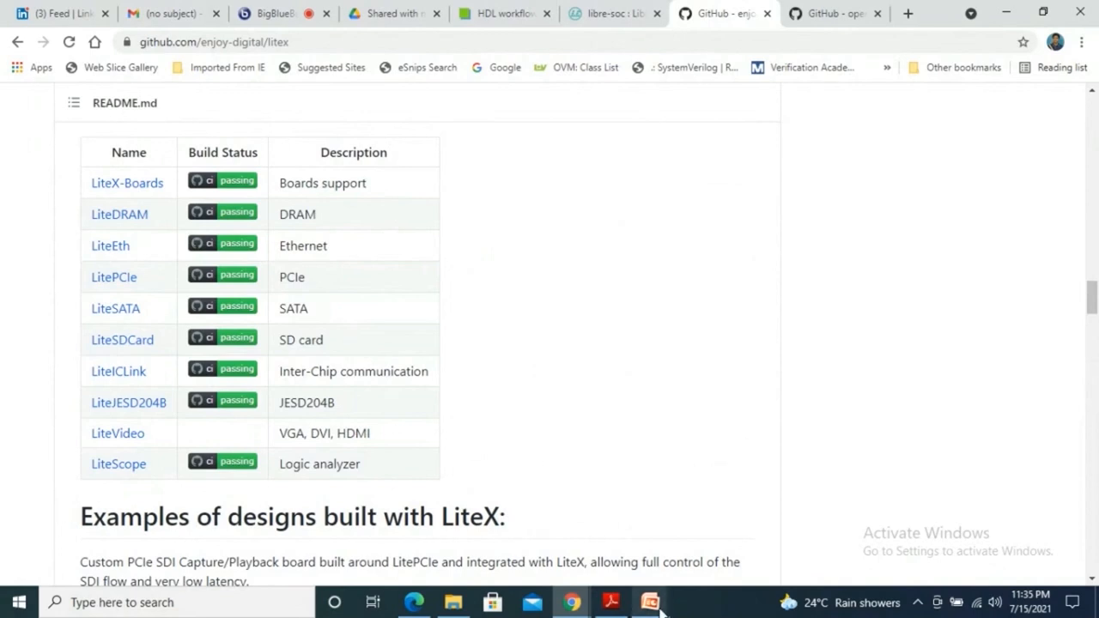
- Return to the ANANTH deck in PowerPoint and show slide 3, the Roadmap
{"action": "left_click", "coordinate": [650, 602]}
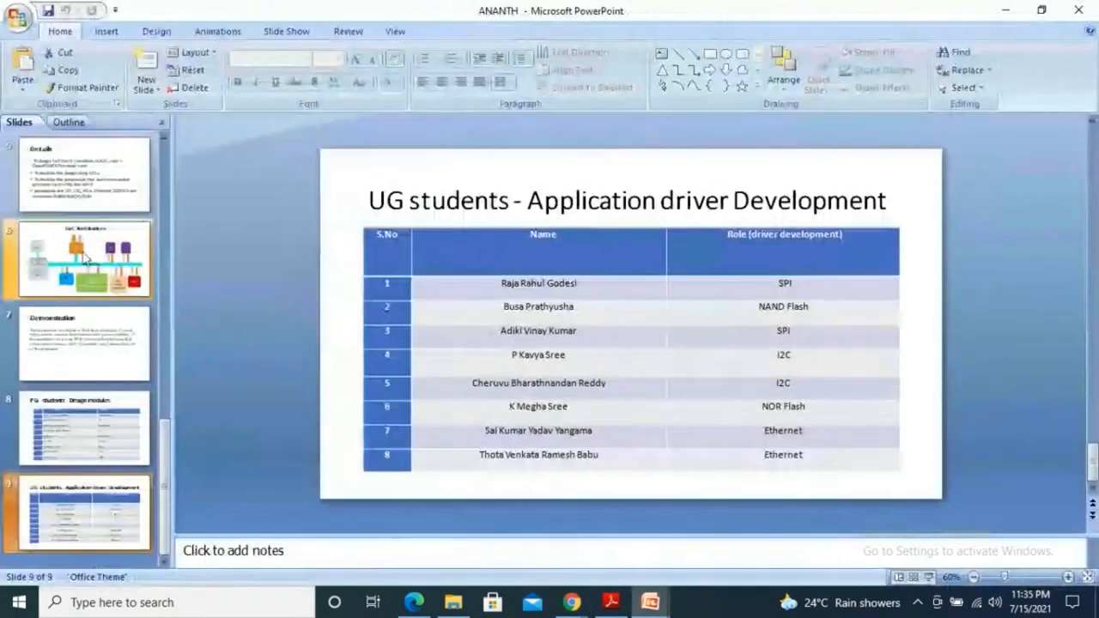
{"action": "left_click", "coordinate": [83, 344]}
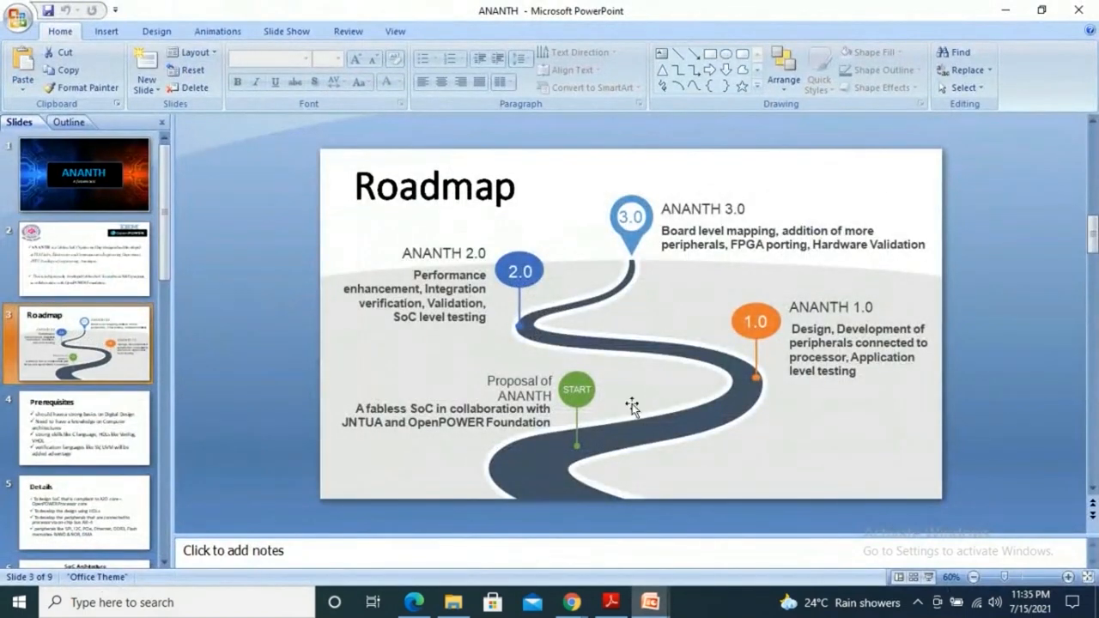
{"action": "mouse_move", "coordinate": [500, 307]}
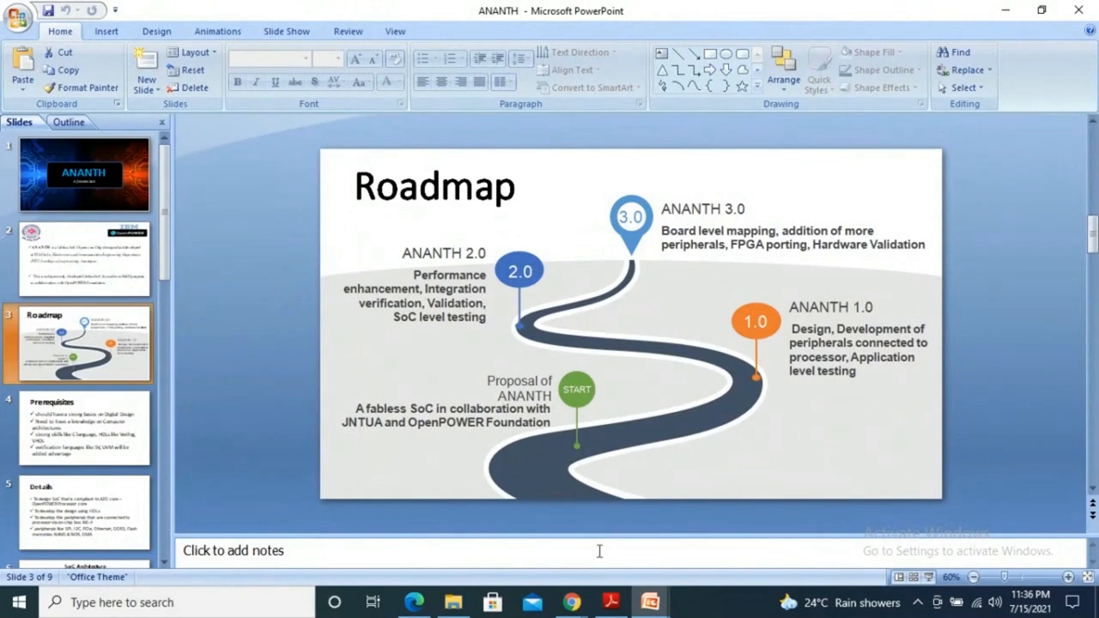
{"action": "mouse_move", "coordinate": [571, 601]}
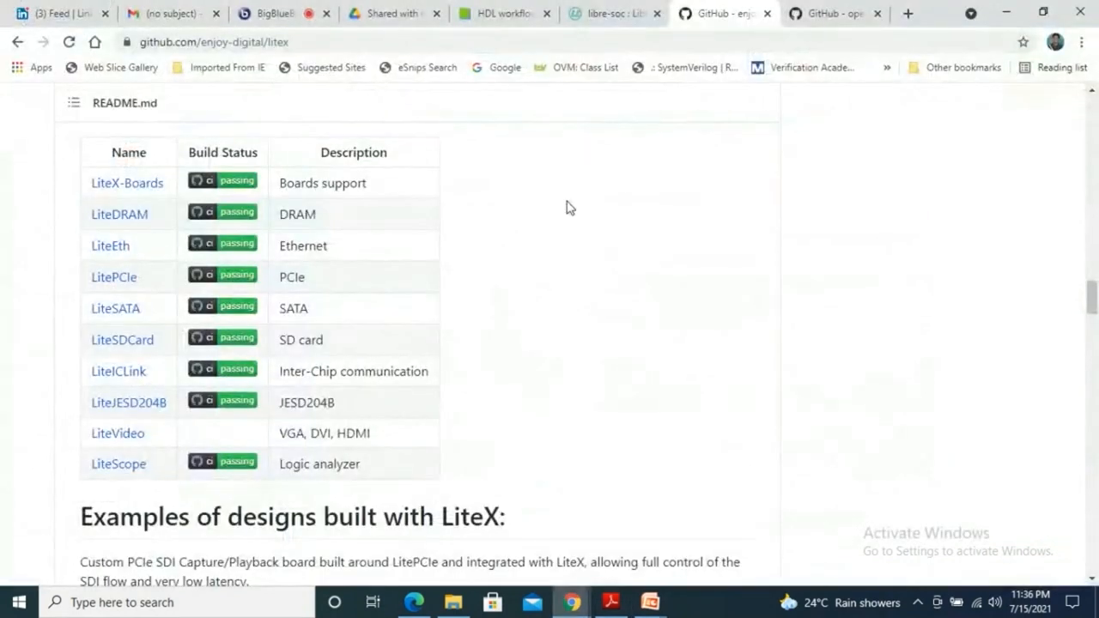
{"action": "mouse_move", "coordinate": [505, 13]}
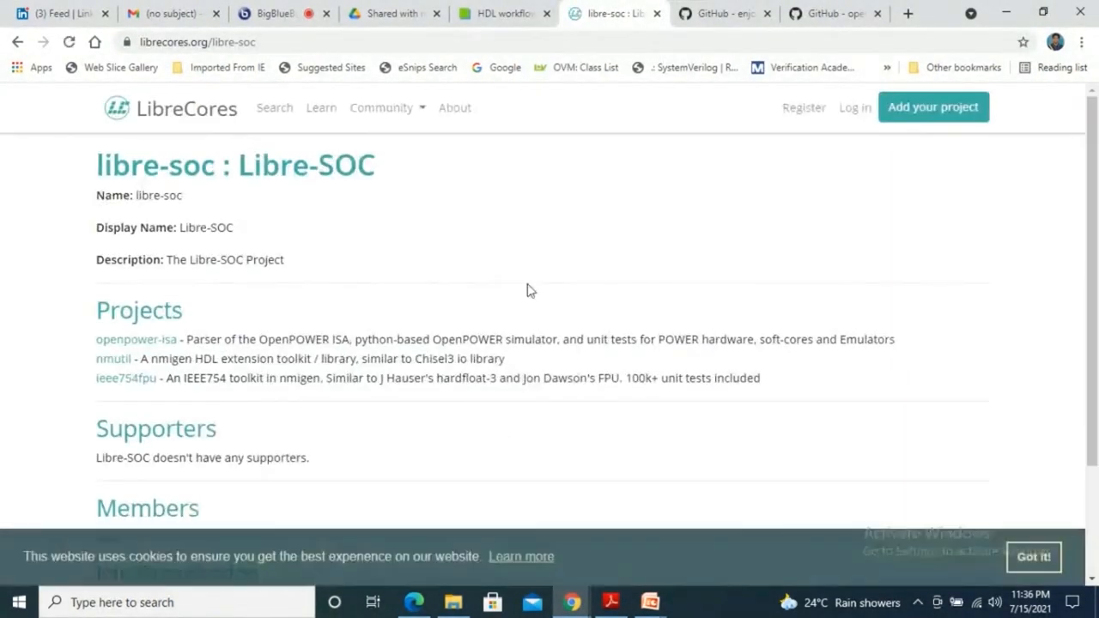
- Switch Chrome to the libre-soc.org HDL_workflow tab with its numbered contents
{"action": "left_click", "coordinate": [502, 13]}
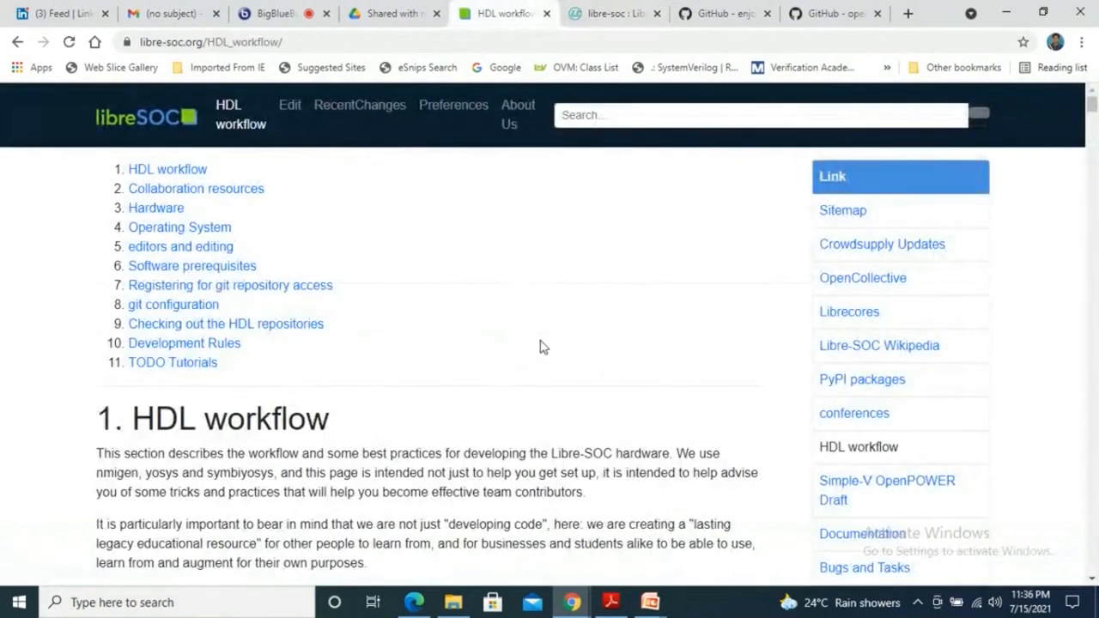
{"action": "mouse_move", "coordinate": [485, 335]}
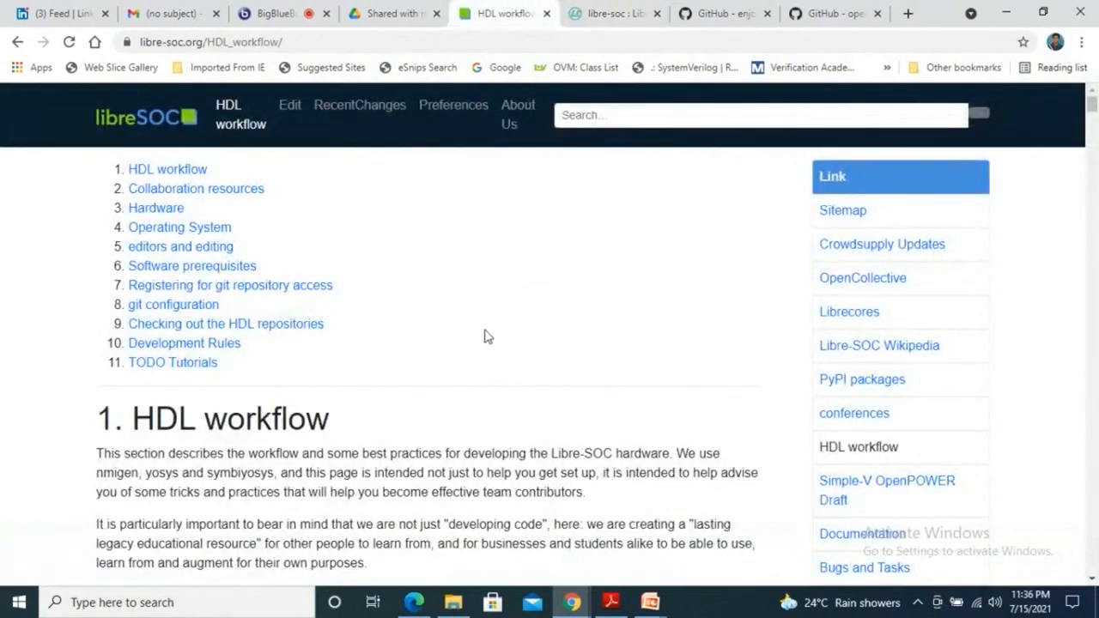
{"action": "mouse_move", "coordinate": [454, 369]}
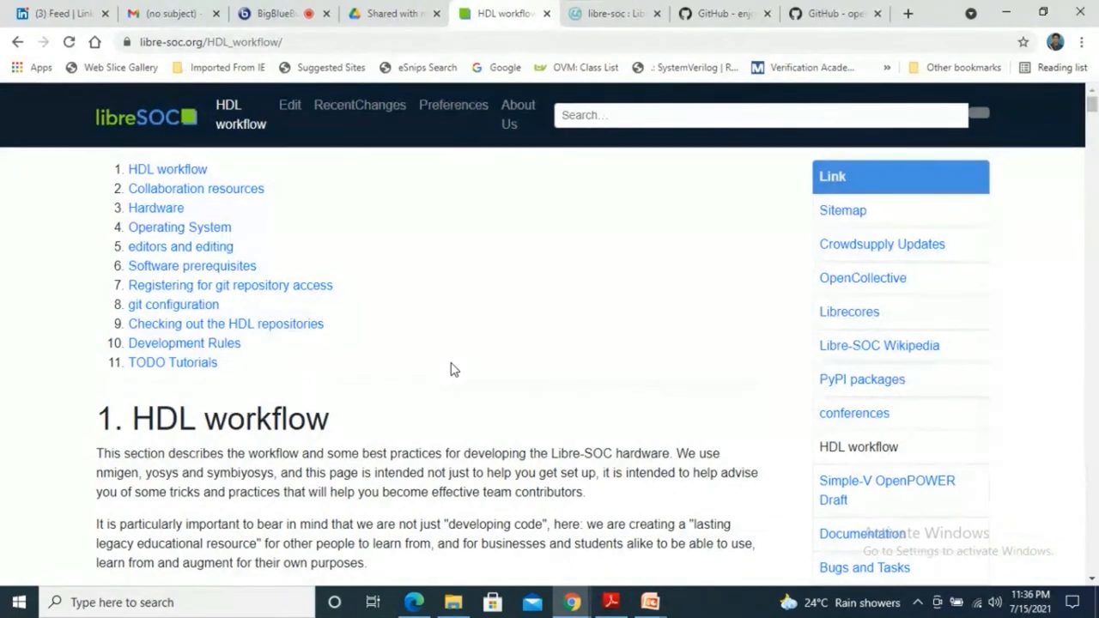
{"action": "mouse_move", "coordinate": [415, 296]}
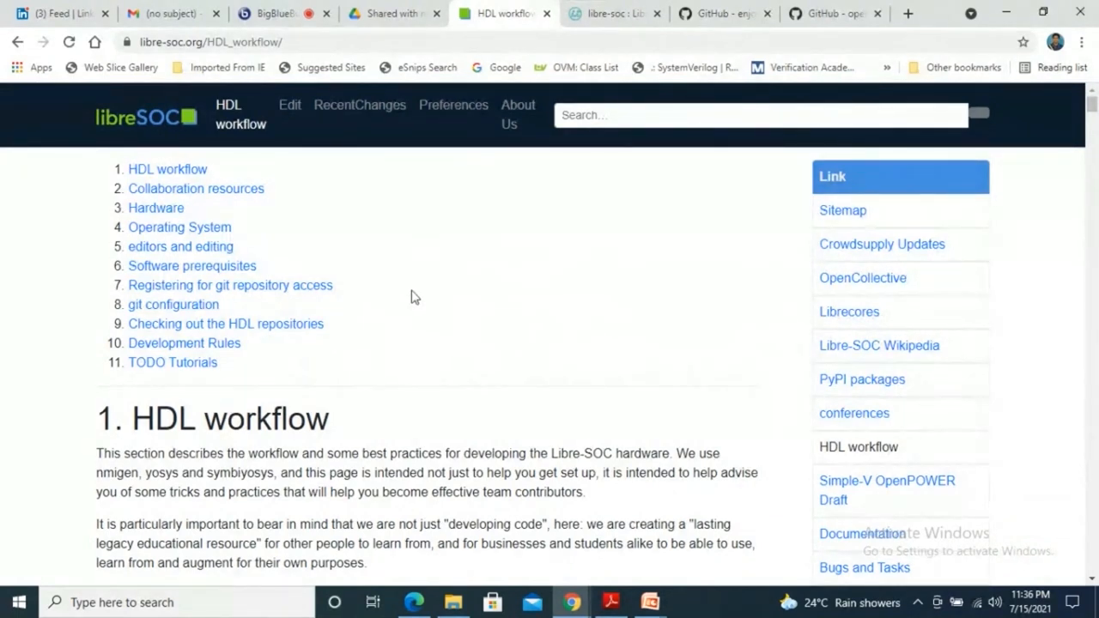
{"action": "scroll", "scroll_direction": "down", "scroll_amount": 3}
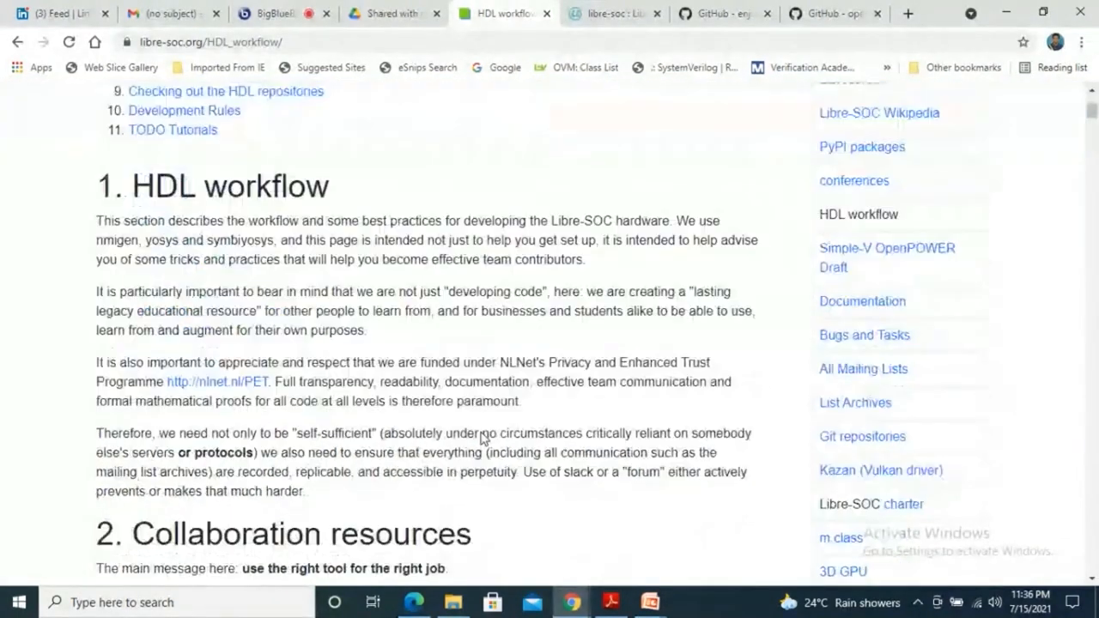
{"action": "scroll", "scroll_direction": "down", "scroll_amount": 3}
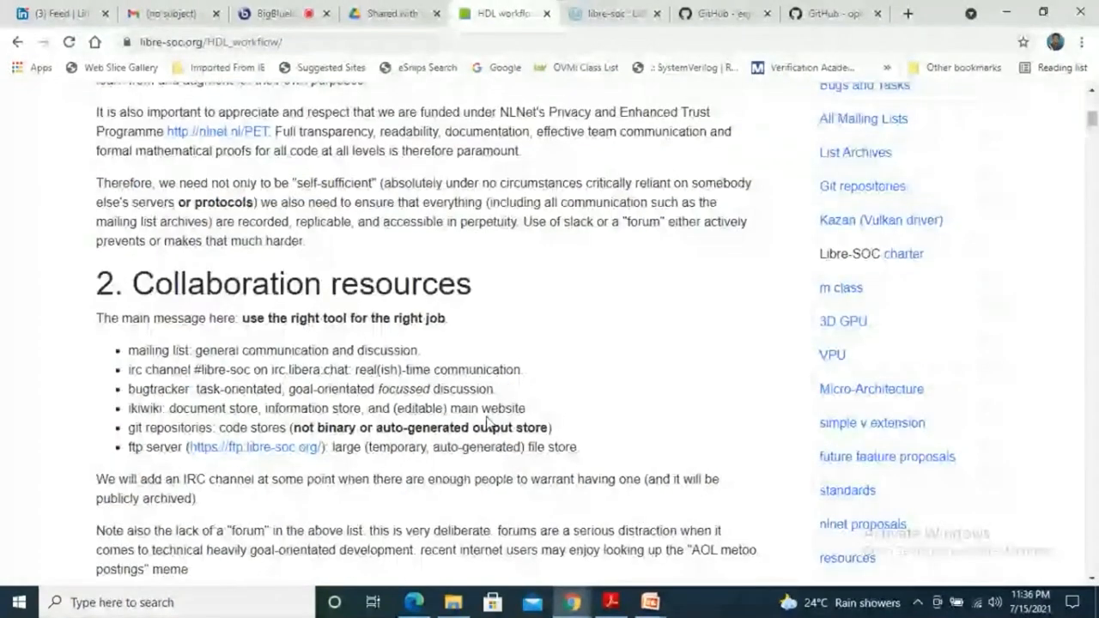
{"action": "scroll", "scroll_direction": "down", "scroll_amount": 3}
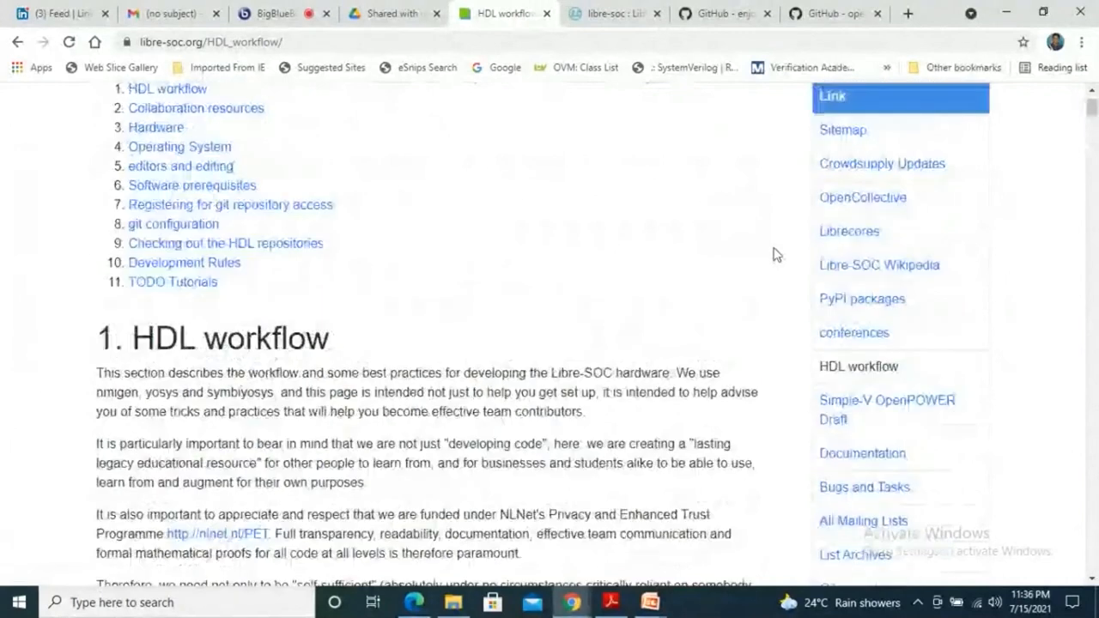
{"action": "scroll", "scroll_direction": "down", "scroll_amount": 3}
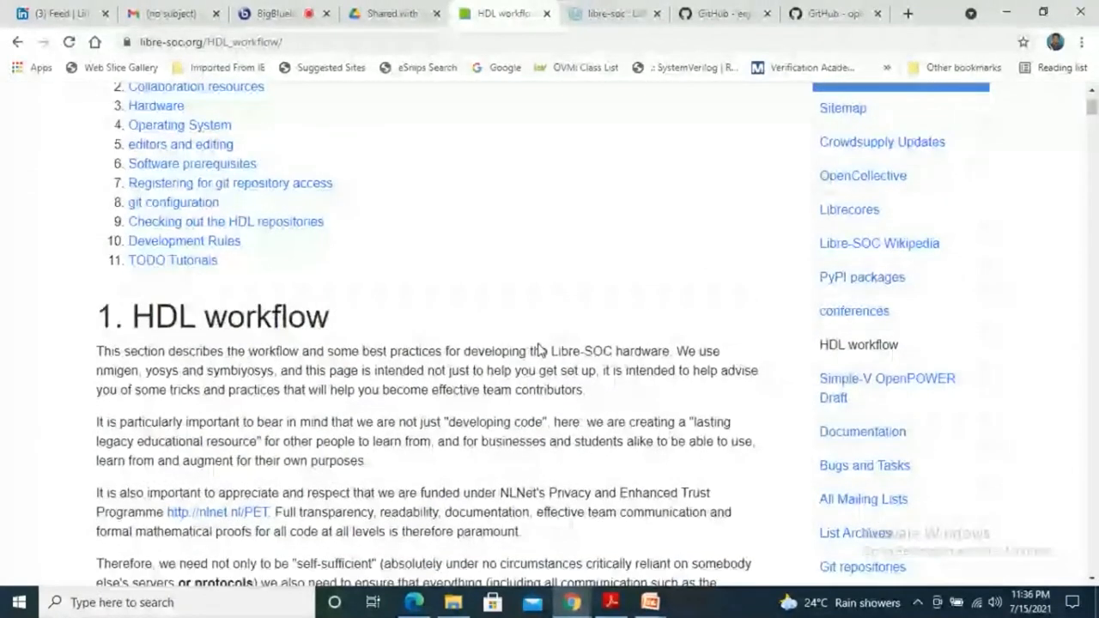
{"action": "scroll", "scroll_direction": "down", "scroll_amount": 3}
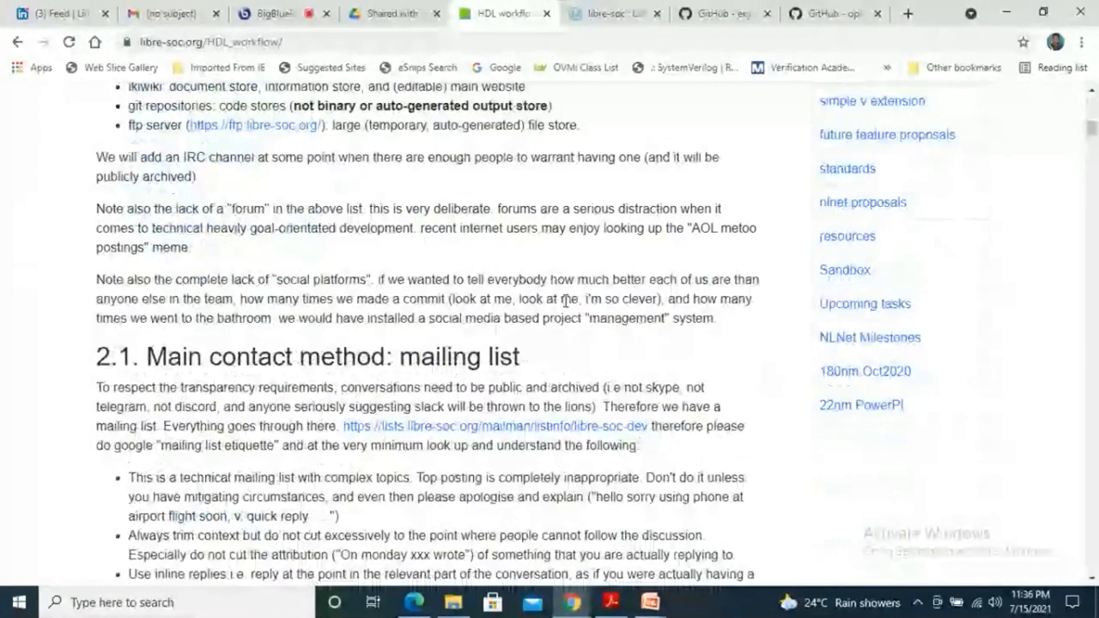
{"action": "scroll", "scroll_direction": "down", "scroll_amount": 3}
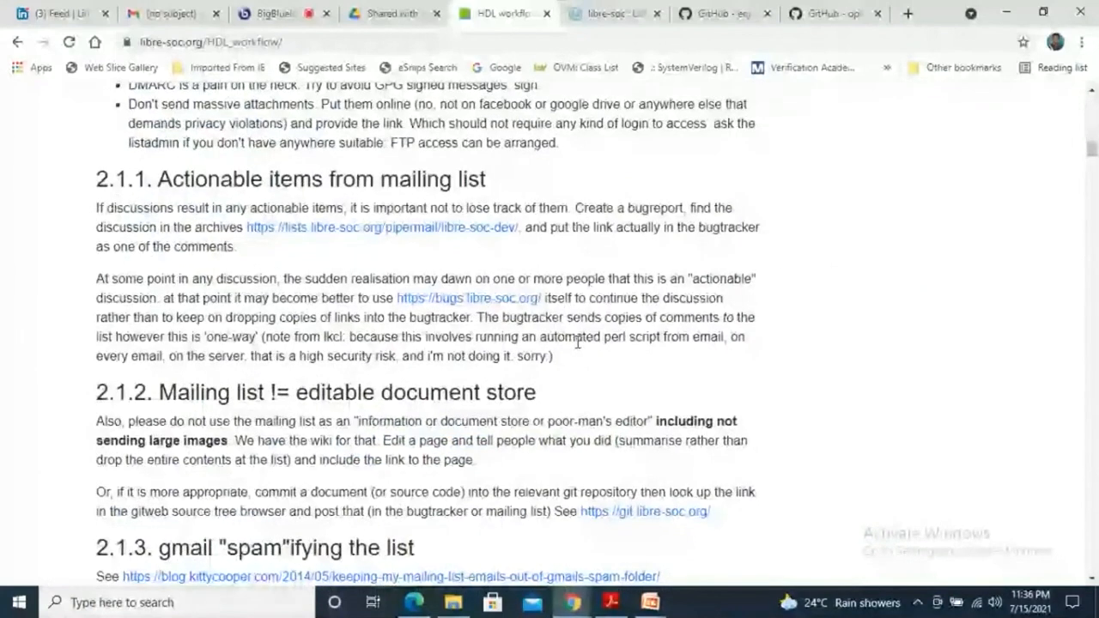
{"action": "scroll", "scroll_direction": "down", "scroll_amount": 3}
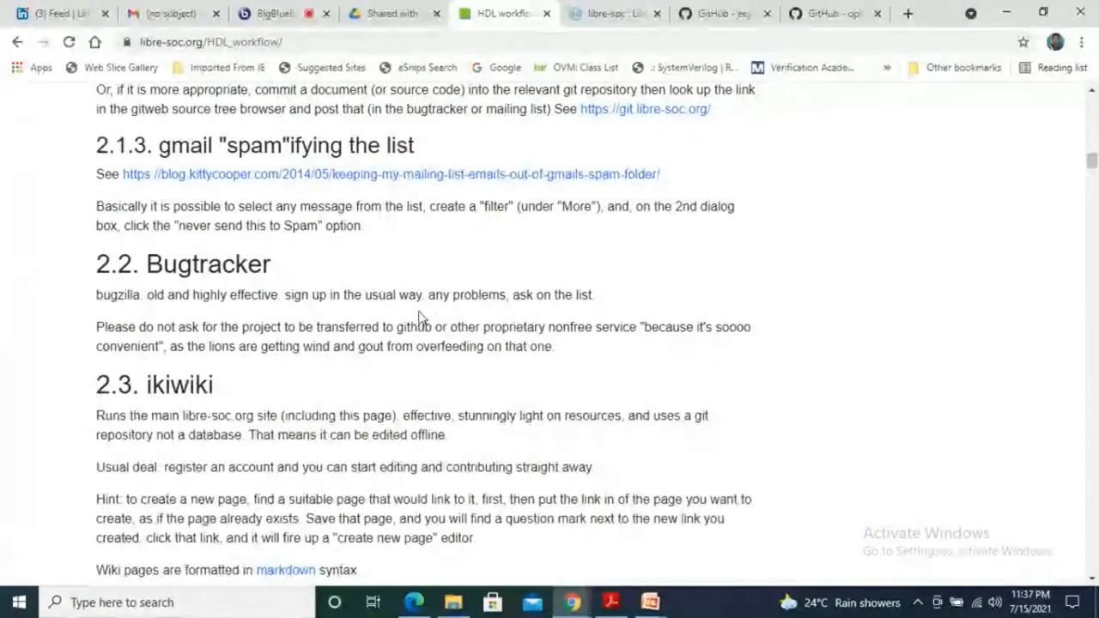
{"action": "mouse_move", "coordinate": [464, 335]}
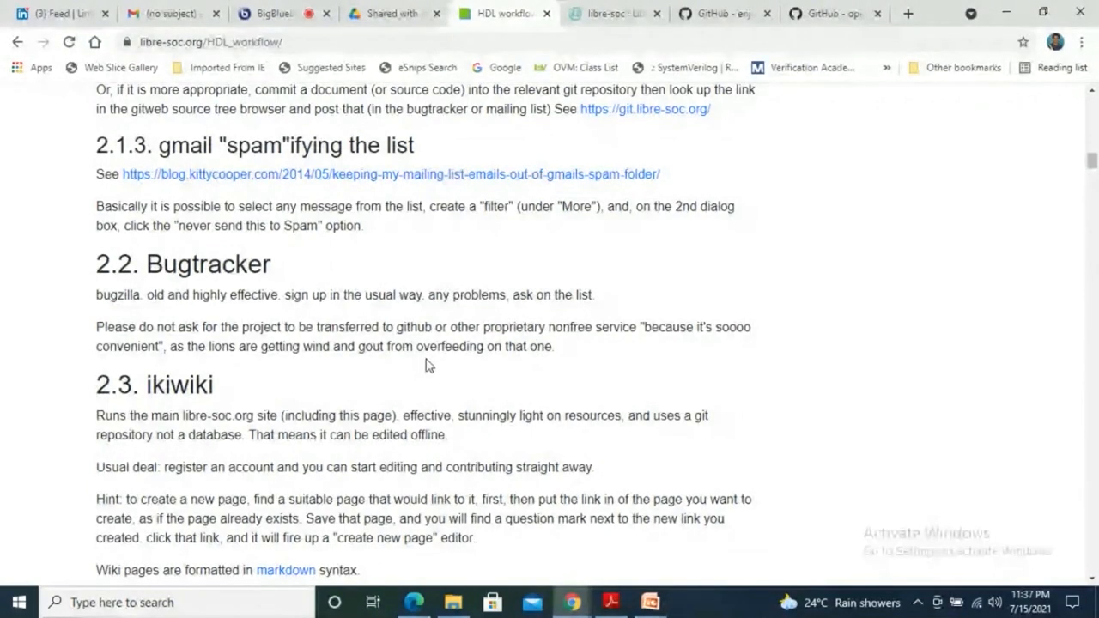
- Scroll the HDL workflow page past Icarus Verilog and Cocotb to section 7, git repository access
{"action": "scroll", "scroll_direction": "down", "scroll_amount": 3}
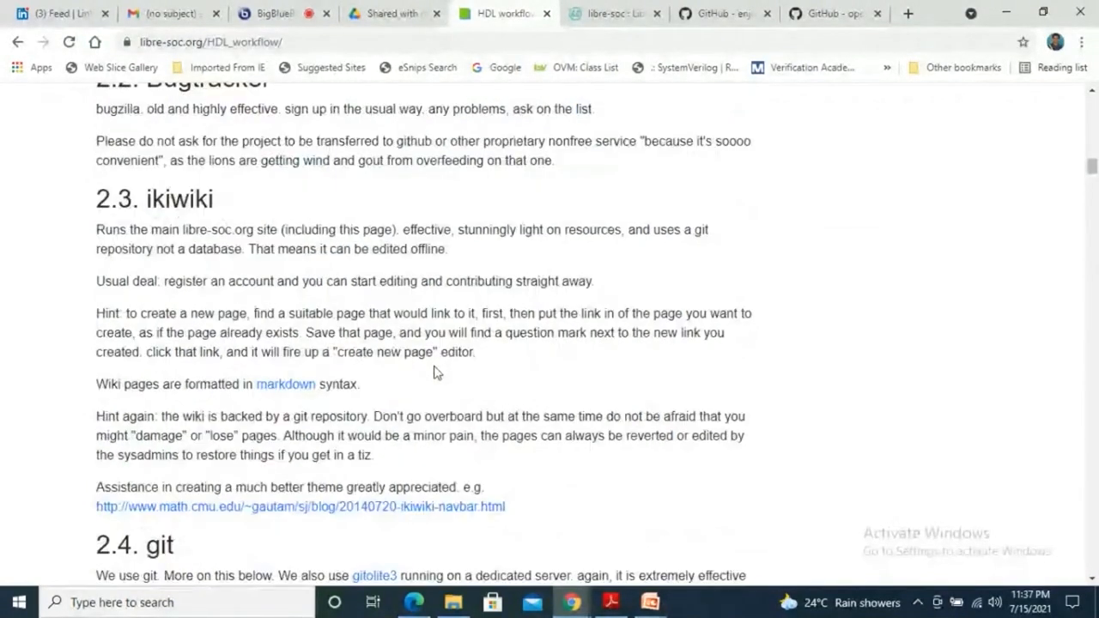
{"action": "scroll", "scroll_direction": "down", "scroll_amount": 3}
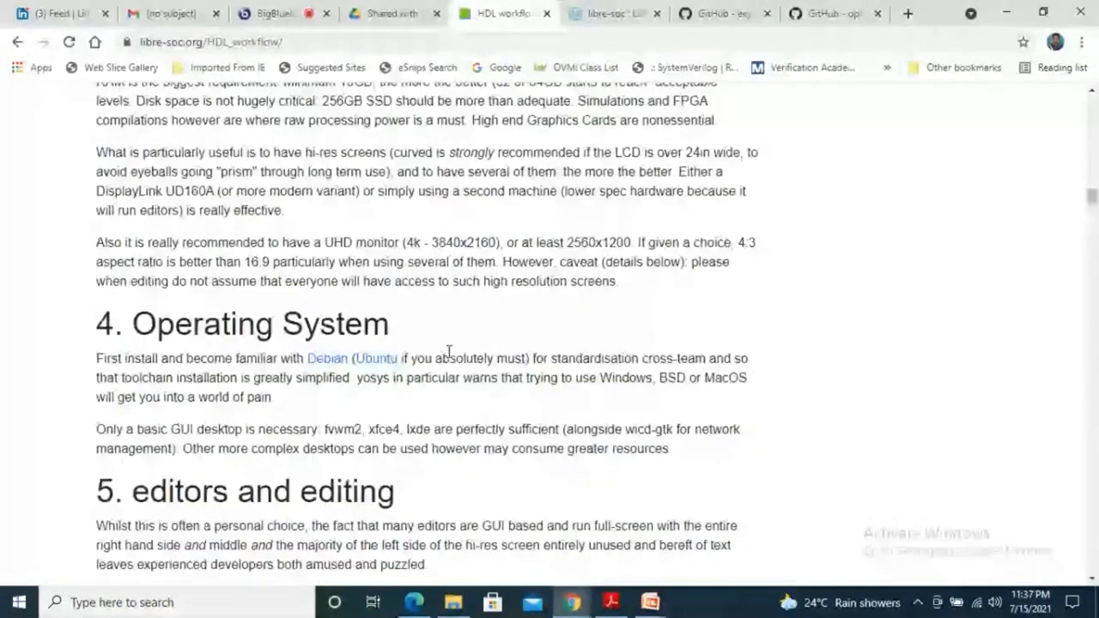
{"action": "scroll", "scroll_direction": "down", "scroll_amount": 3}
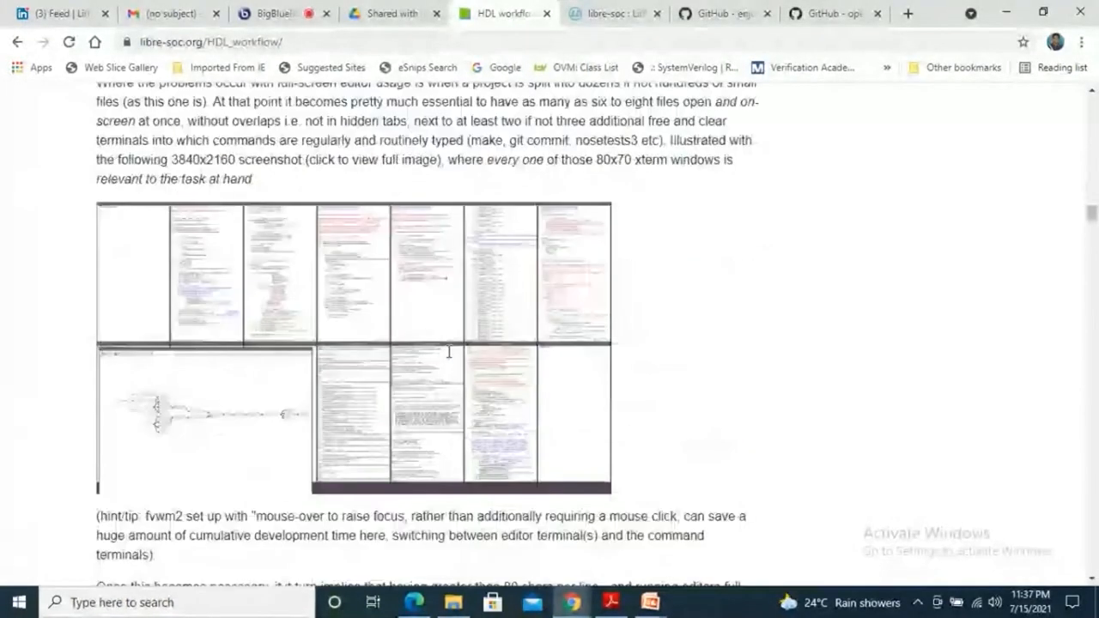
{"action": "scroll", "scroll_direction": "down", "scroll_amount": 3}
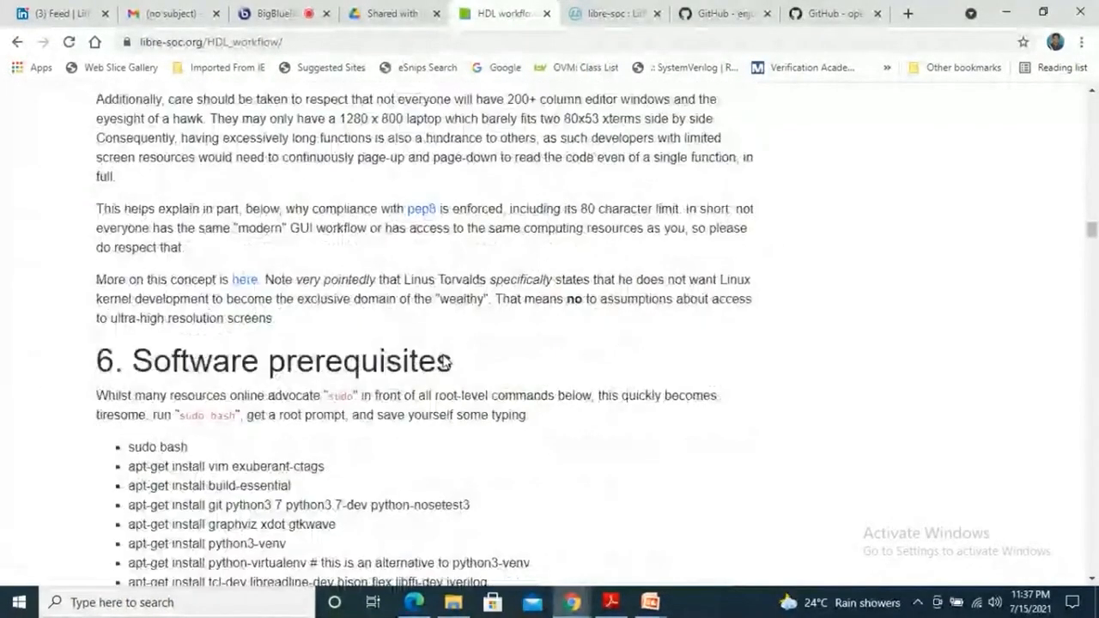
{"action": "scroll", "scroll_direction": "down", "scroll_amount": 3}
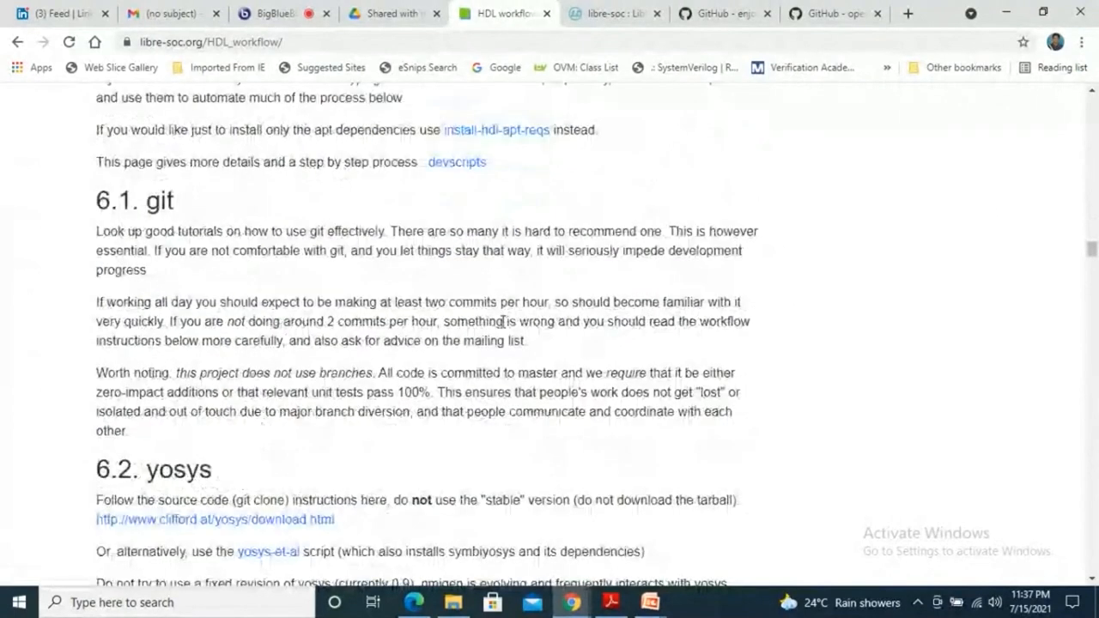
{"action": "scroll", "scroll_direction": "down", "scroll_amount": 3}
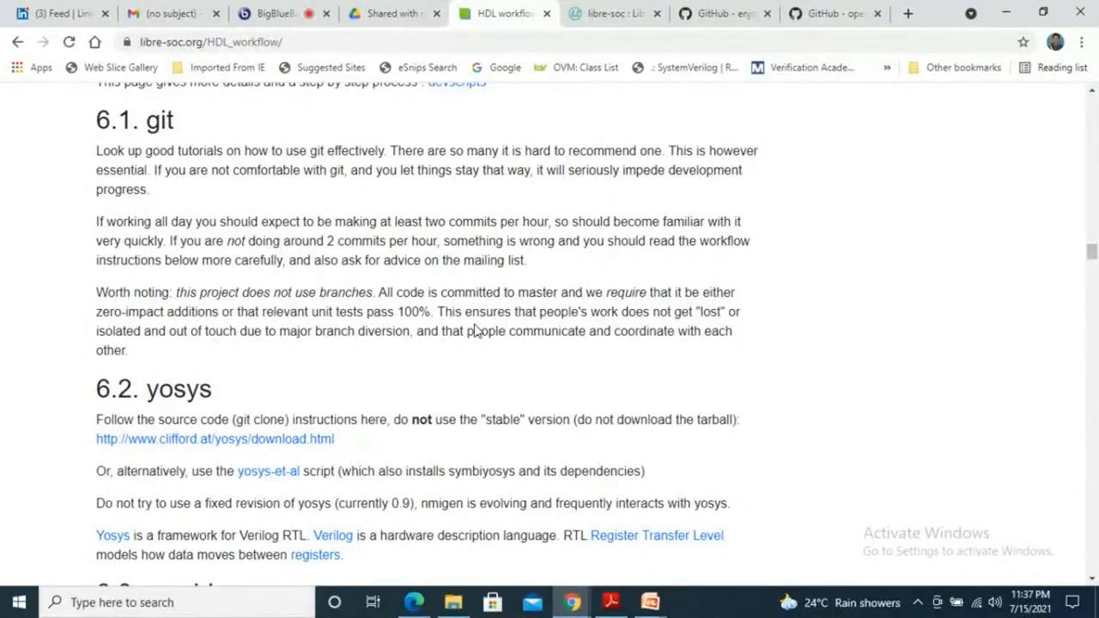
{"action": "mouse_move", "coordinate": [365, 335]}
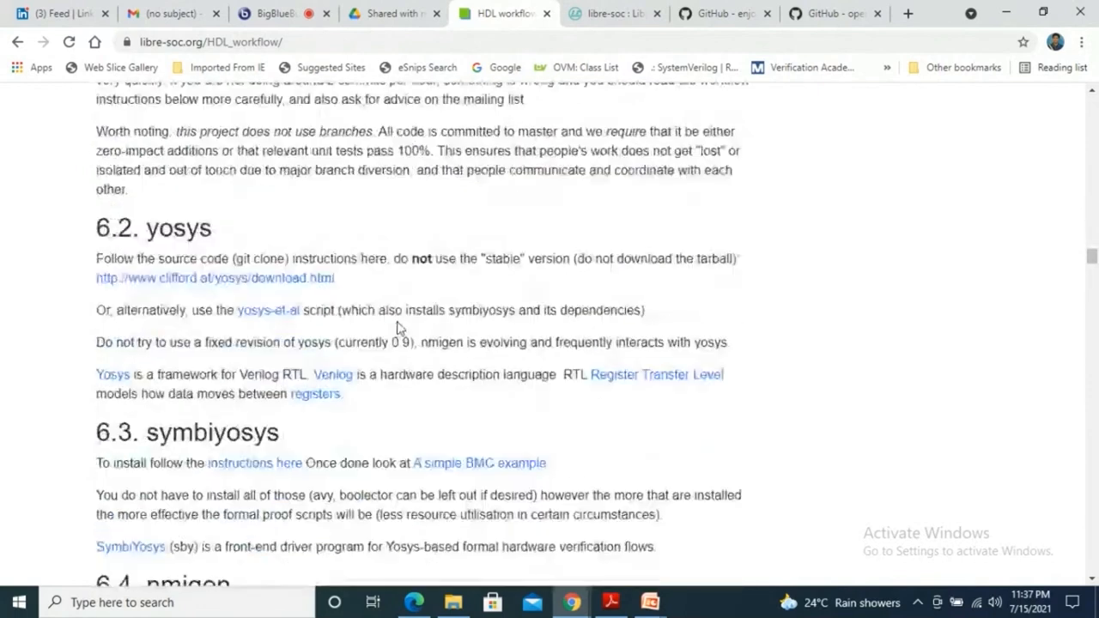
{"action": "scroll", "scroll_direction": "down", "scroll_amount": 3}
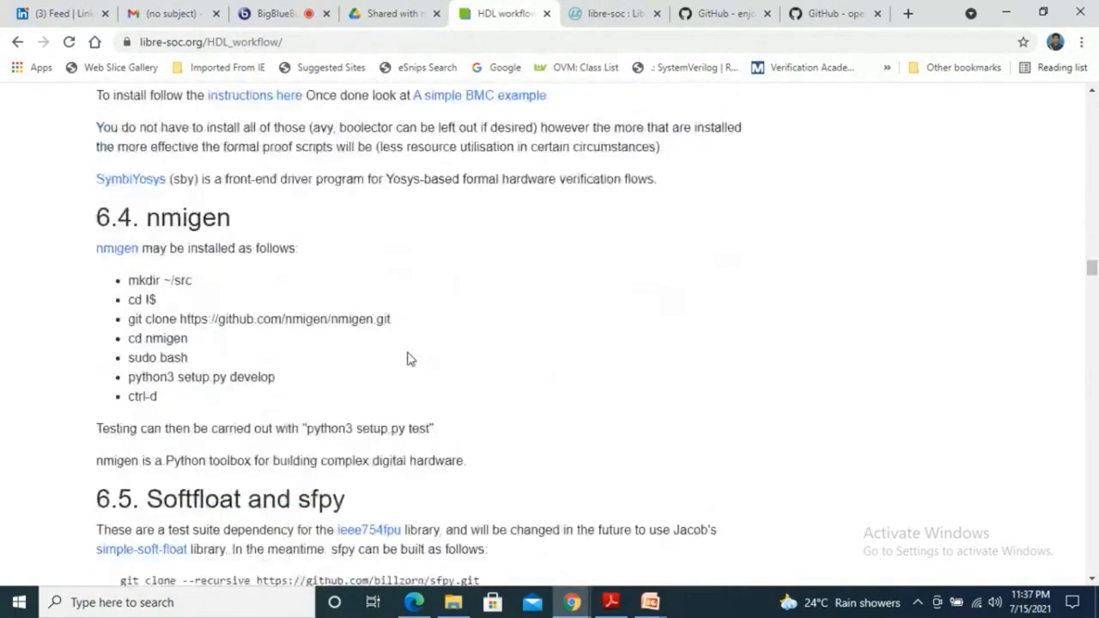
{"action": "scroll", "scroll_direction": "down", "scroll_amount": 3}
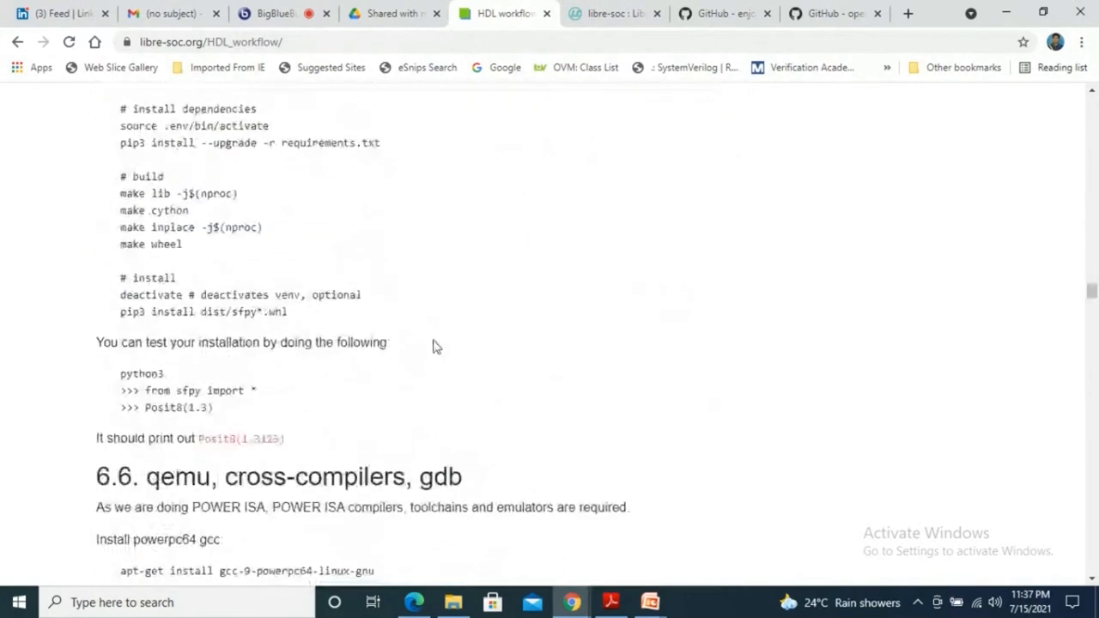
{"action": "scroll", "scroll_direction": "down", "scroll_amount": 3}
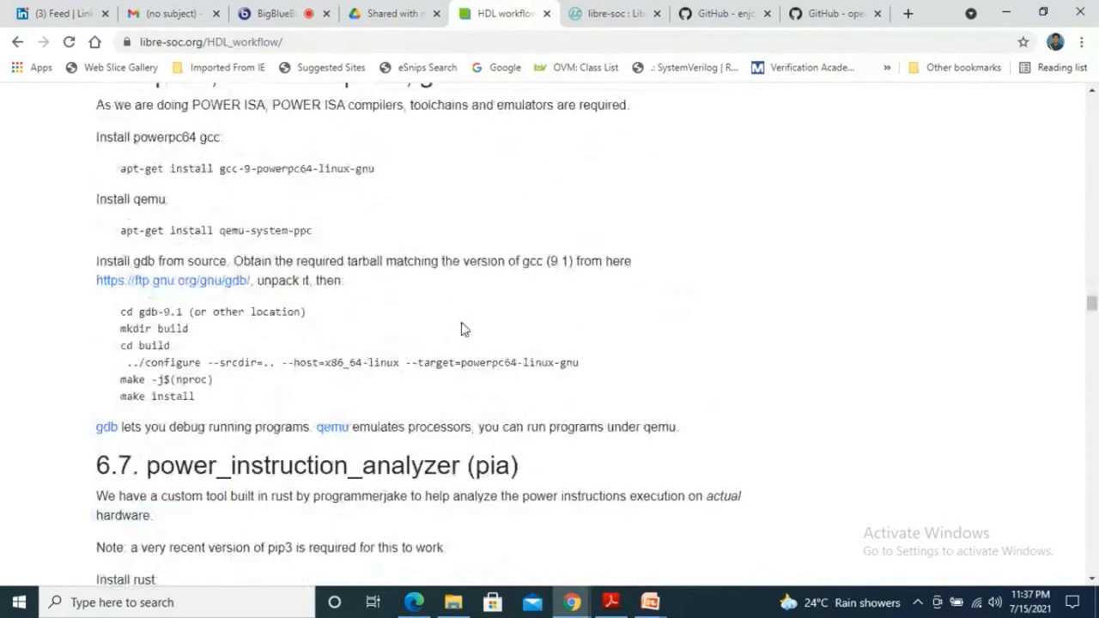
{"action": "scroll", "scroll_direction": "down", "scroll_amount": 3}
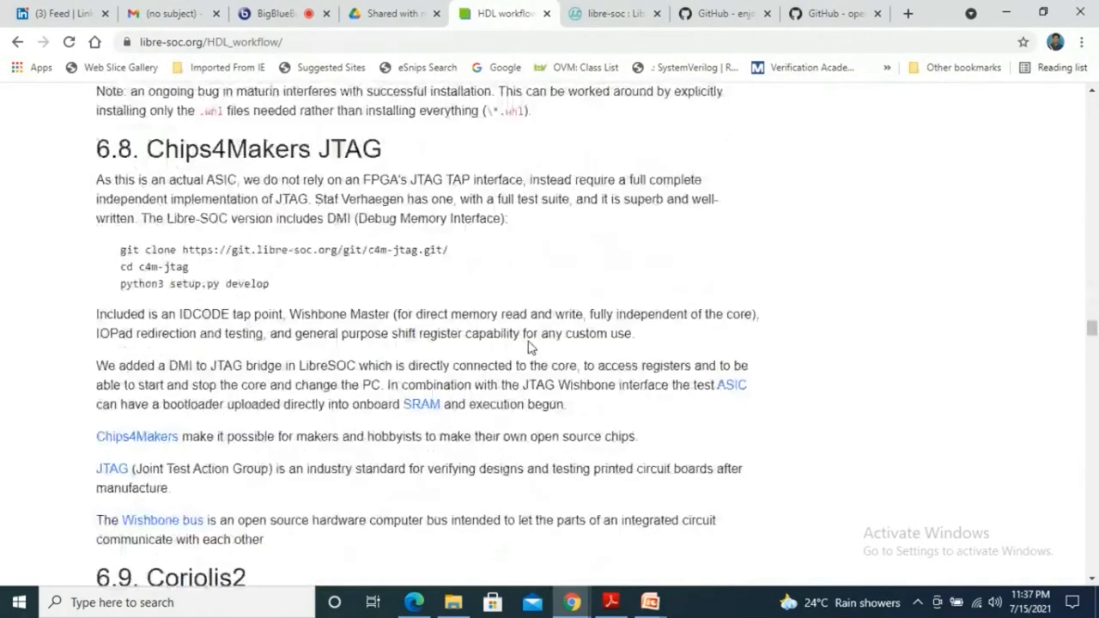
{"action": "scroll", "scroll_direction": "down", "scroll_amount": 3}
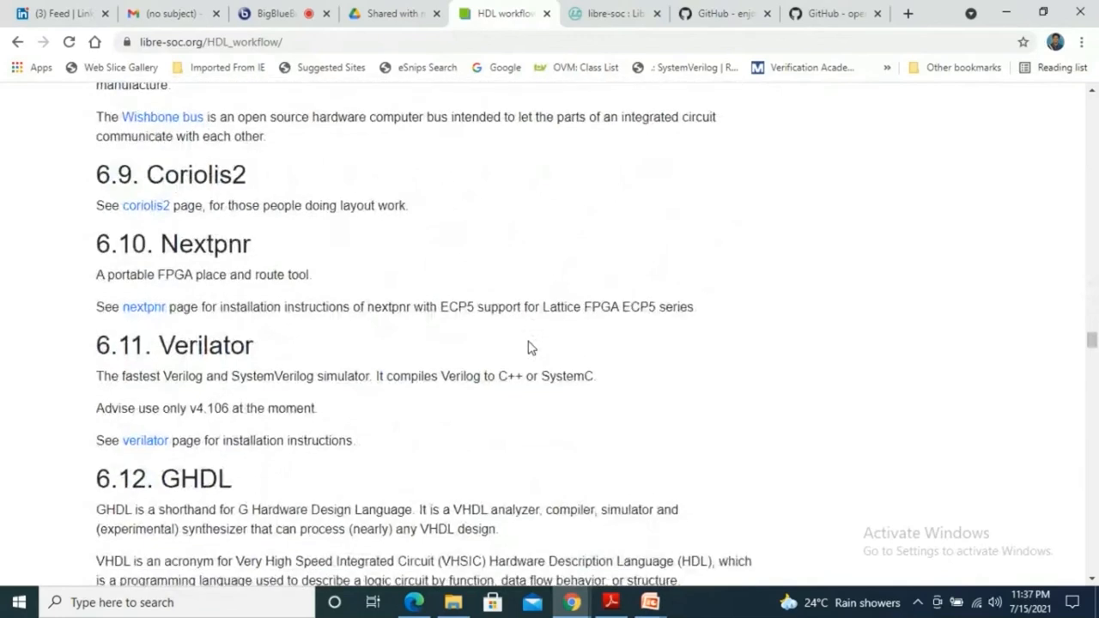
{"action": "scroll", "scroll_direction": "down", "scroll_amount": 3}
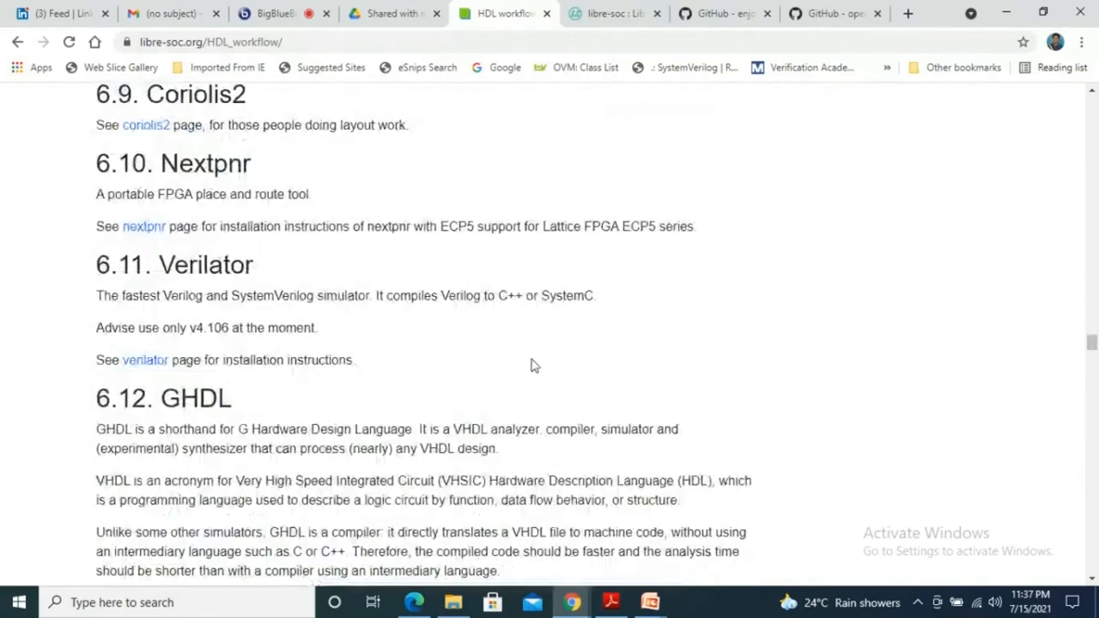
{"action": "mouse_move", "coordinate": [549, 387]}
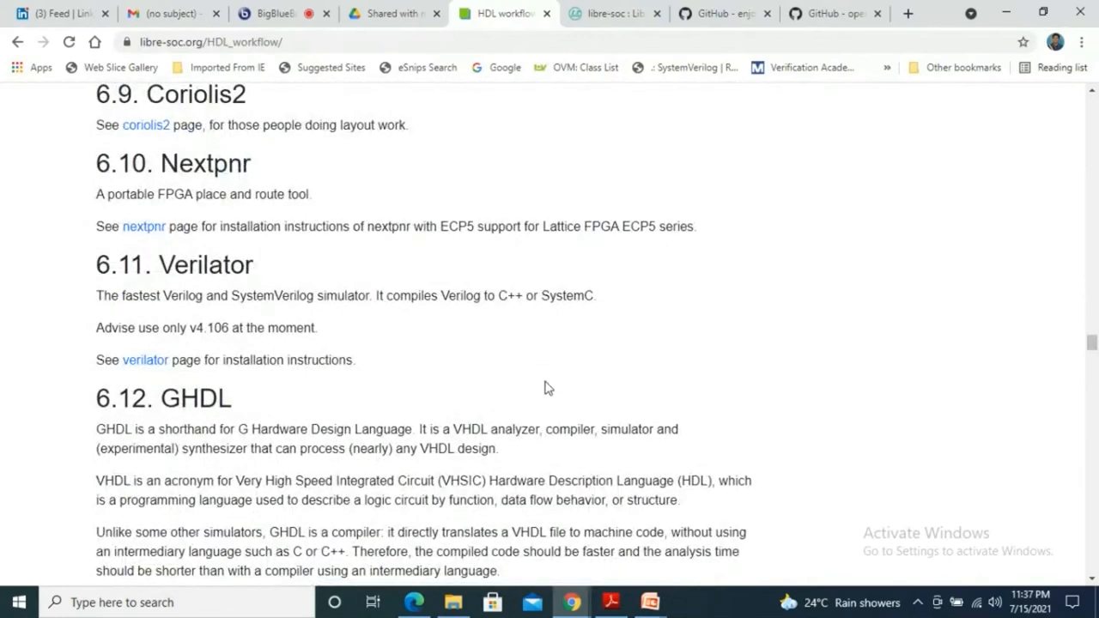
{"action": "scroll", "scroll_direction": "down", "scroll_amount": 3}
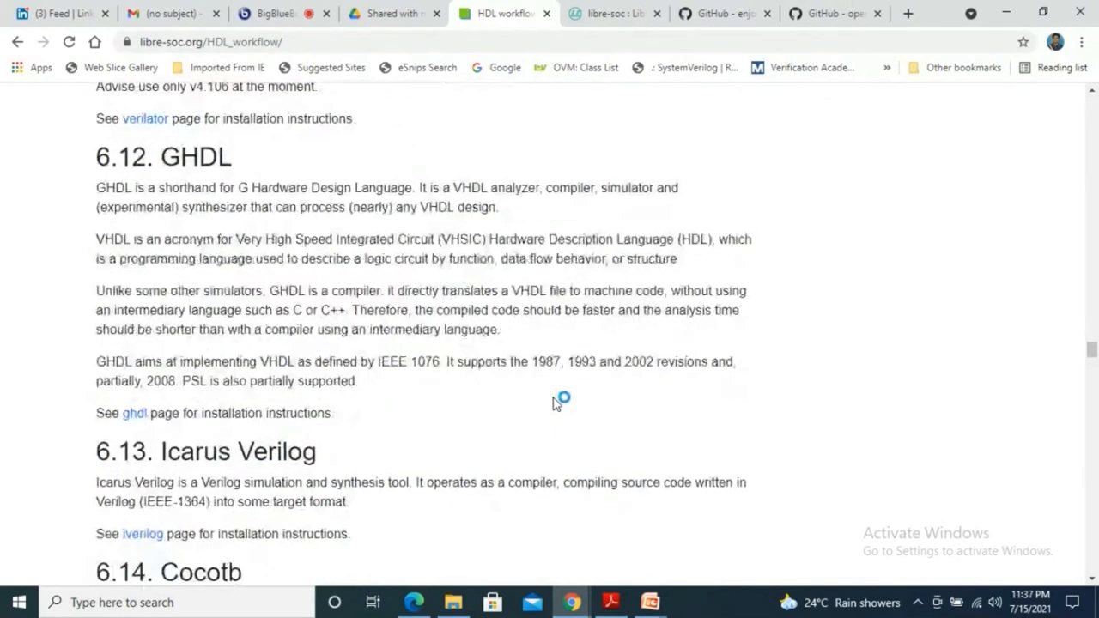
{"action": "scroll", "scroll_direction": "down", "scroll_amount": 3}
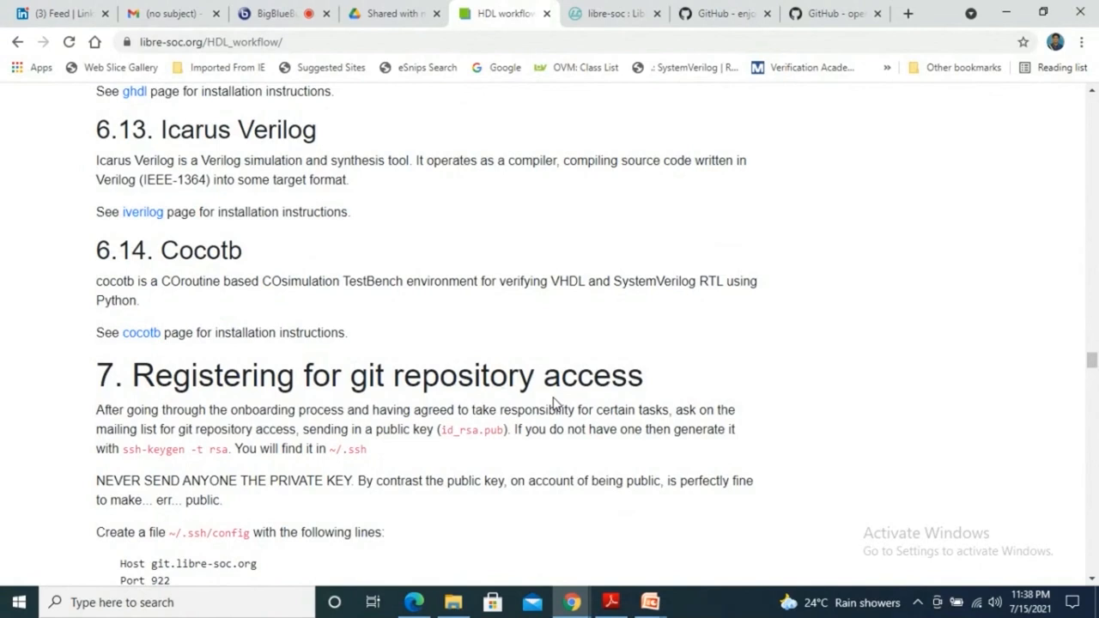
{"action": "mouse_move", "coordinate": [273, 268]}
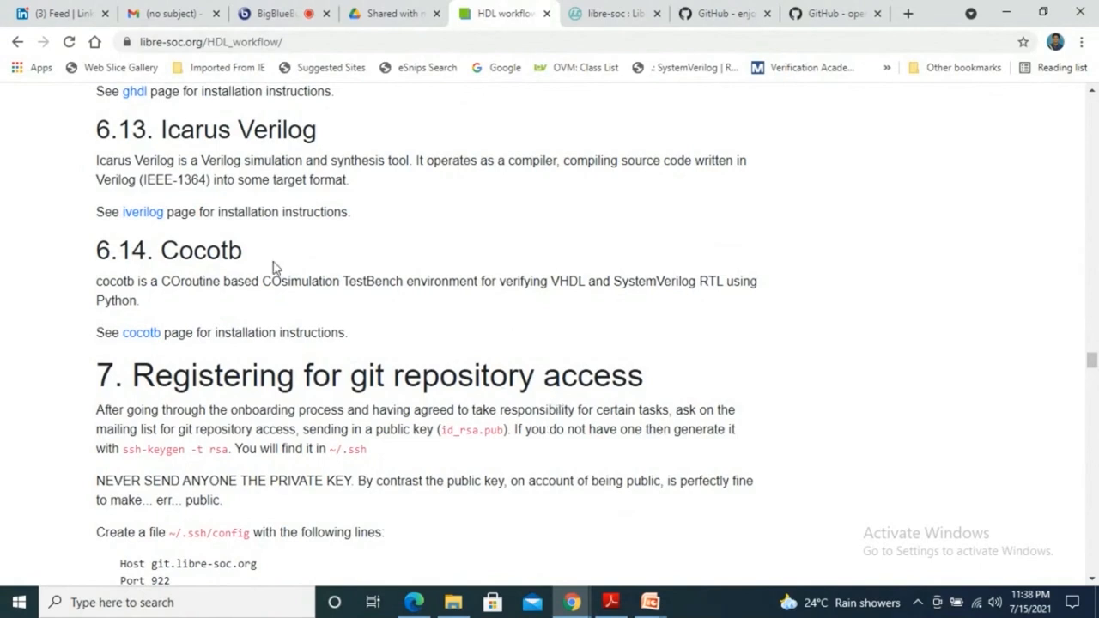
{"action": "mouse_move", "coordinate": [421, 315]}
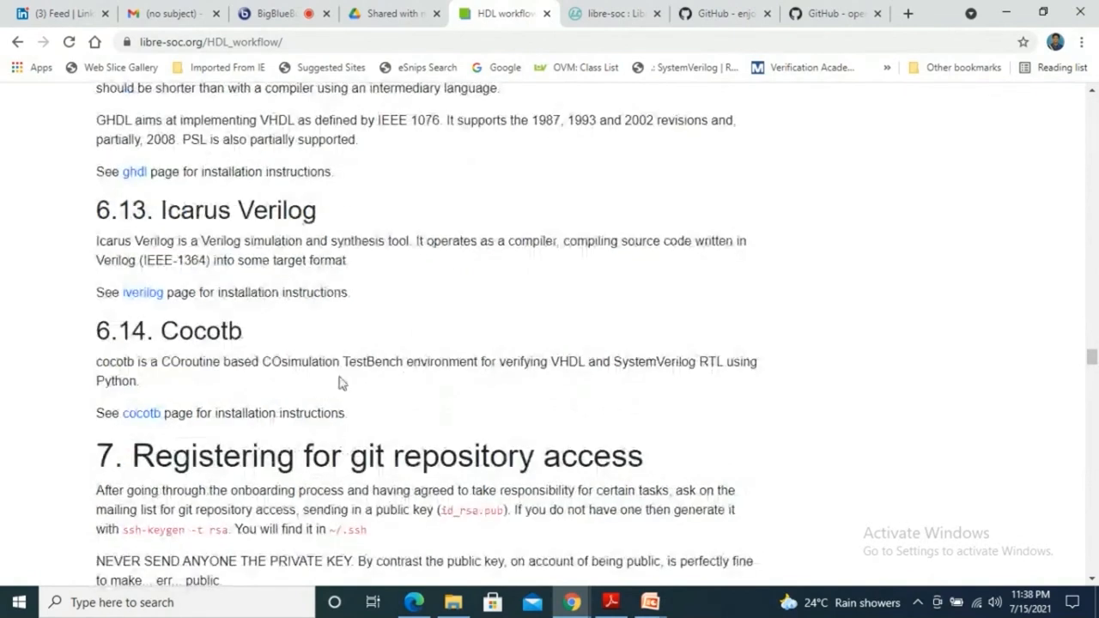
- Scroll the HDL workflow page down to section 8 on git configuration, then back to 6.12 GHDL
{"action": "scroll", "scroll_direction": "down", "scroll_amount": 3}
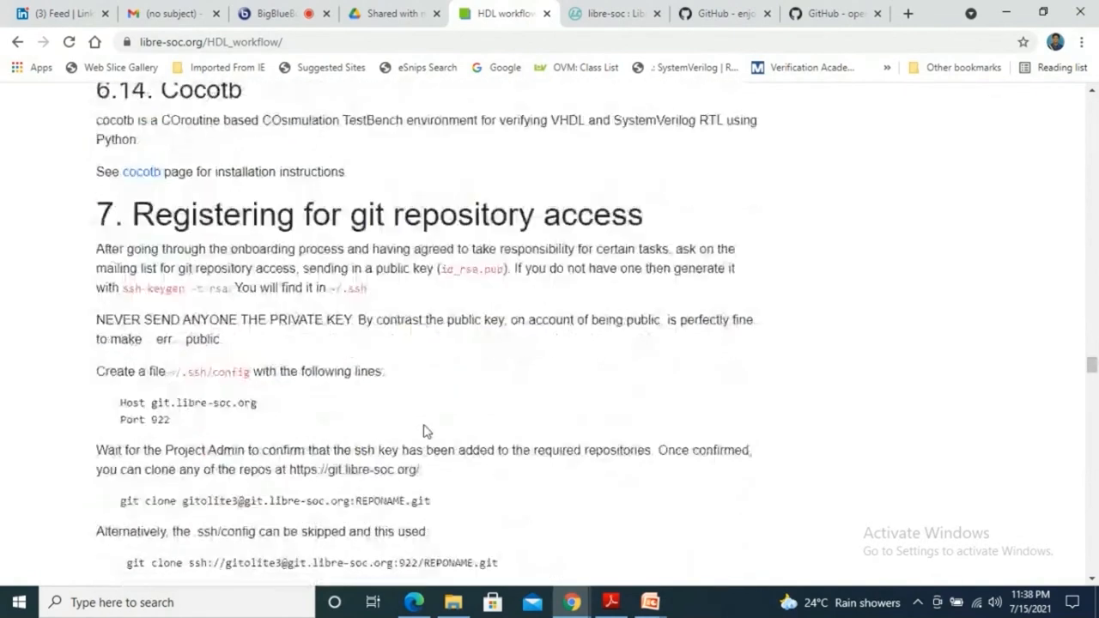
{"action": "scroll", "scroll_direction": "up", "scroll_amount": 3}
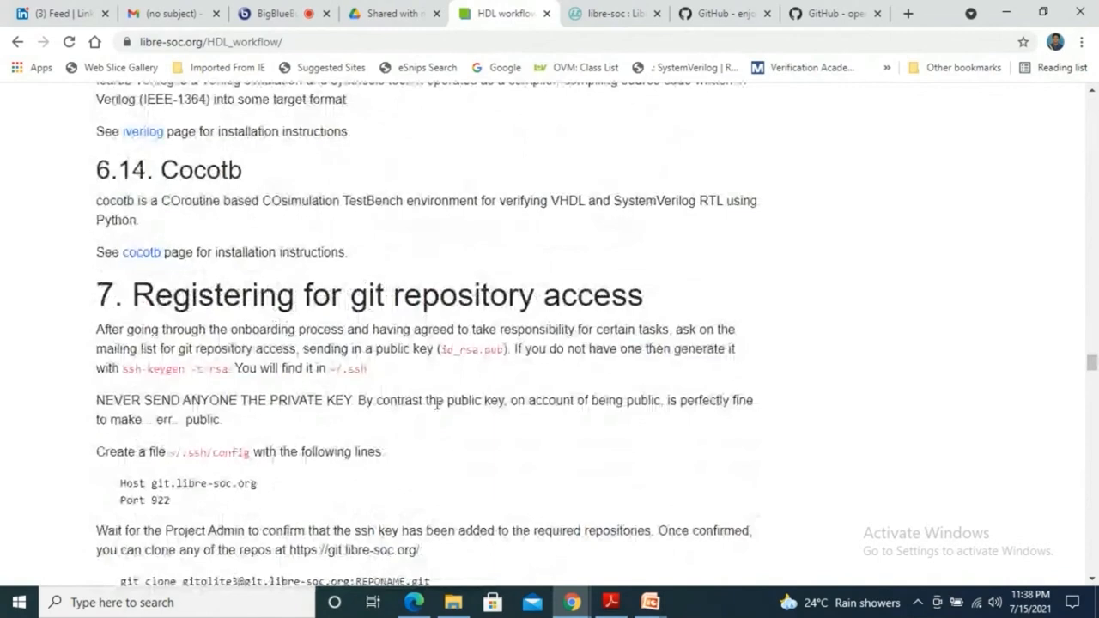
{"action": "scroll", "scroll_direction": "down", "scroll_amount": 3}
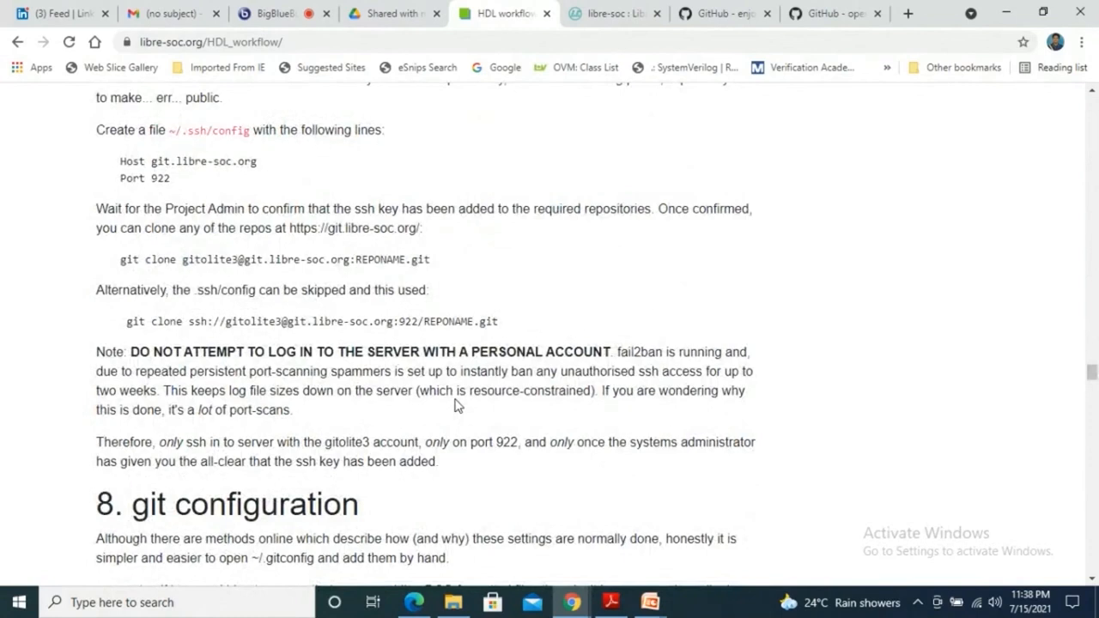
{"action": "scroll", "scroll_direction": "up", "scroll_amount": 3}
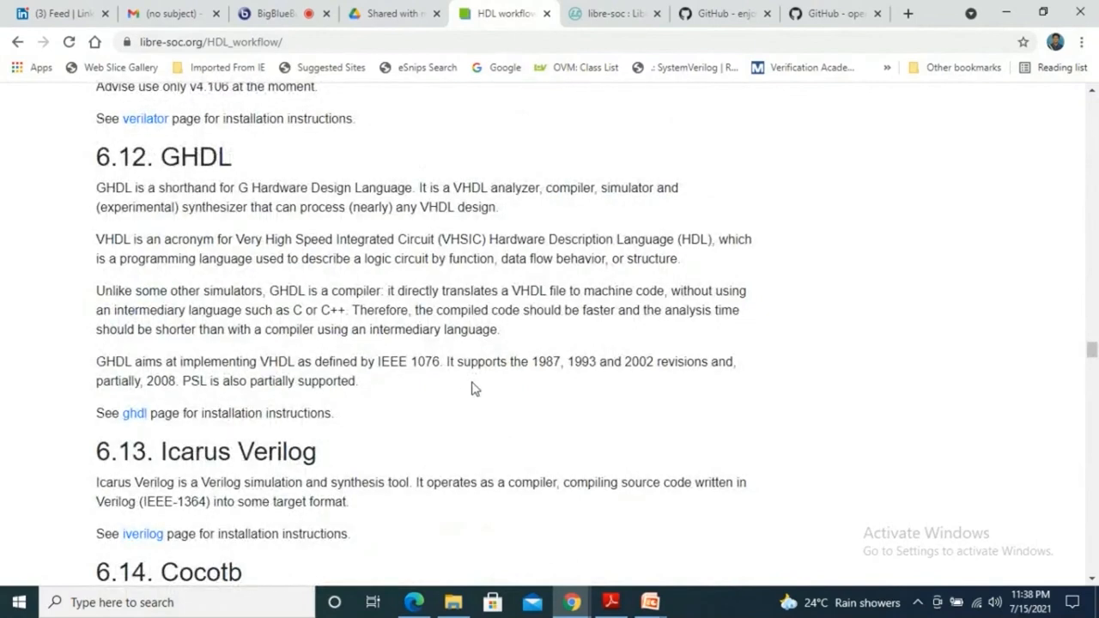
{"action": "mouse_move", "coordinate": [463, 393]}
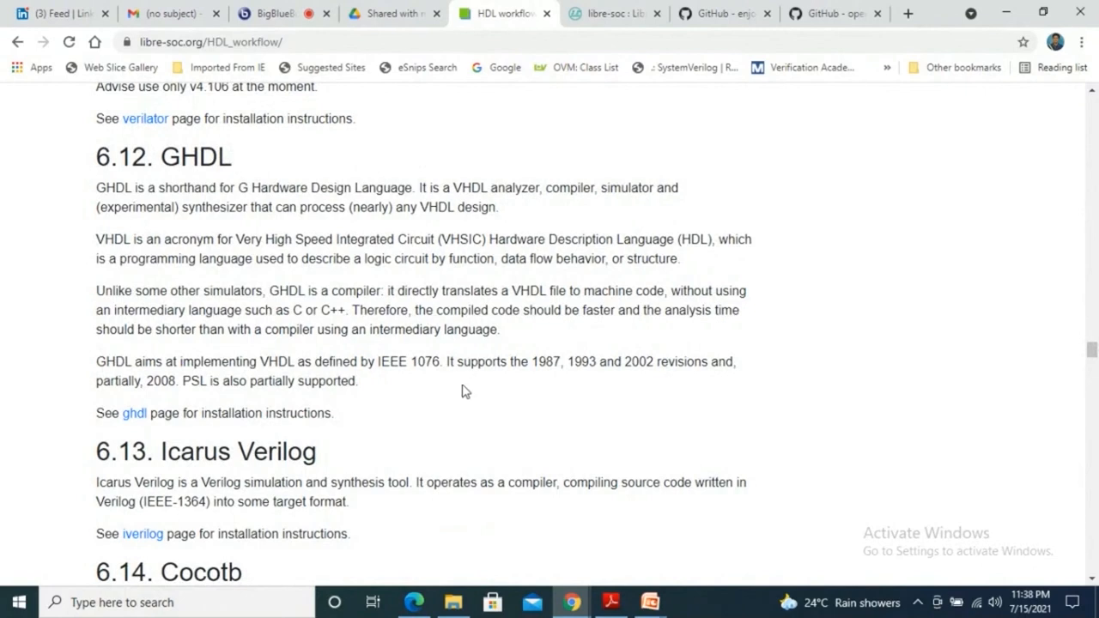
{"action": "mouse_move", "coordinate": [463, 315]}
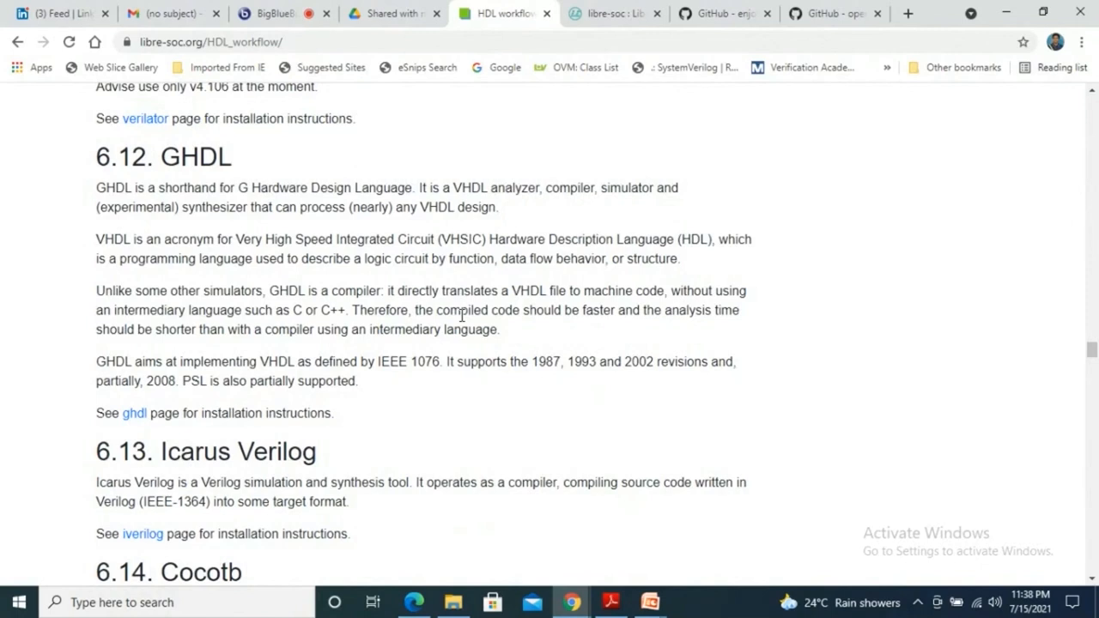
{"action": "mouse_move", "coordinate": [629, 91]}
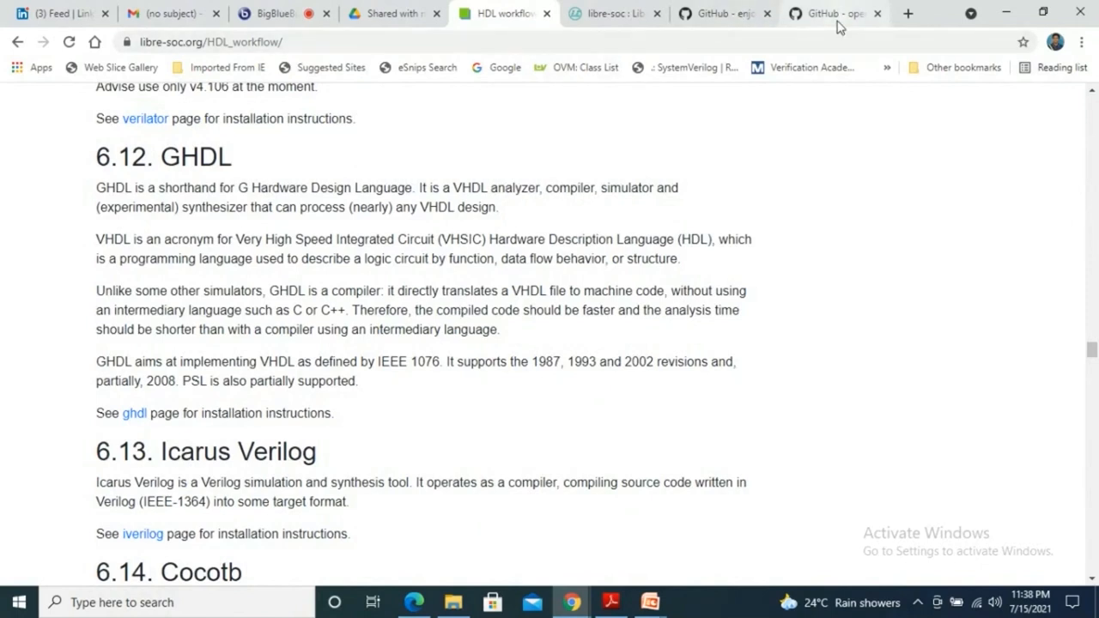
- Bring up the LiteX - SoC Builder slide in the Silicon to Tapeout deck
{"action": "left_click", "coordinate": [650, 602]}
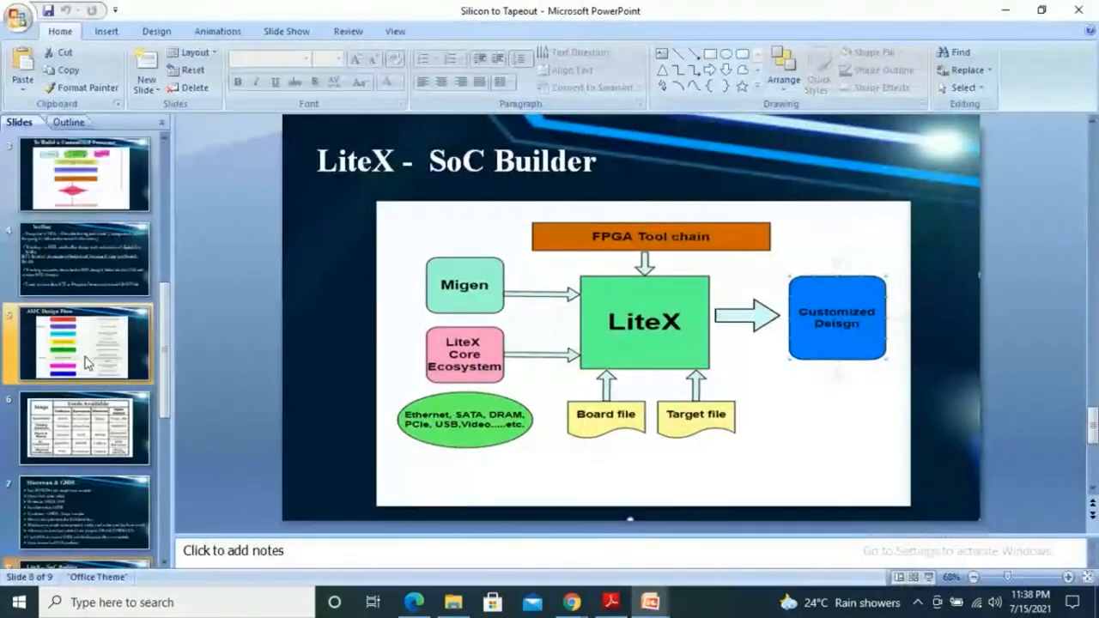
{"action": "scroll", "scroll_direction": "down", "scroll_amount": 3}
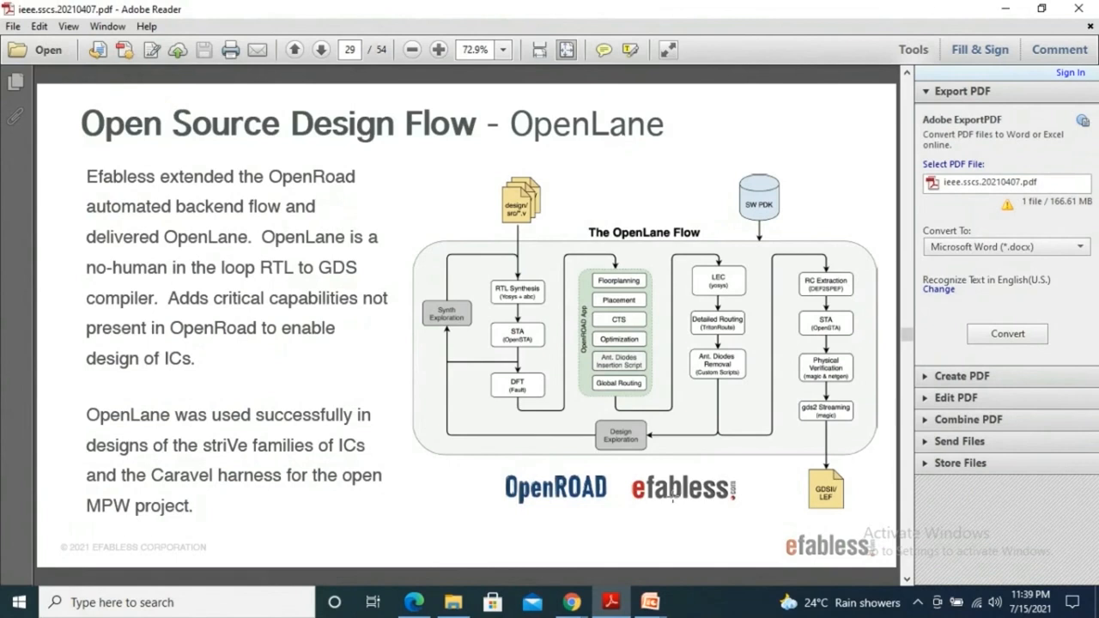
{"action": "mouse_move", "coordinate": [483, 249]}
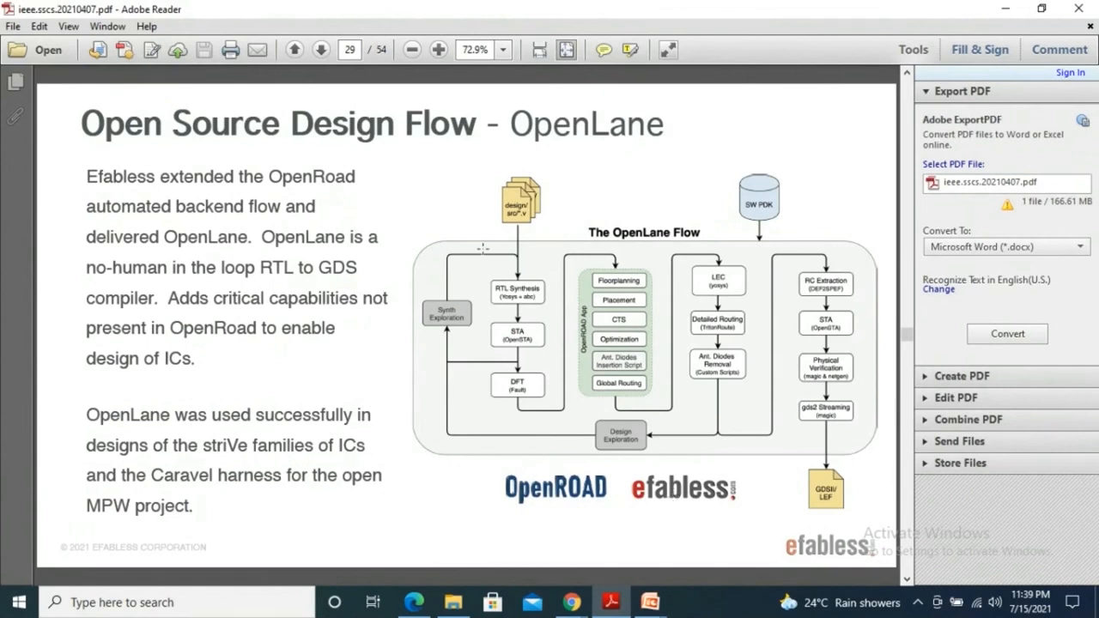
{"action": "mouse_move", "coordinate": [460, 248]}
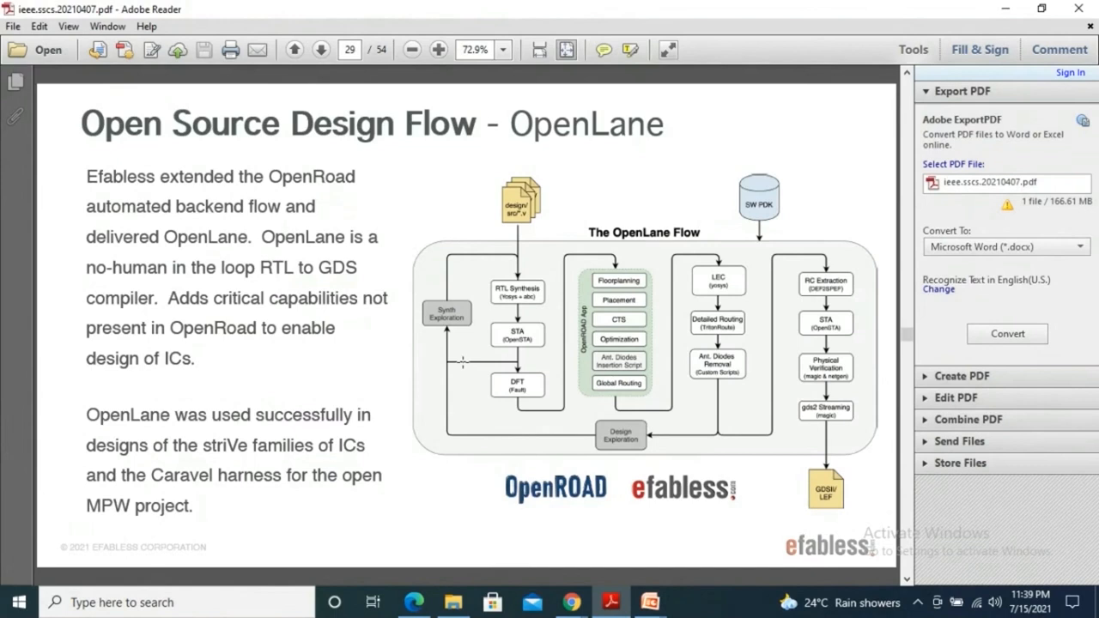
{"action": "mouse_move", "coordinate": [495, 413]}
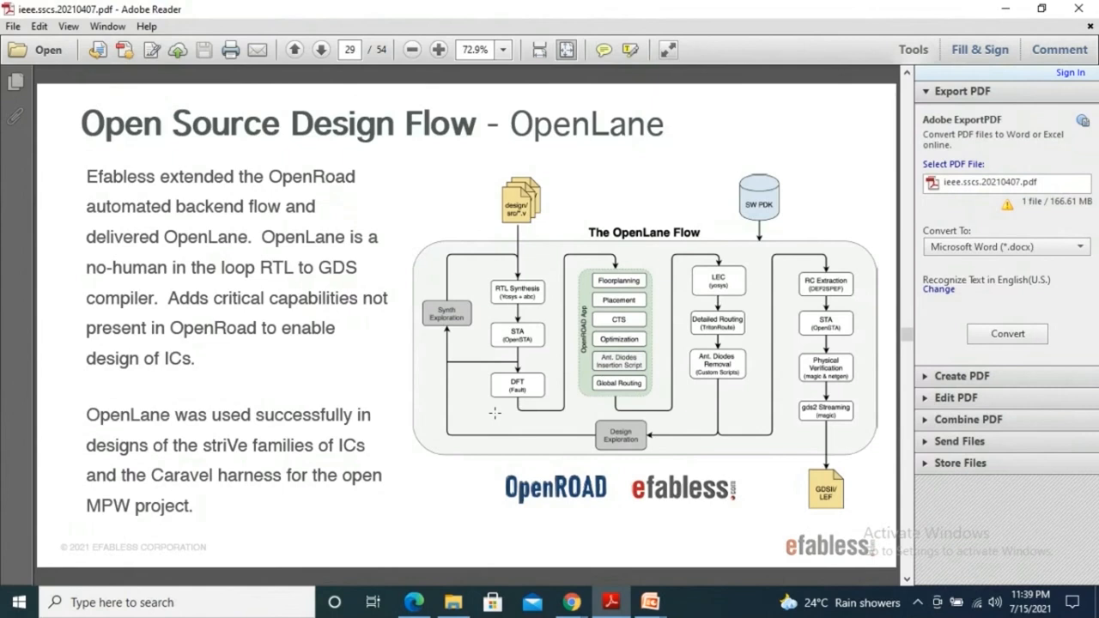
{"action": "mouse_move", "coordinate": [713, 379]}
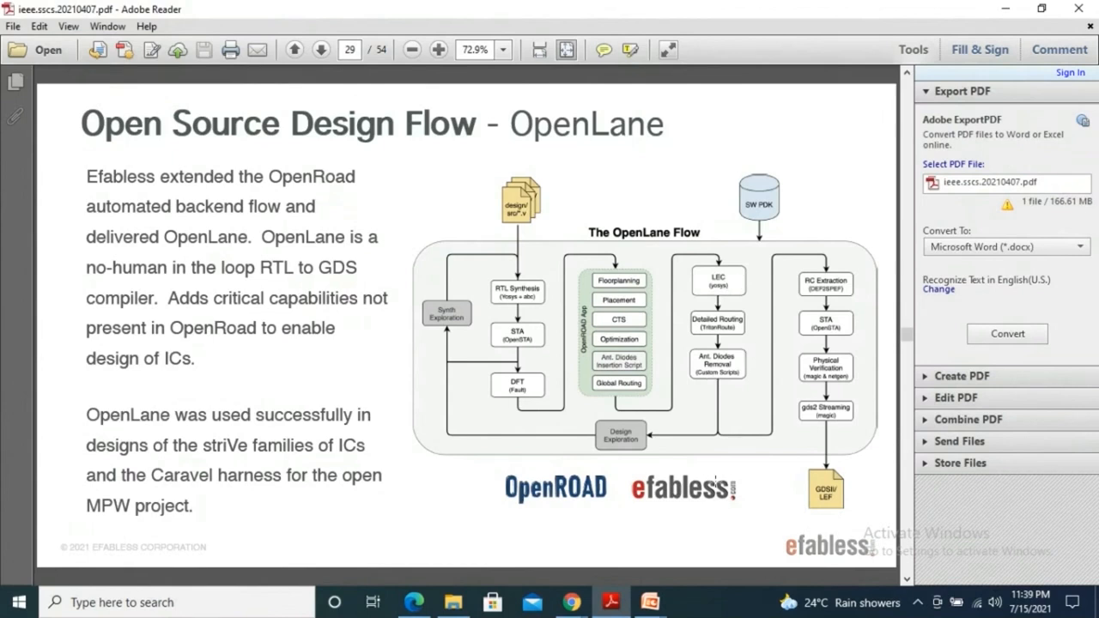
{"action": "mouse_move", "coordinate": [842, 481]}
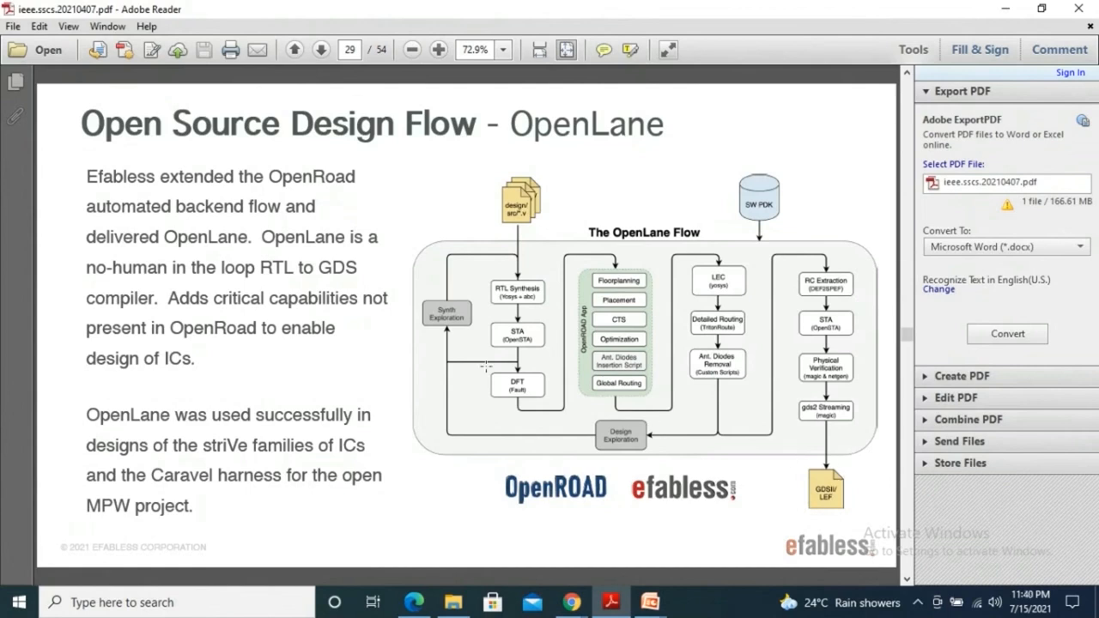
{"action": "mouse_move", "coordinate": [479, 253]}
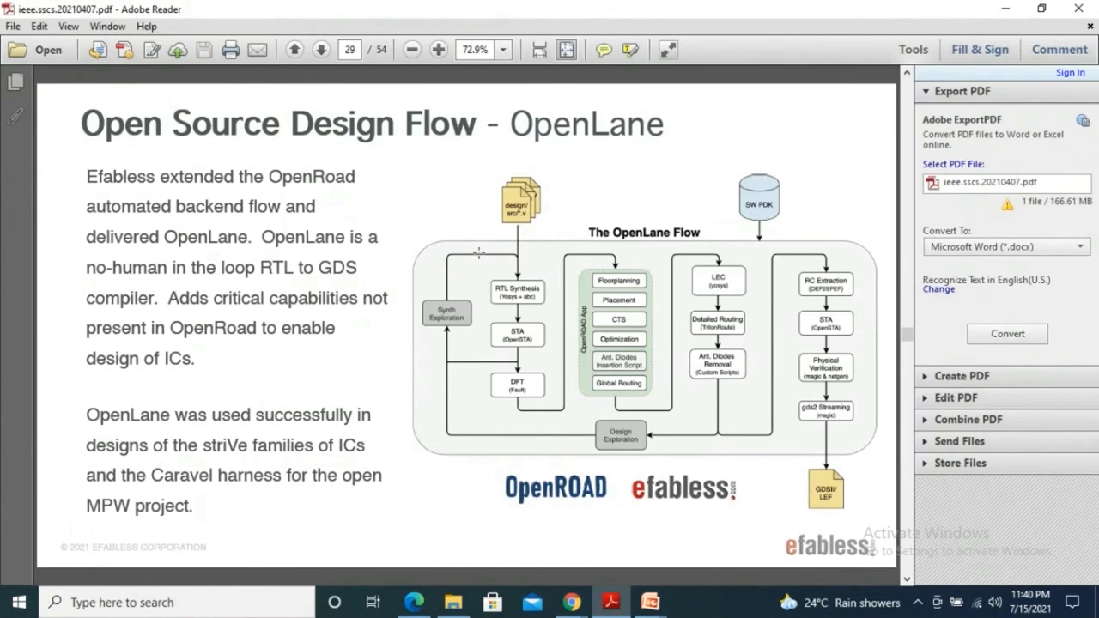
{"action": "mouse_move", "coordinate": [371, 244]}
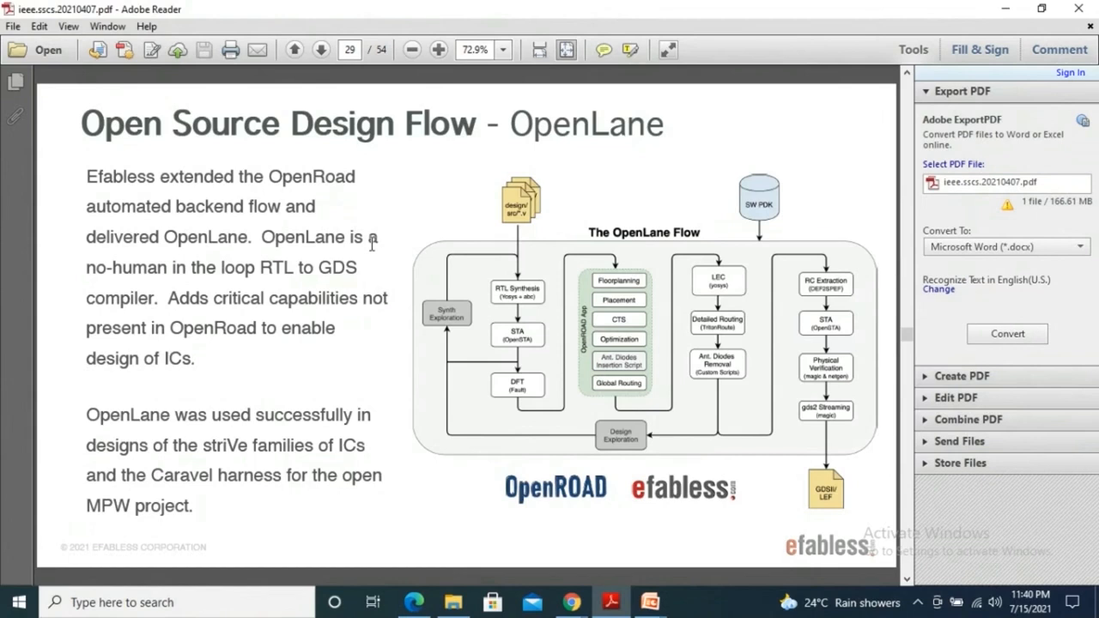
{"action": "mouse_move", "coordinate": [79, 184]}
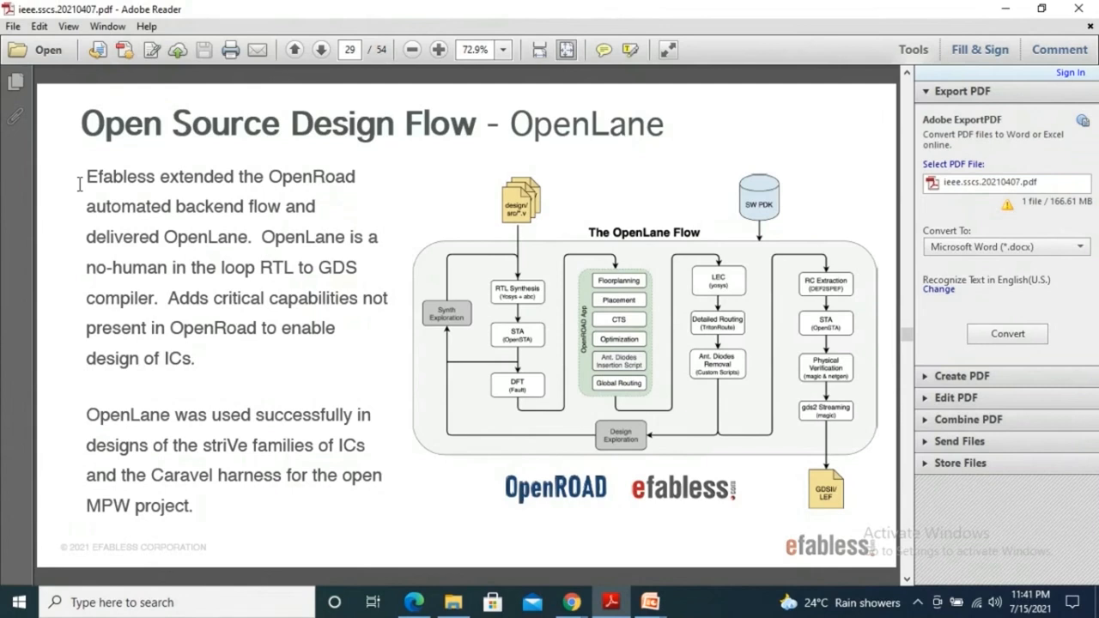
{"action": "mouse_move", "coordinate": [200, 396]}
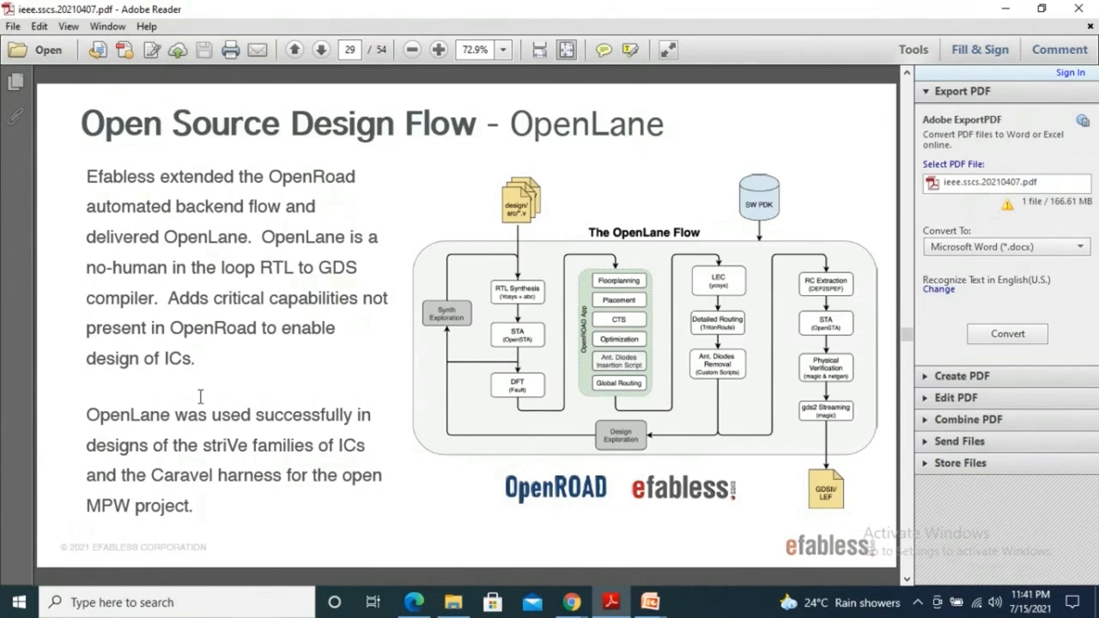
{"action": "mouse_move", "coordinate": [650, 602]}
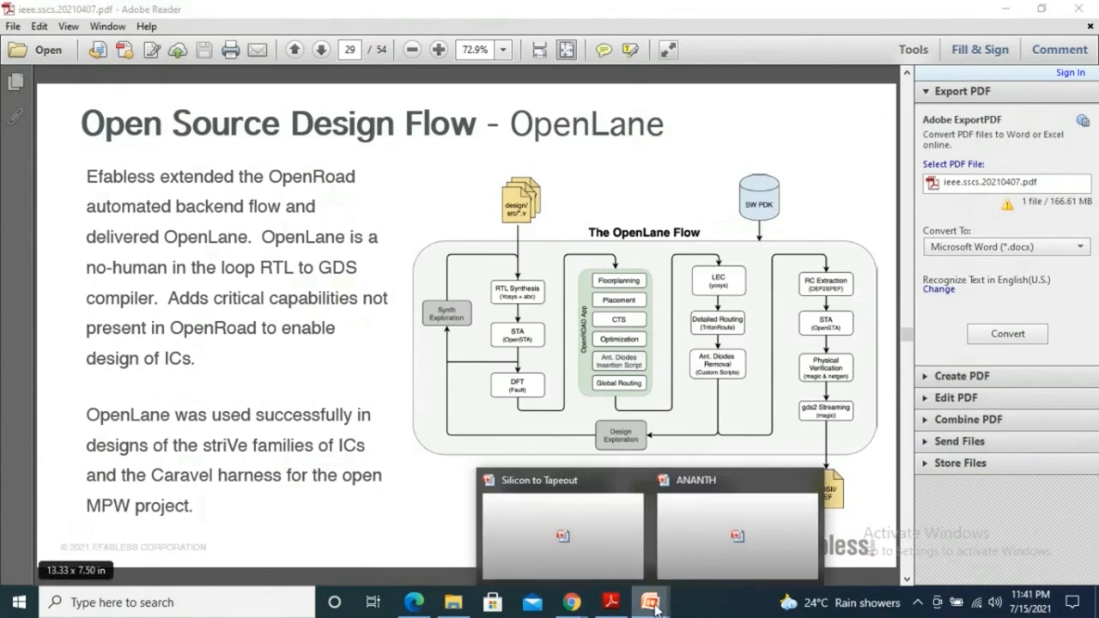